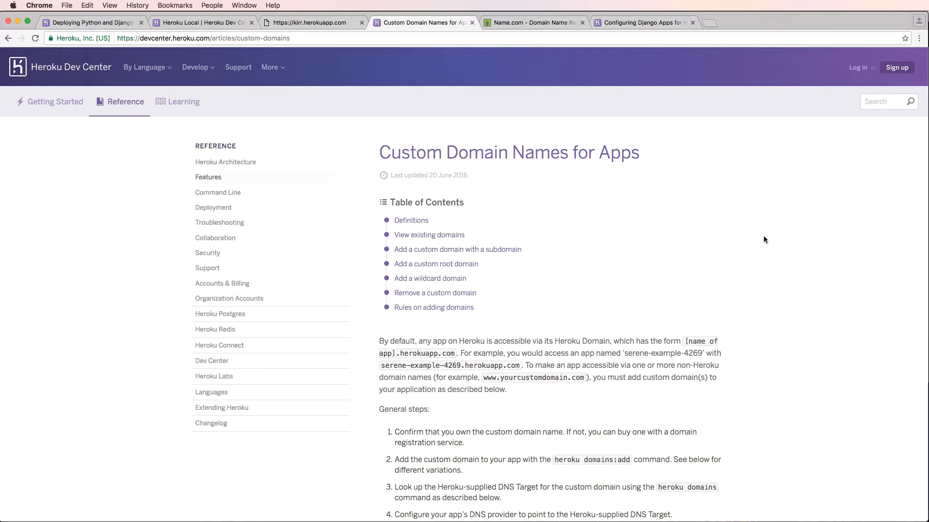
scroll(down, 3)
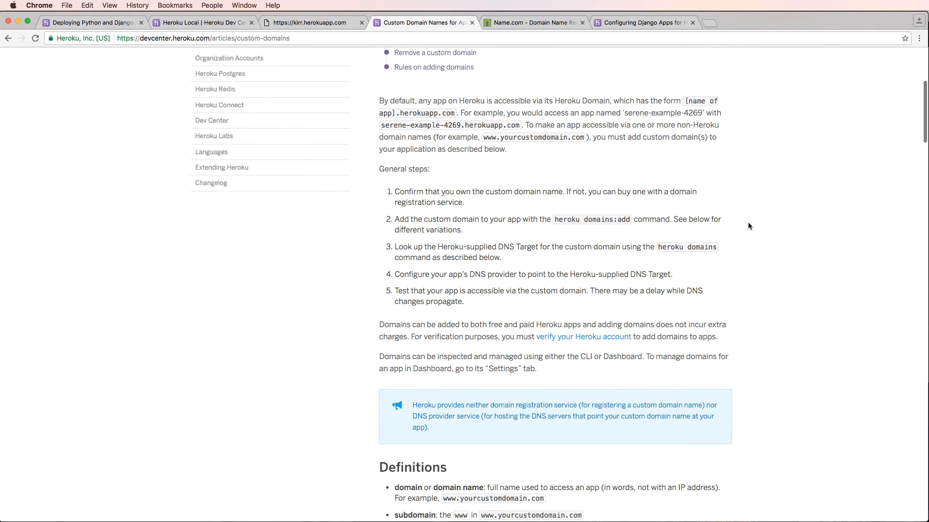
scroll(down, 3)
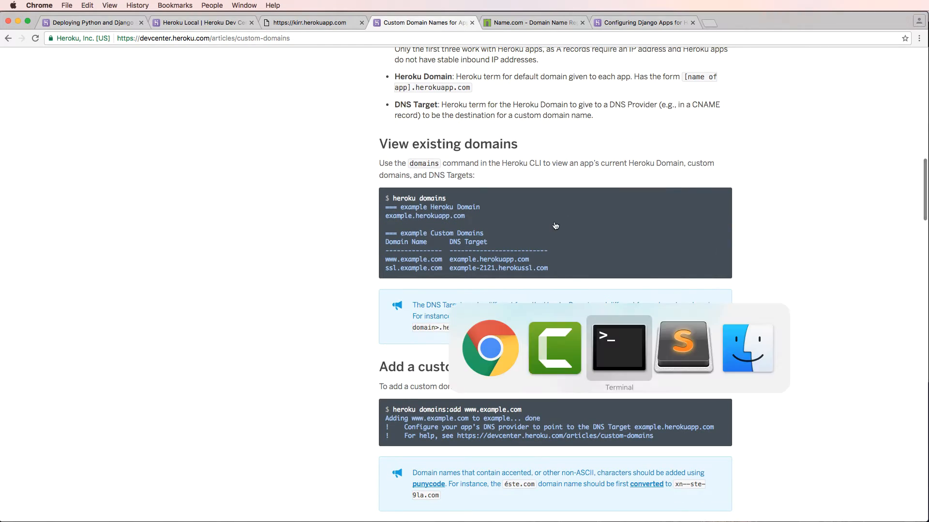
click(618, 347)
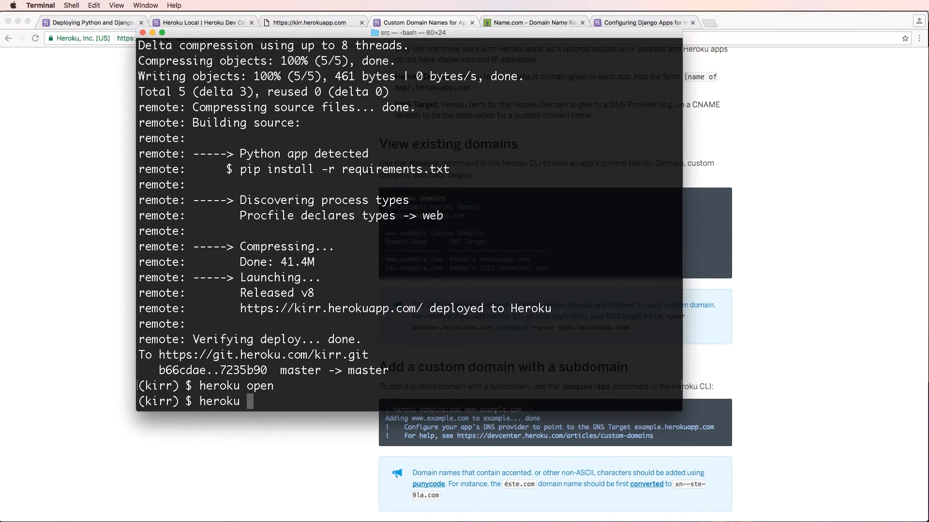
text(domains:add)
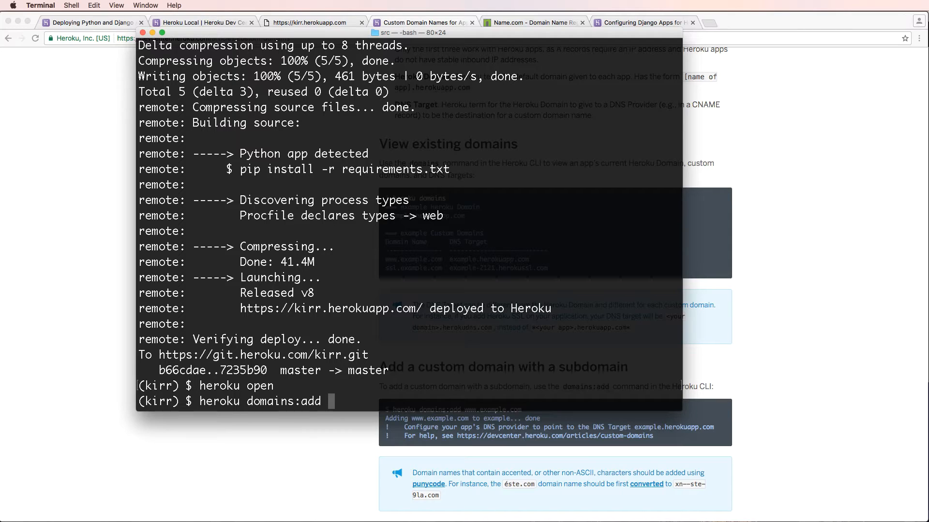
text(www.tirr.co)
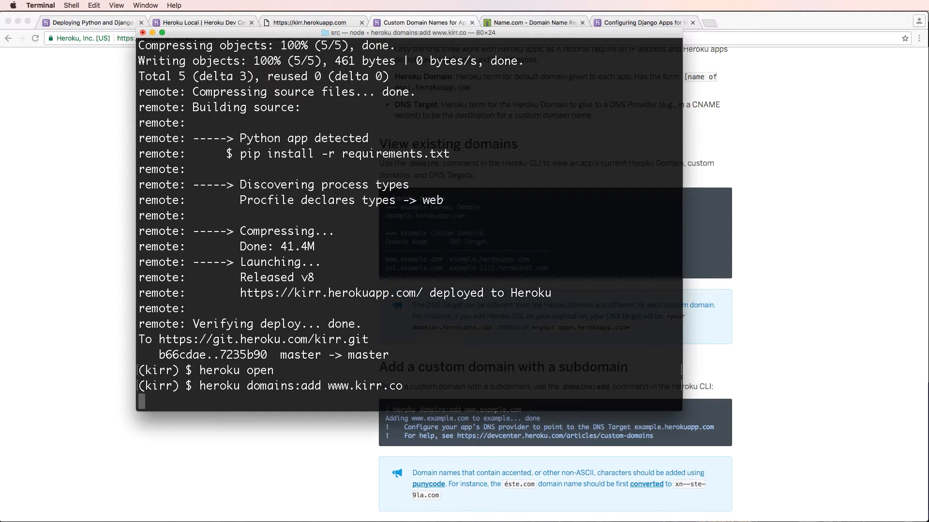
key(Return)
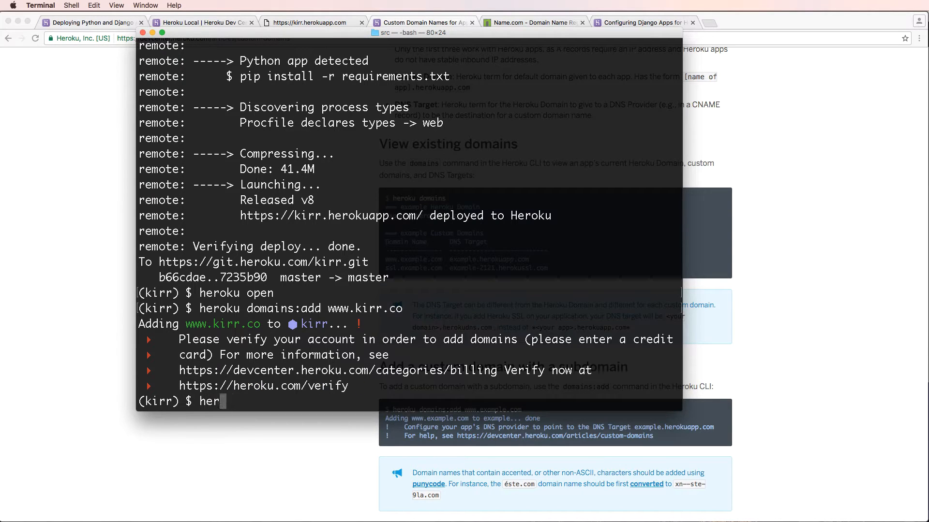
Run heroku domains:add kirr.co, also refused pending account verification
text(oku domains)
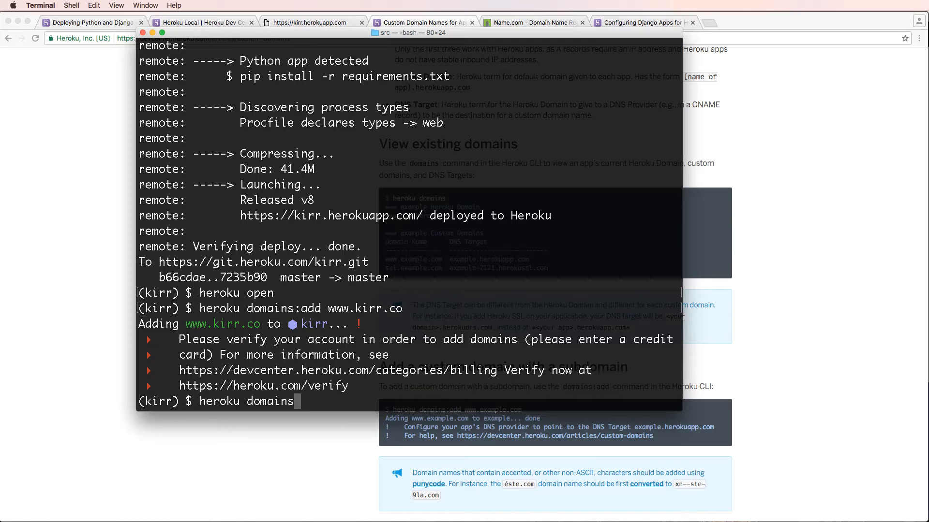
text(:add kirr)
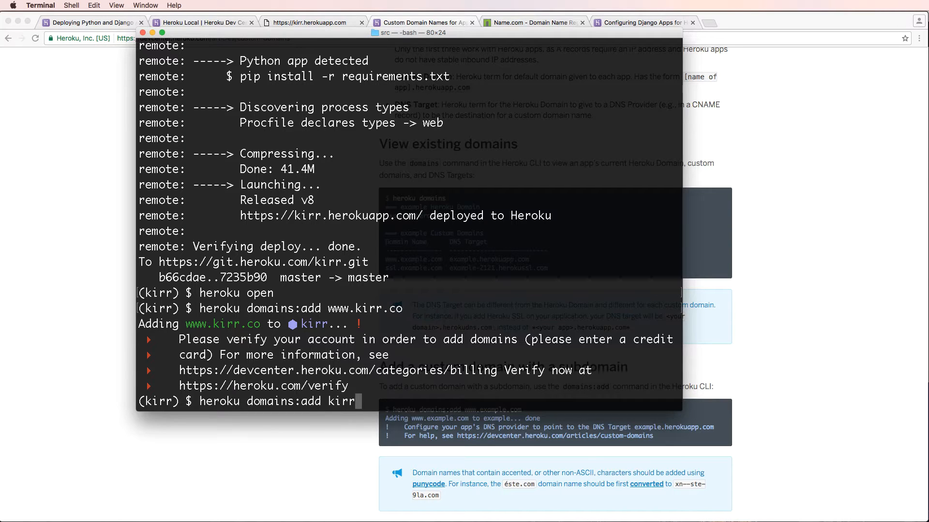
key(Return)
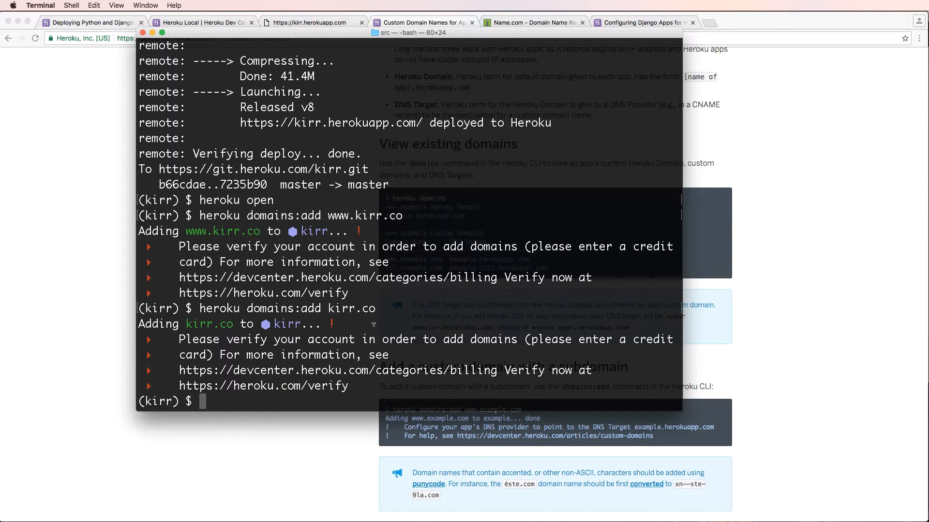
mouse_move(395, 151)
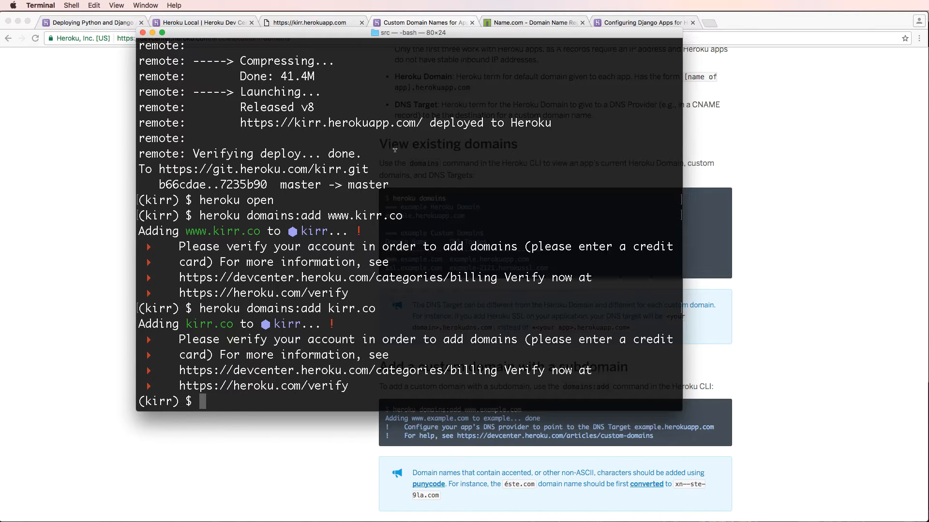
mouse_move(327, 207)
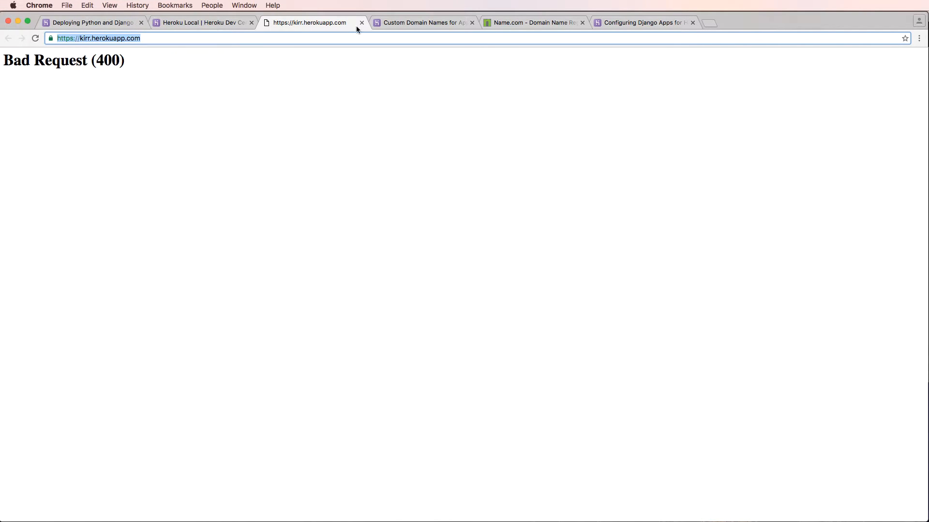
Switch through the browser tabs to the Heroku Dashboard
click(423, 22)
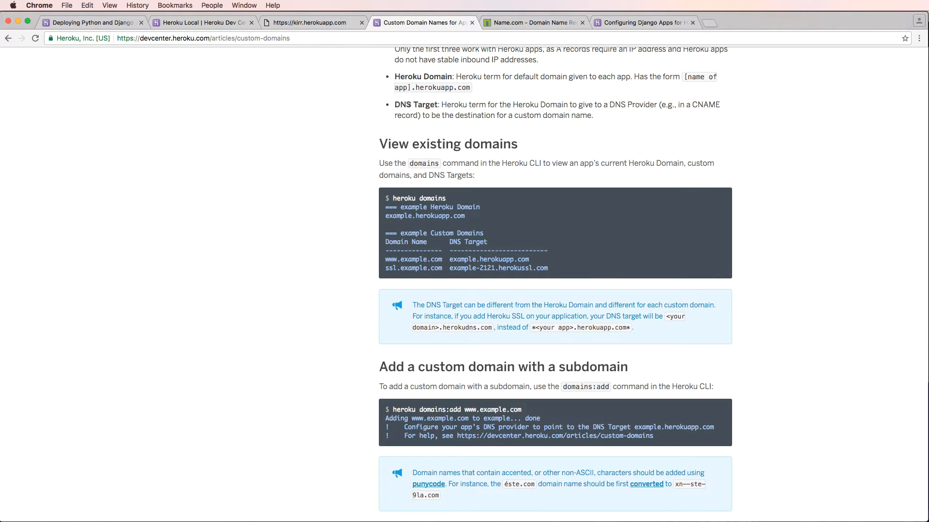
click(308, 22)
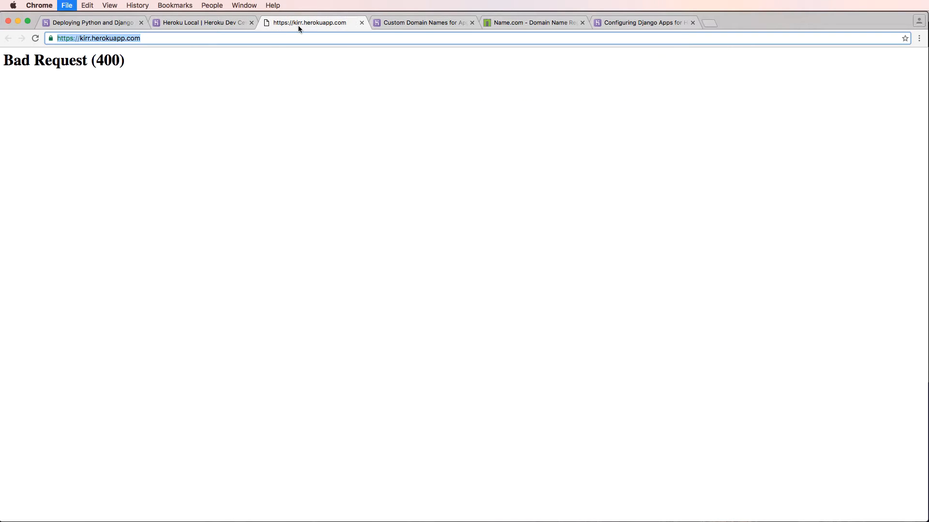
click(708, 22)
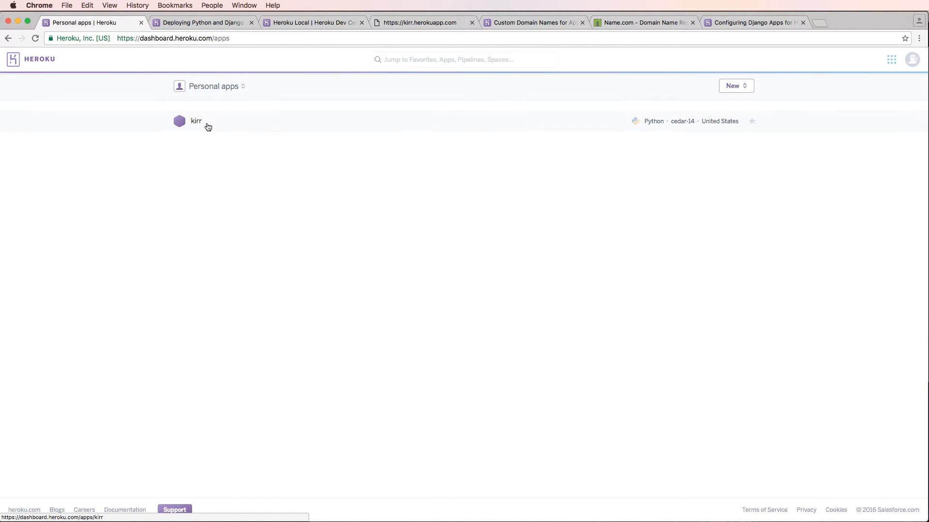
mouse_move(843, 97)
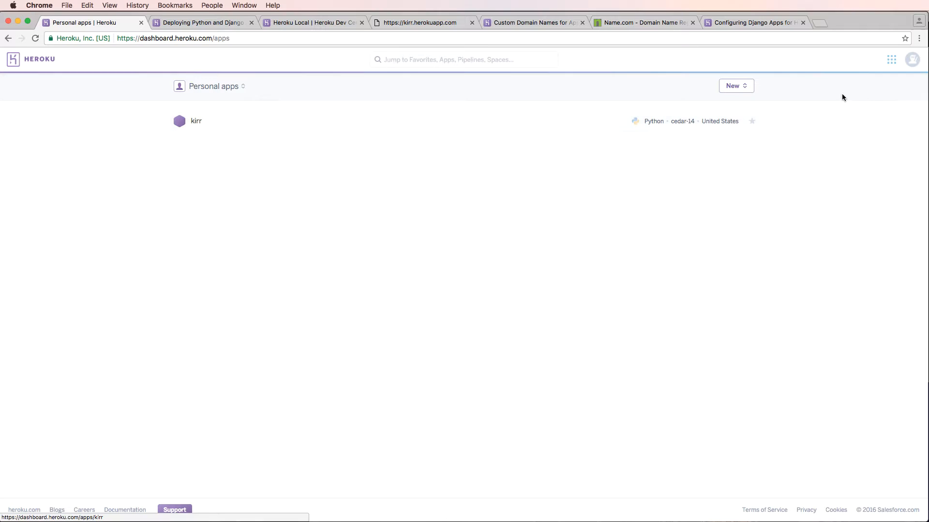
From the avatar menu, go to Account settings and its Billing section
click(911, 59)
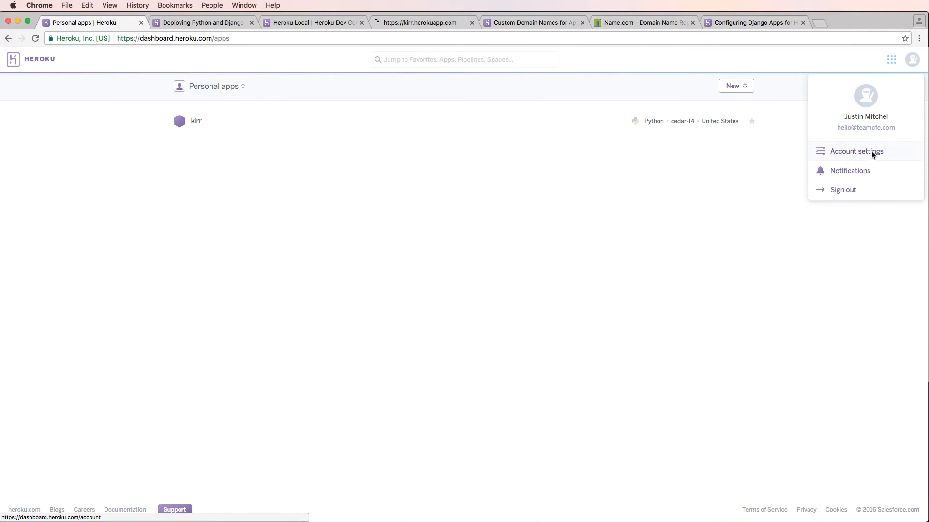
click(856, 151)
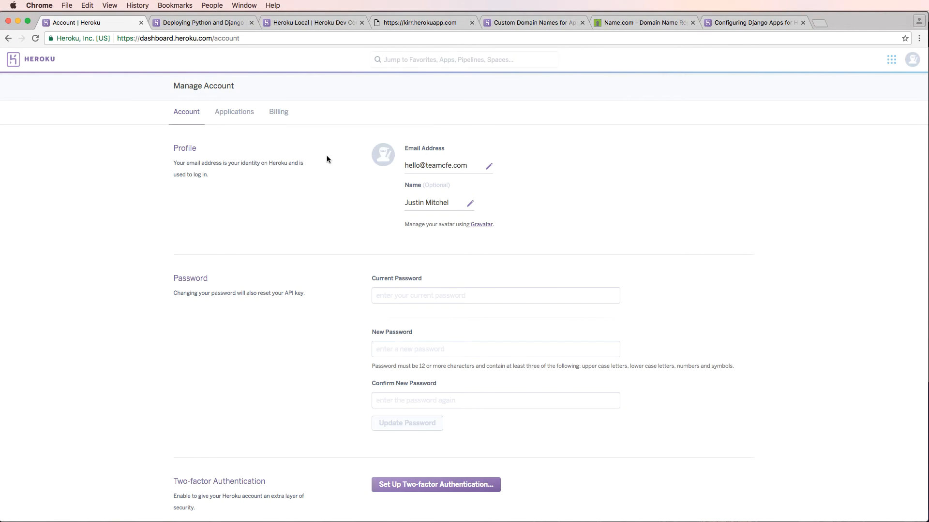
click(278, 112)
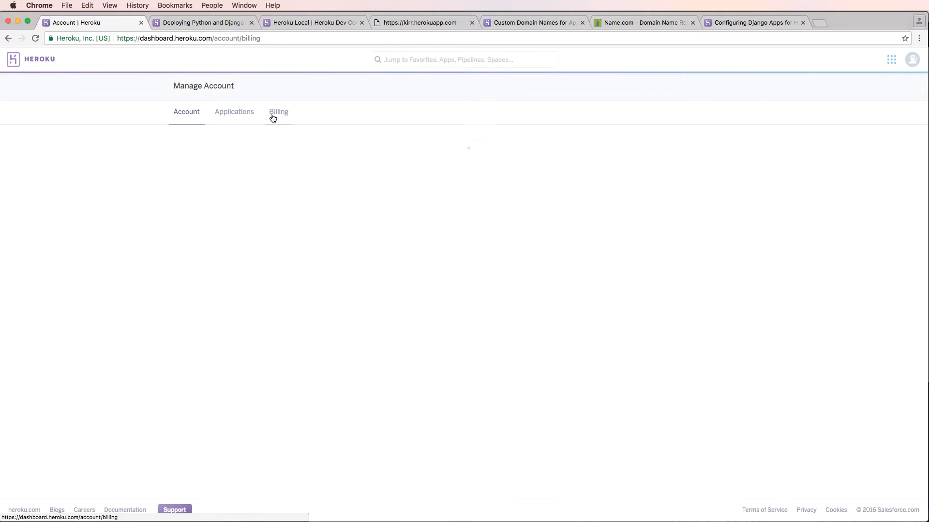
click(278, 112)
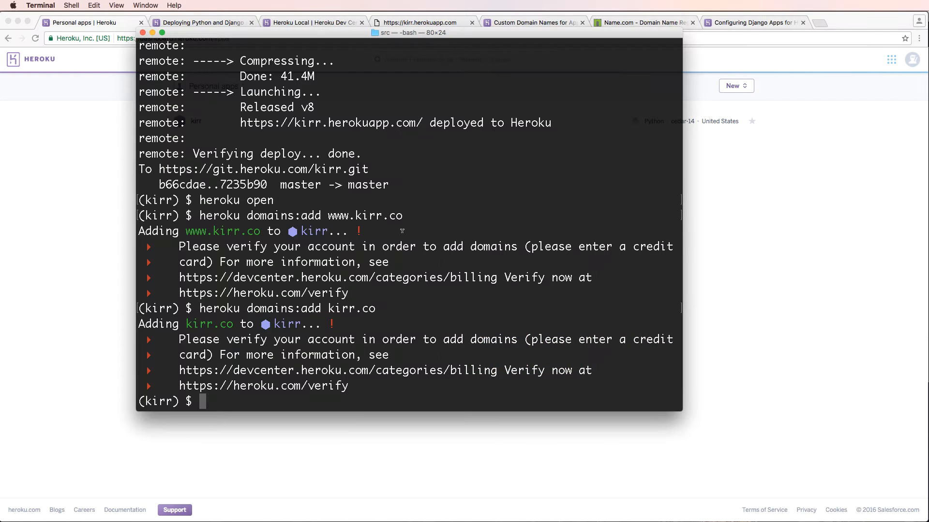
text(heroku domains:add www.kirr.co)
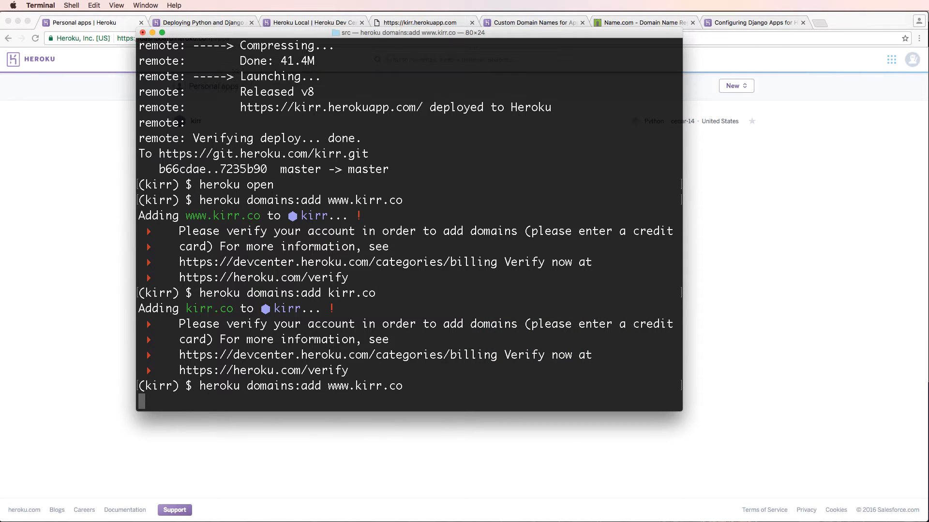
key(Return)
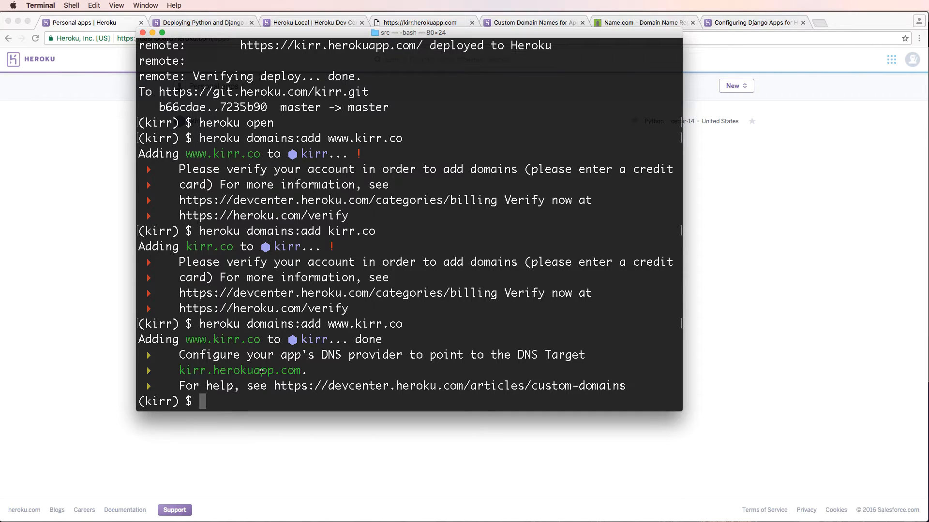
text(heroku domains:add www.kirr.co)
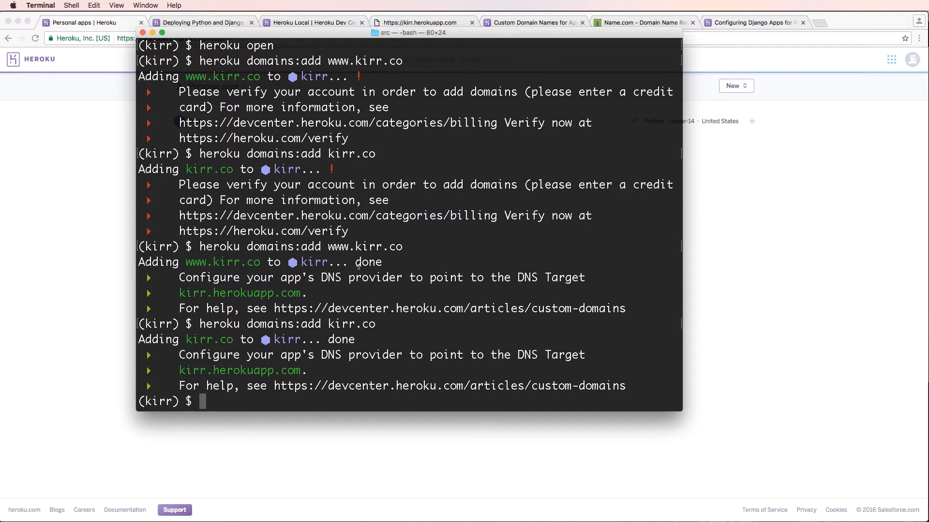
double_click(350, 325)
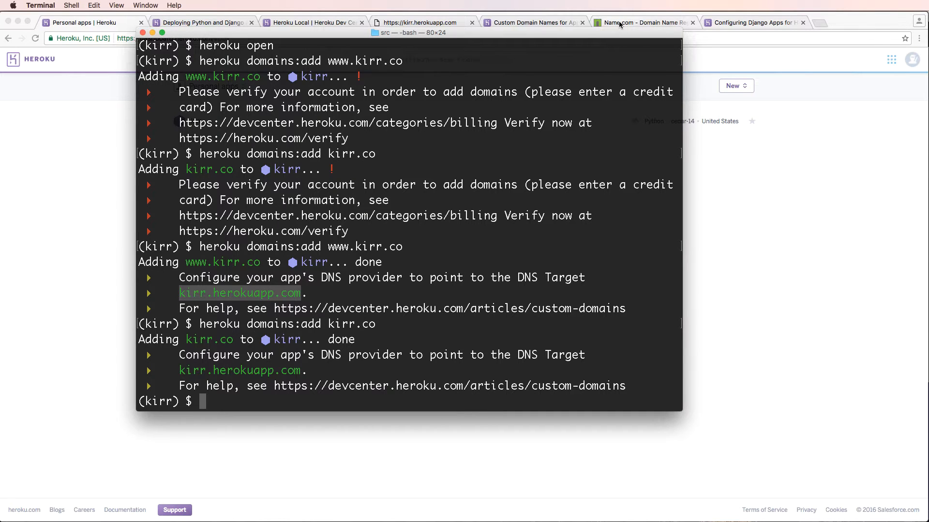
View kirr.co on name.com, then the Heroku guide's CNAME subdomain configuration section
click(643, 22)
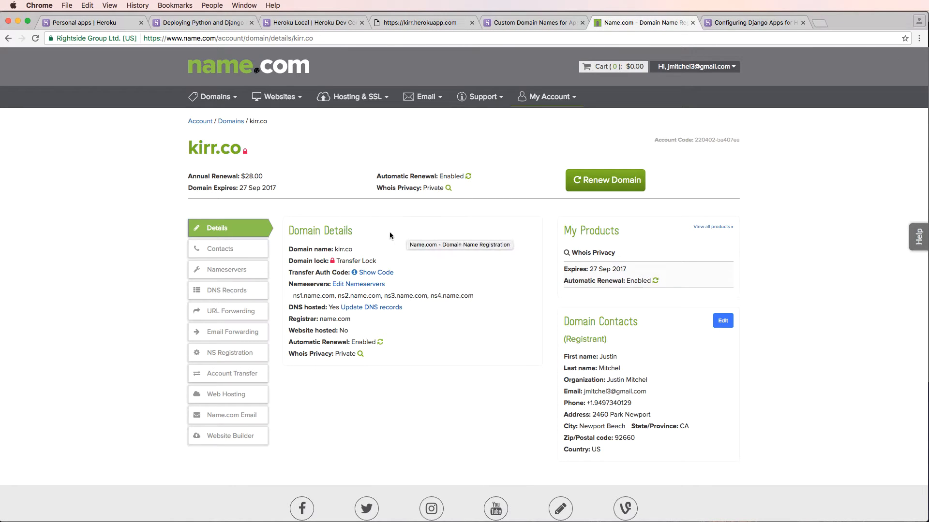
mouse_move(395, 264)
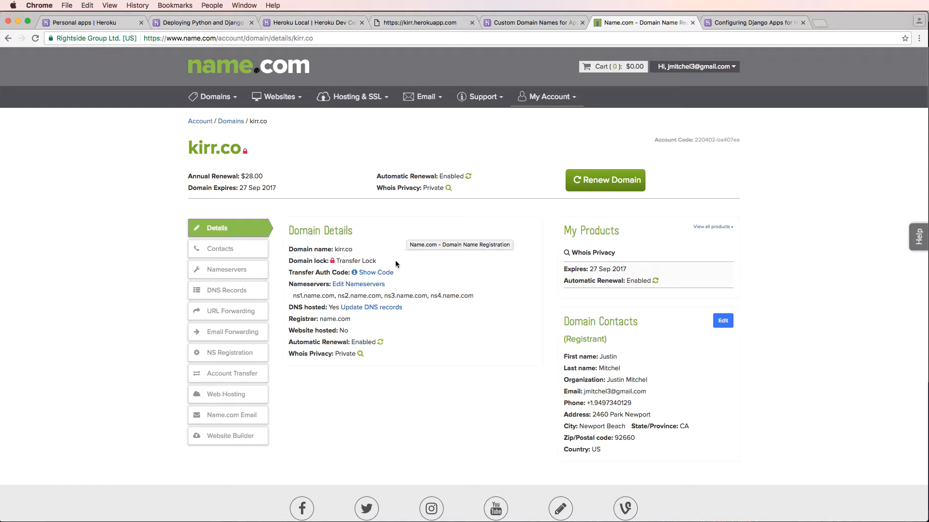
mouse_move(411, 252)
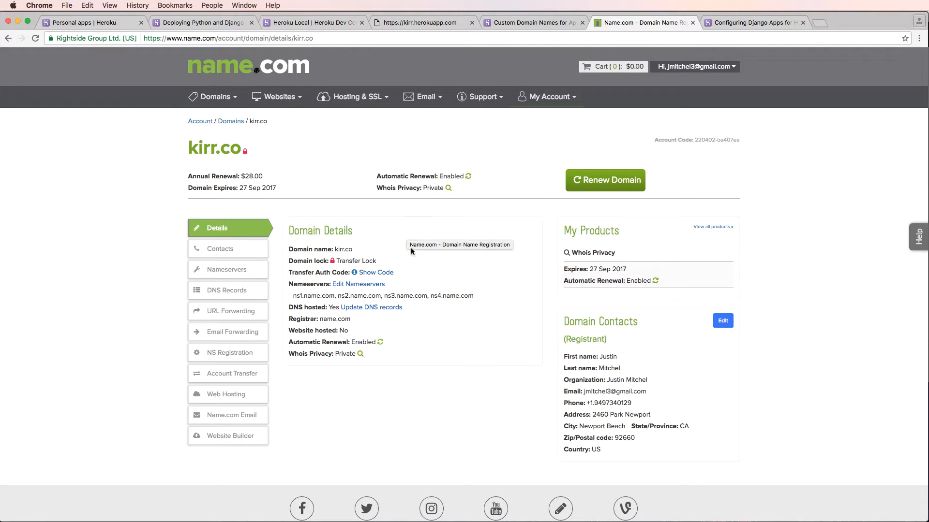
click(531, 23)
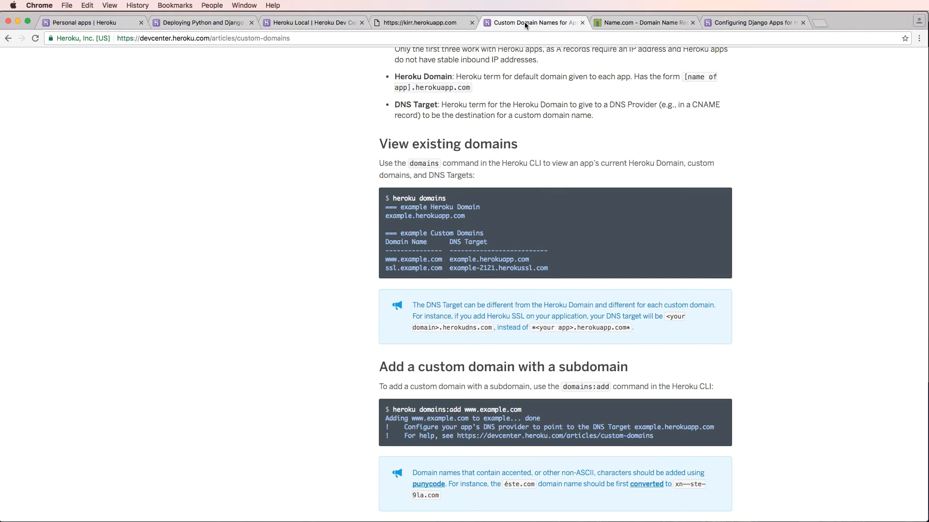
scroll(down, 3)
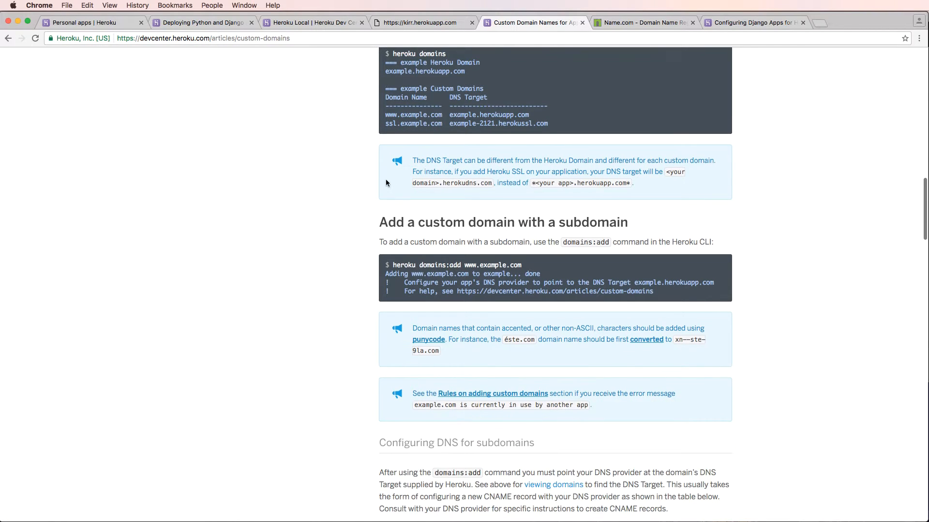
scroll(down, 3)
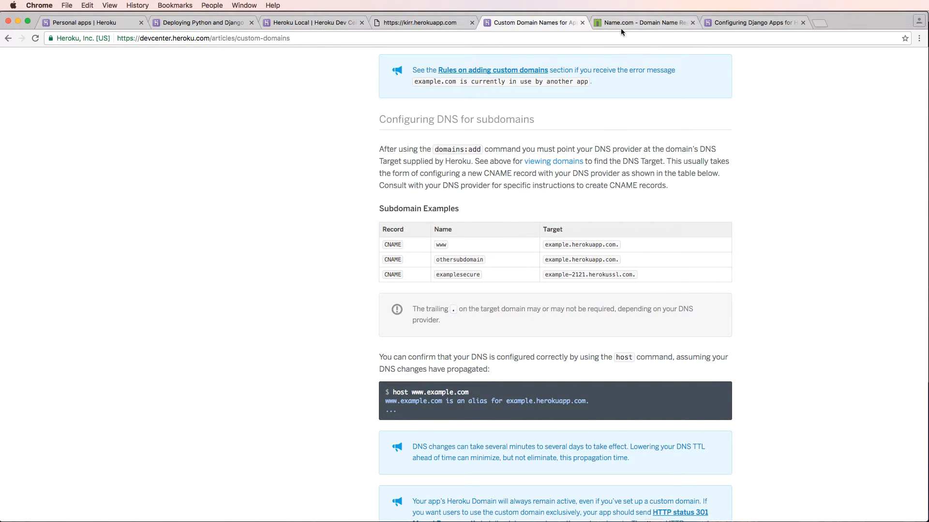
On name.com add a CNAME record for www pointing at kirr.herokuapp.com
click(643, 22)
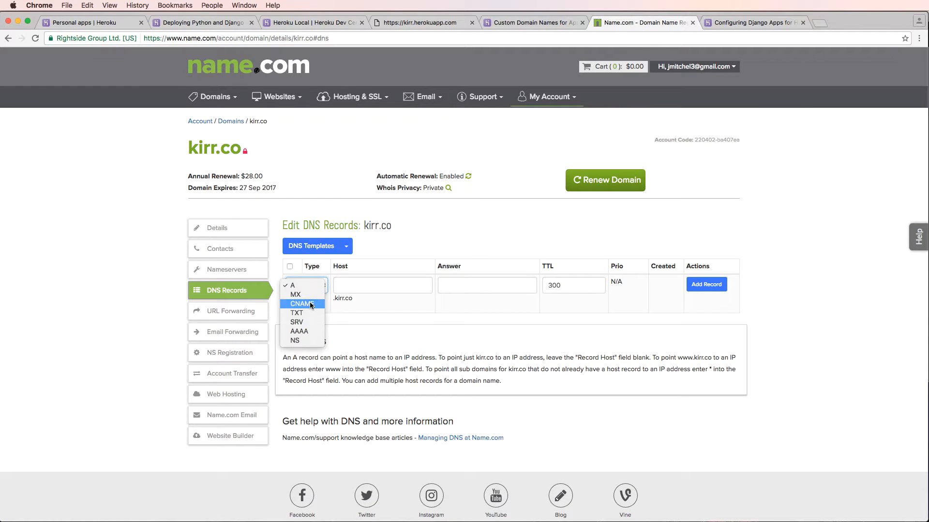
click(301, 304)
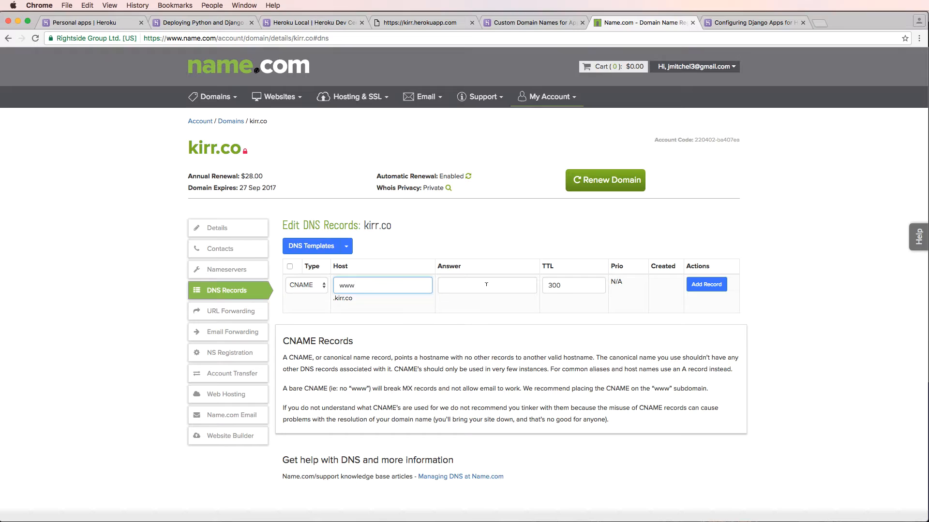
text(kirr.herokuapp.com)
text(blog)
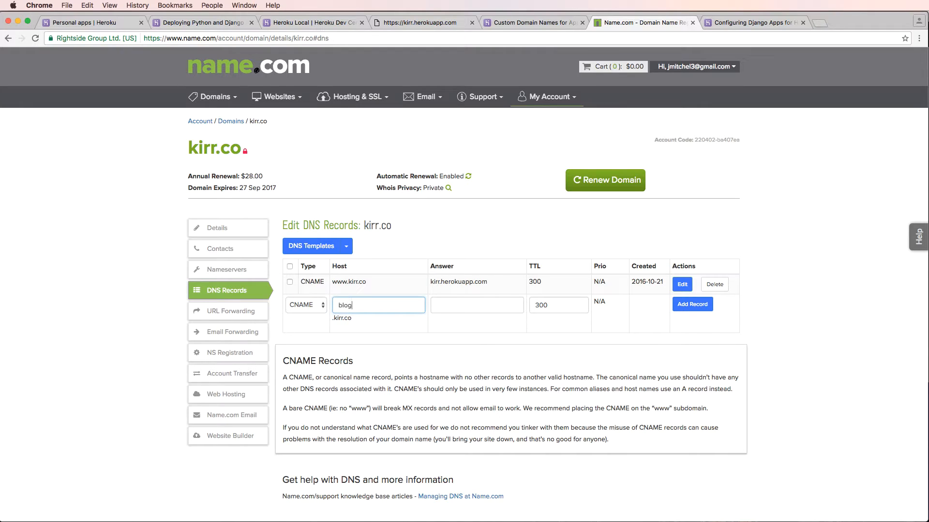
click(692, 304)
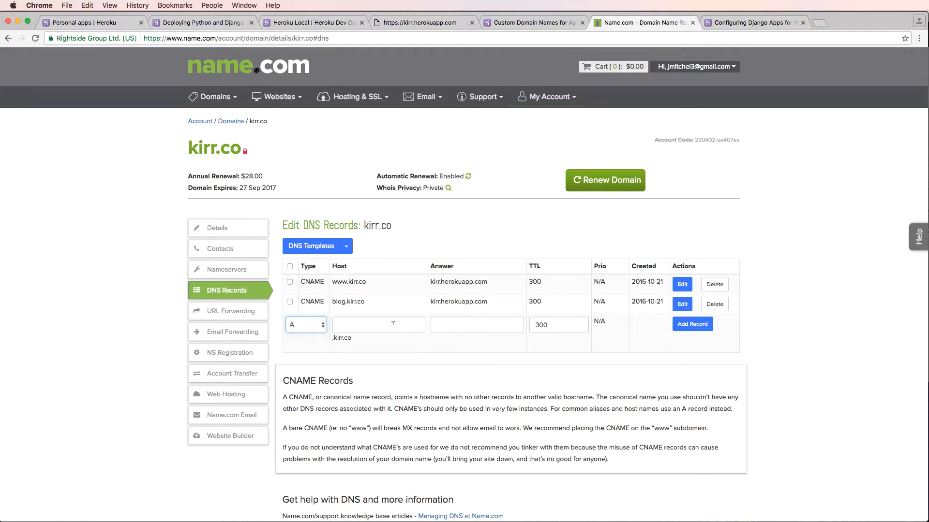
Add CNAME records for the bare kirr.co and live hosts pointing at kirr.herokuapp.com
click(691, 324)
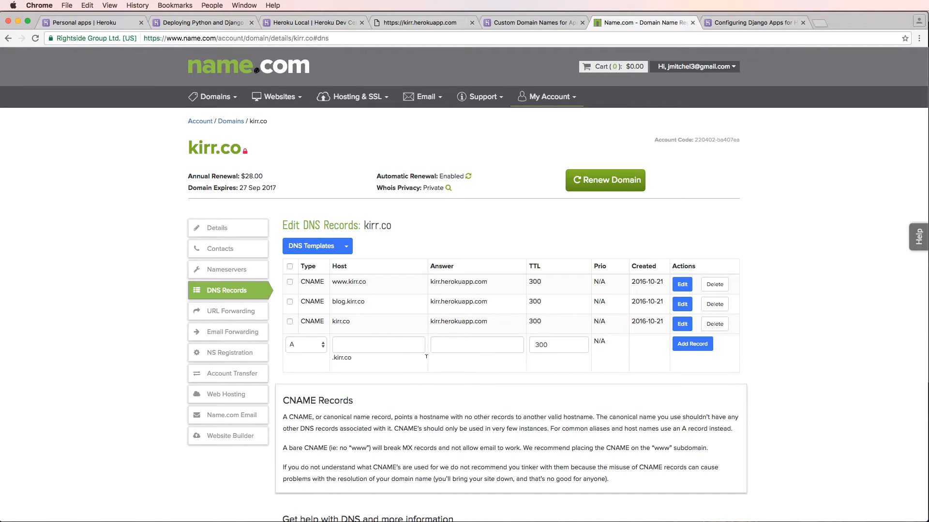
click(304, 345)
text(liv)
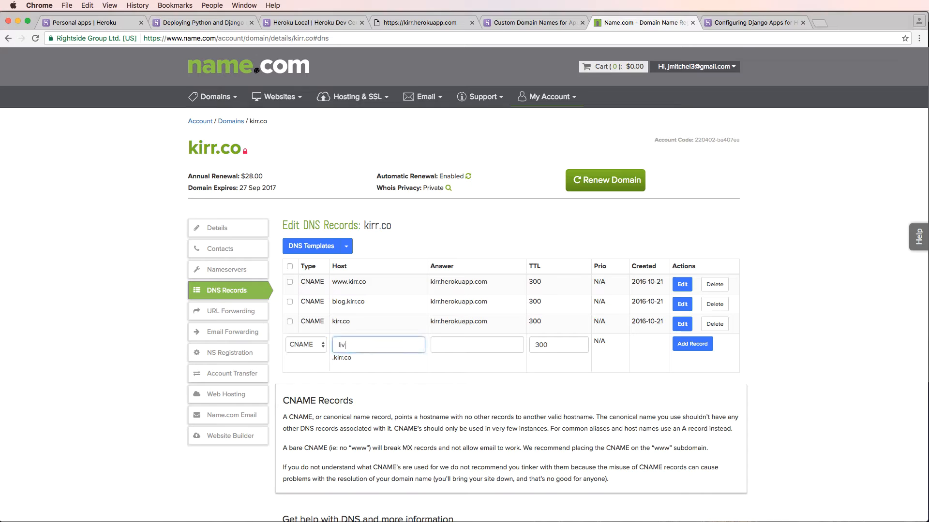
text(kirr.herokuapp.com)
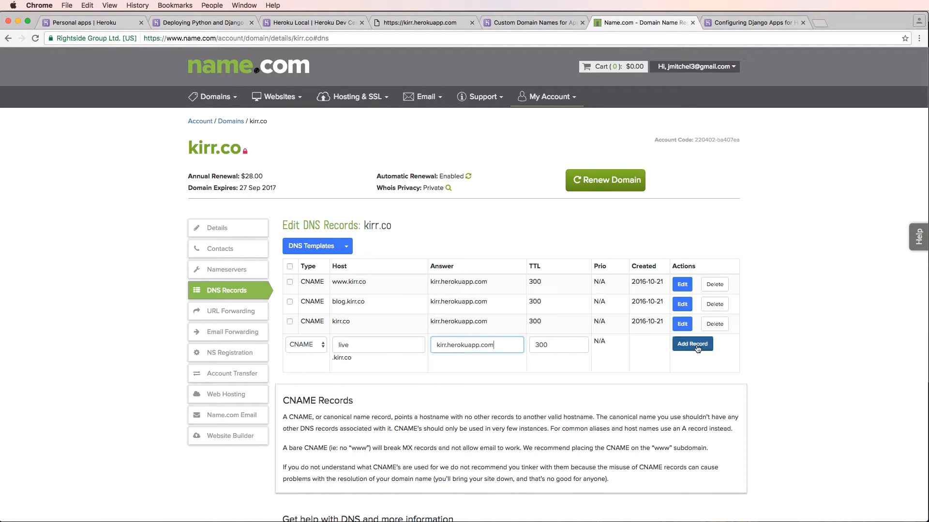
click(692, 345)
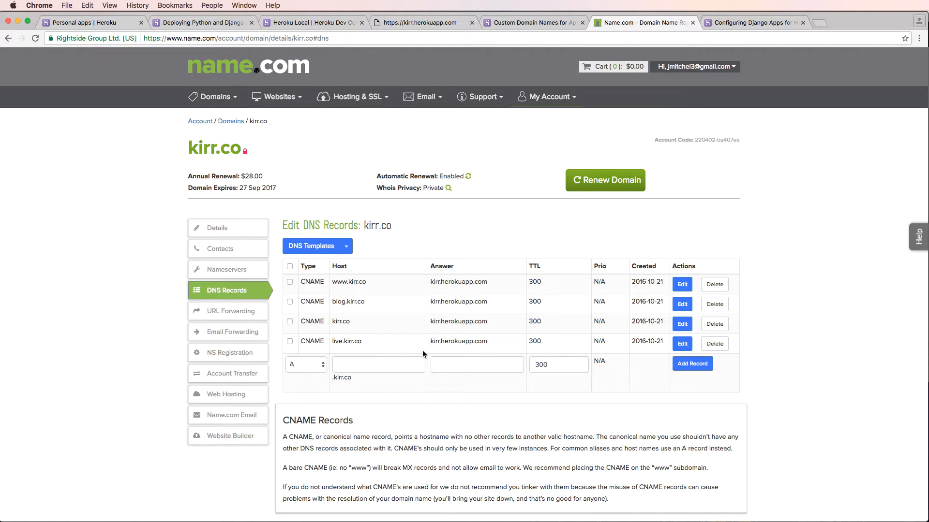
mouse_move(442, 242)
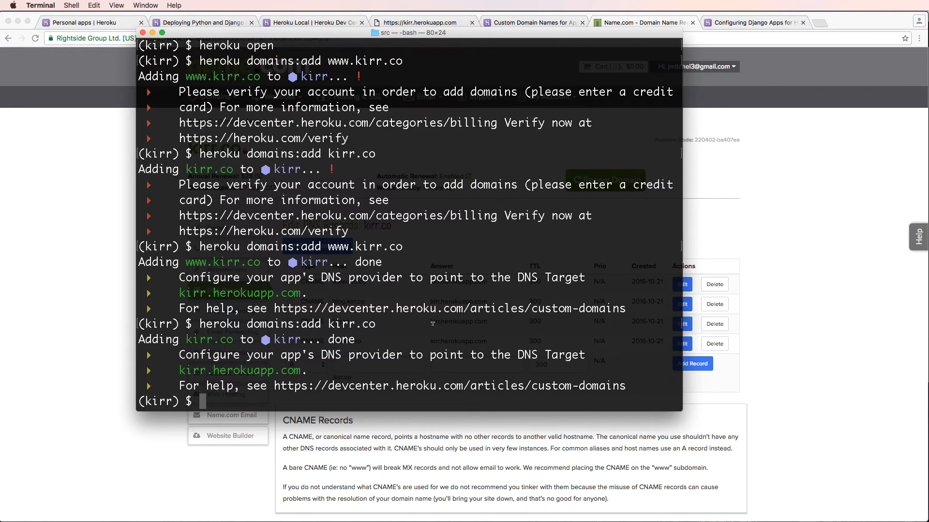
Register live.kirr.co with heroku domains:add
text(heroku)
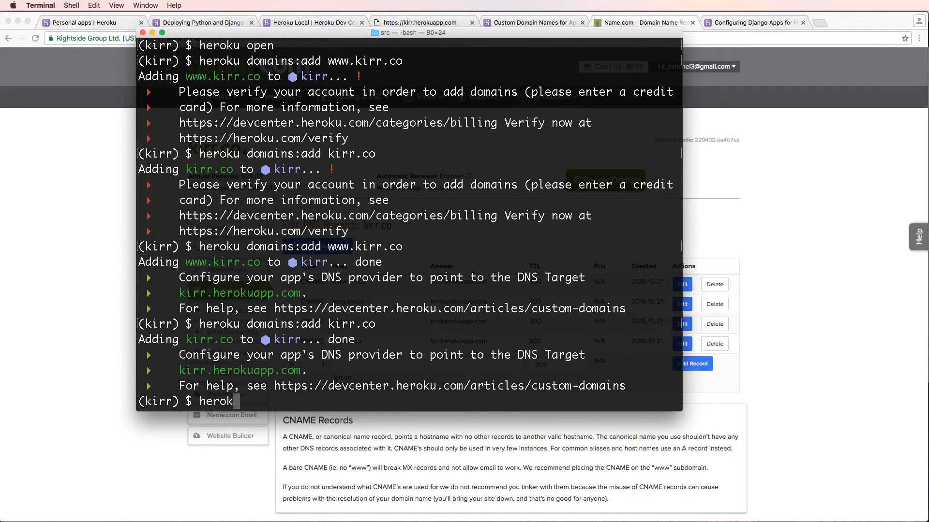
text(domains)
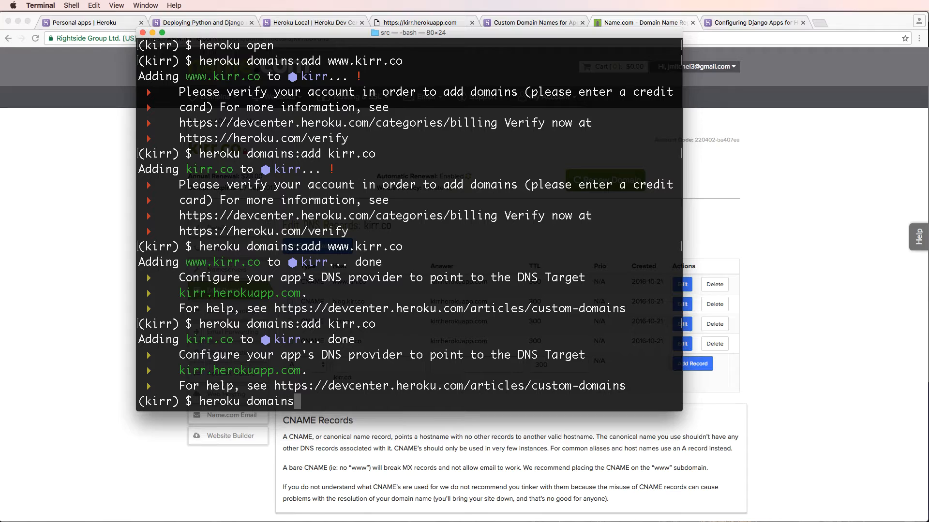
text(:add live.kr)
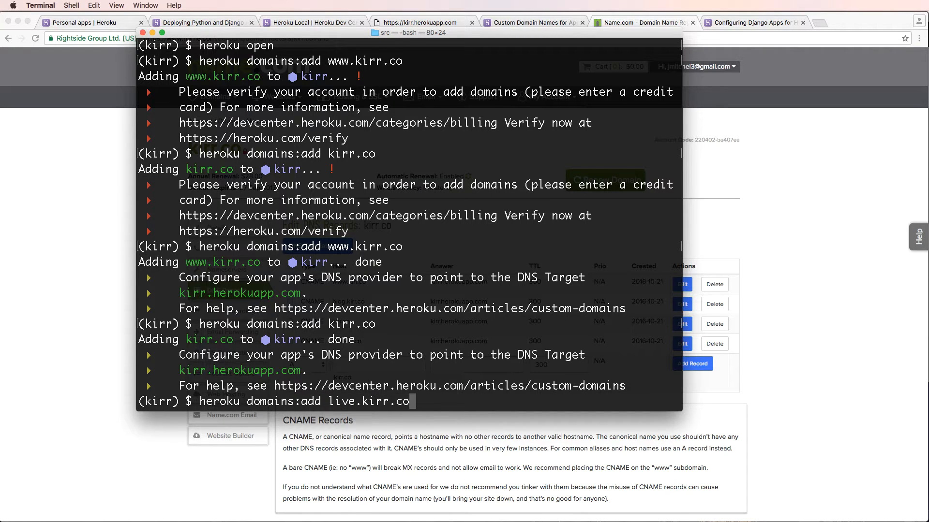
key(Return)
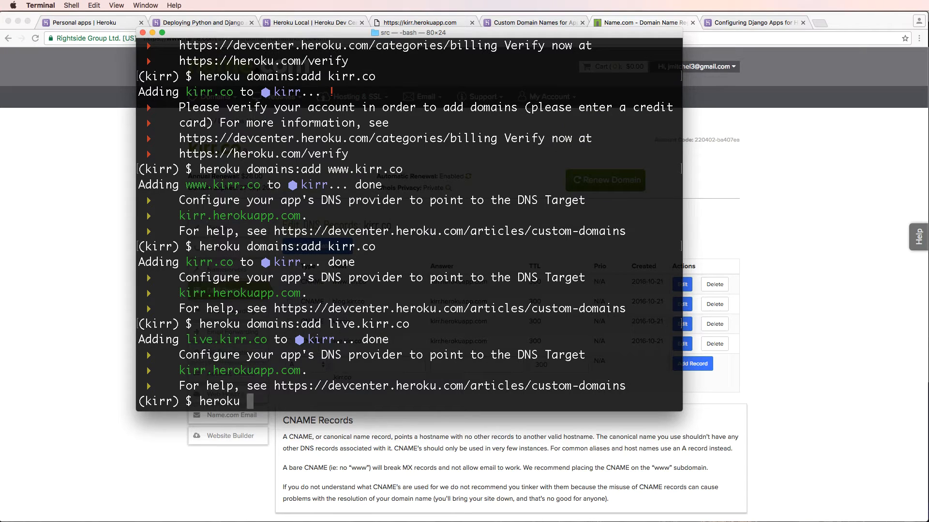
Enter heroku domains:add blog.kirr.co to register the blog subdomain
text(domains)
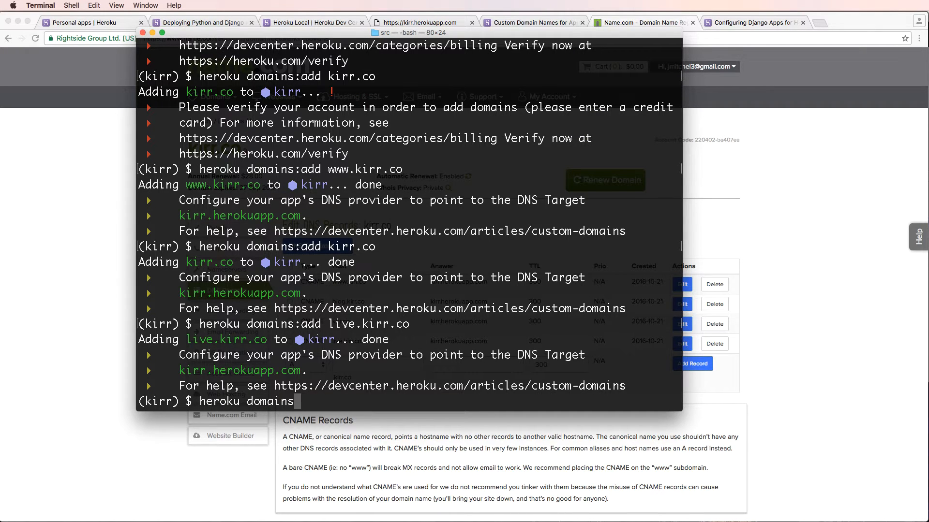
text(:add blog.kr)
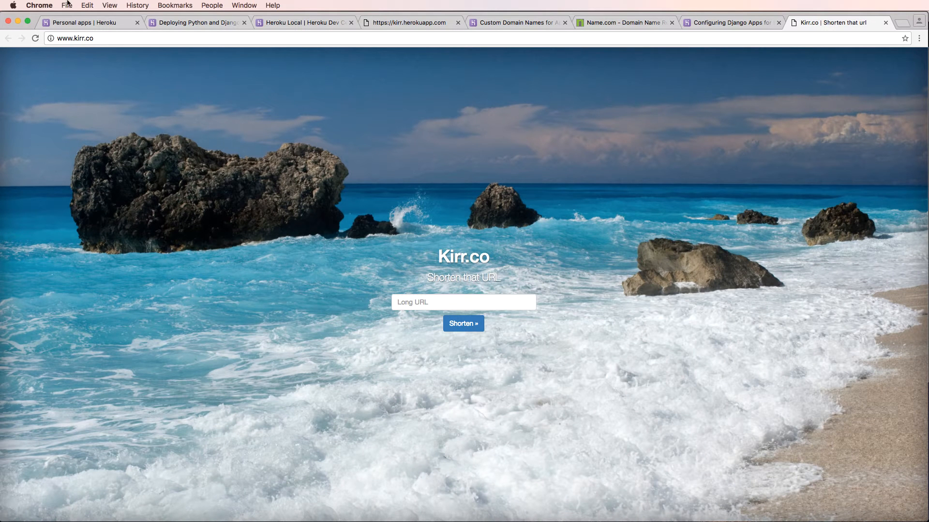
mouse_move(445, 248)
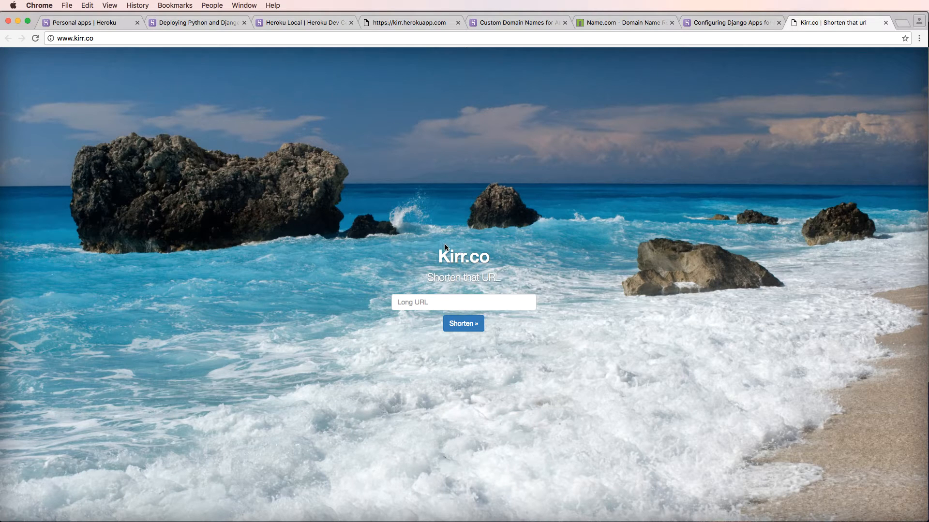
mouse_move(244, 138)
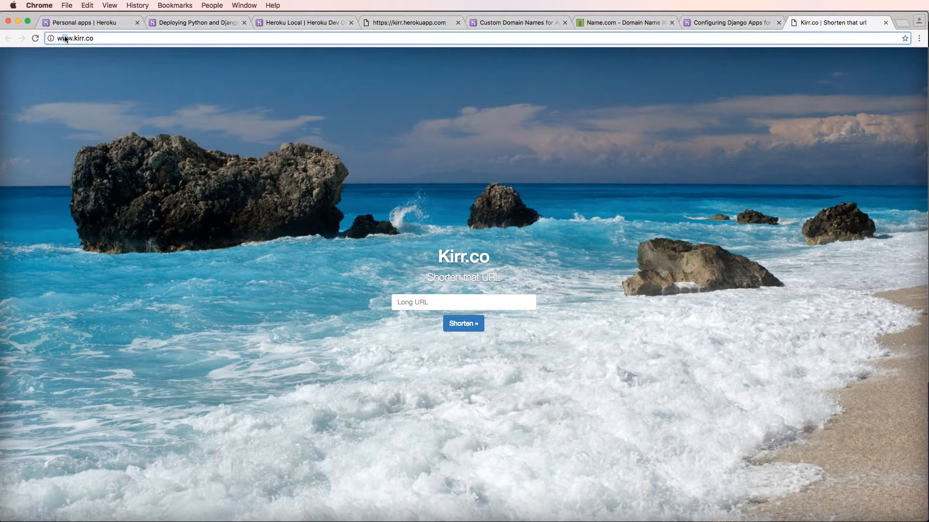
text(blog.kirr.co)
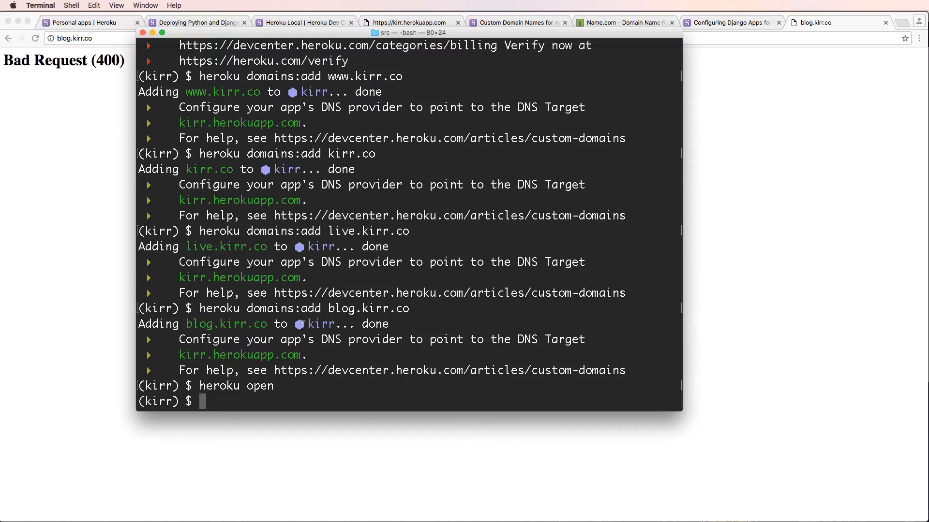
click(811, 23)
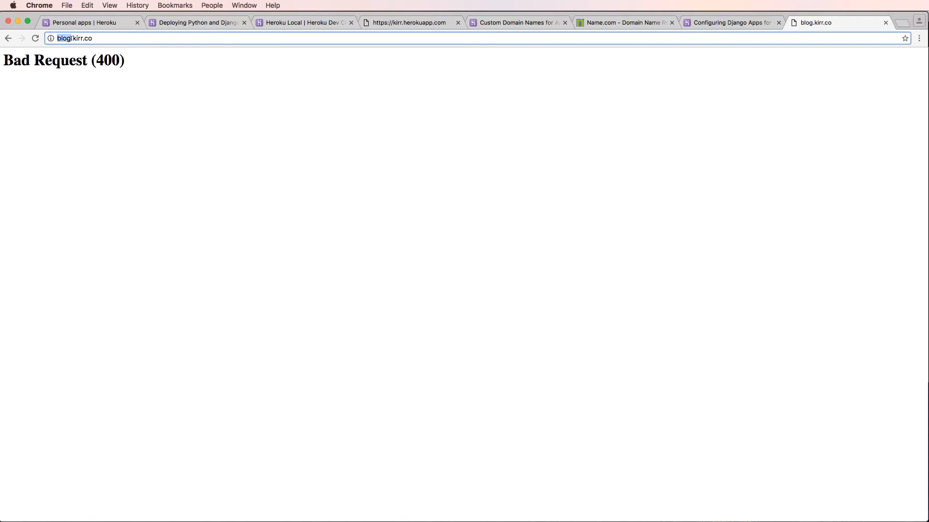
text(www.kirr.co)
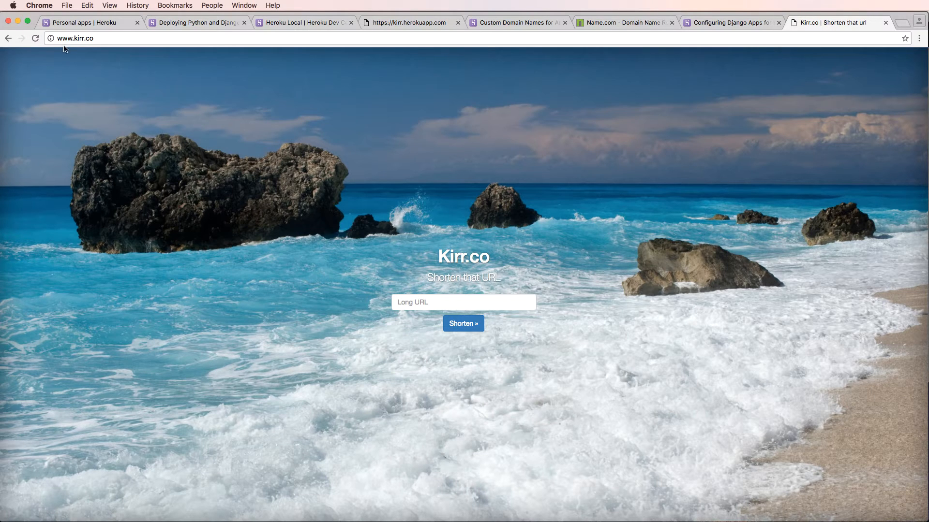
mouse_move(157, 89)
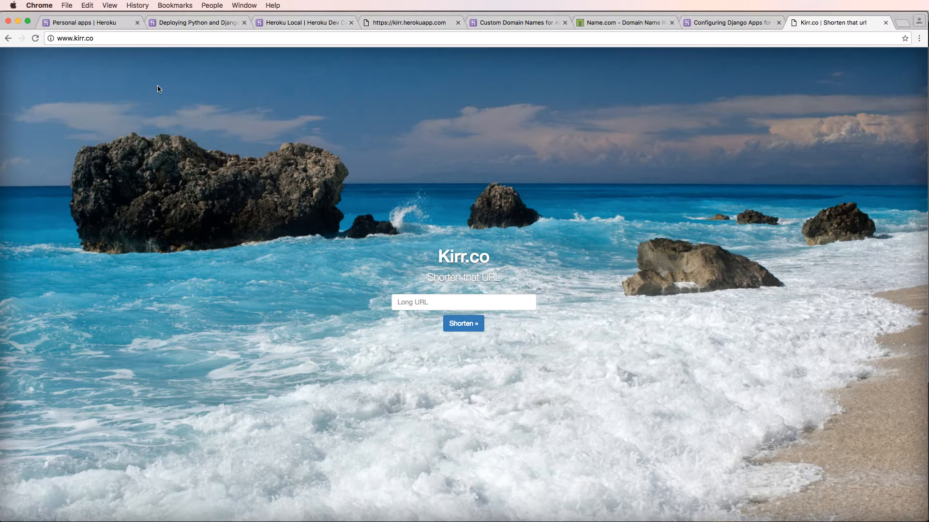
mouse_move(545, 299)
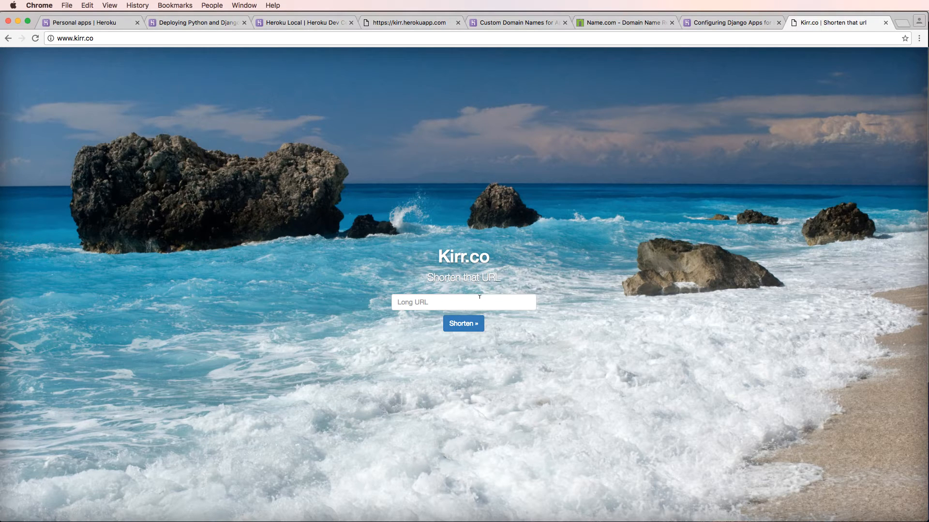
click(463, 301)
text(you)
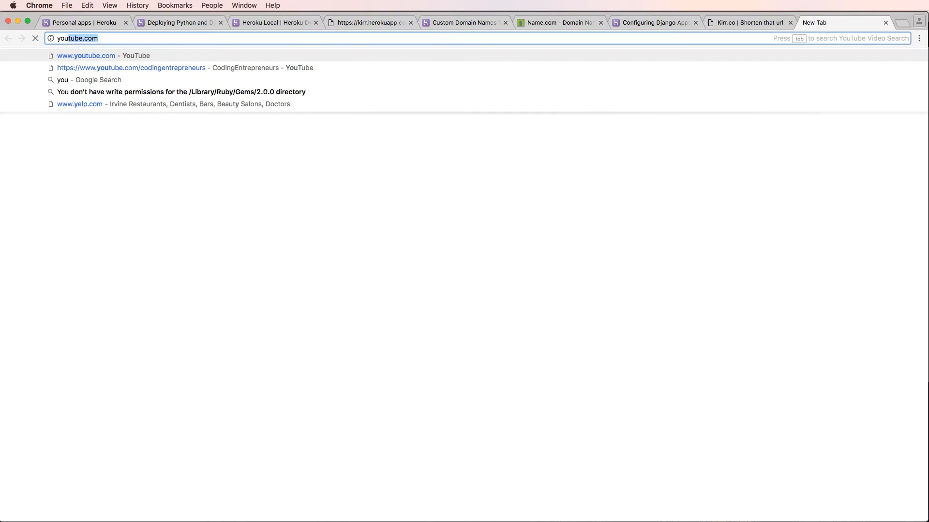
click(131, 68)
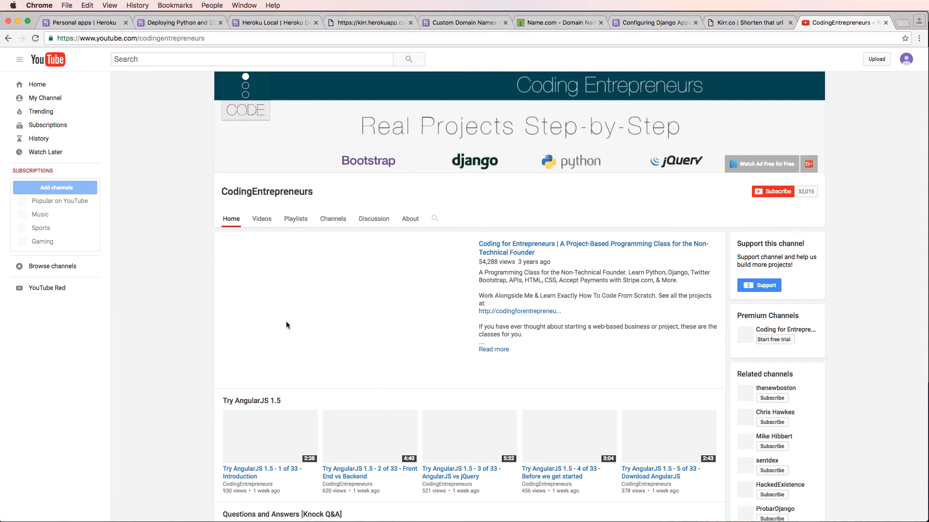
click(251, 401)
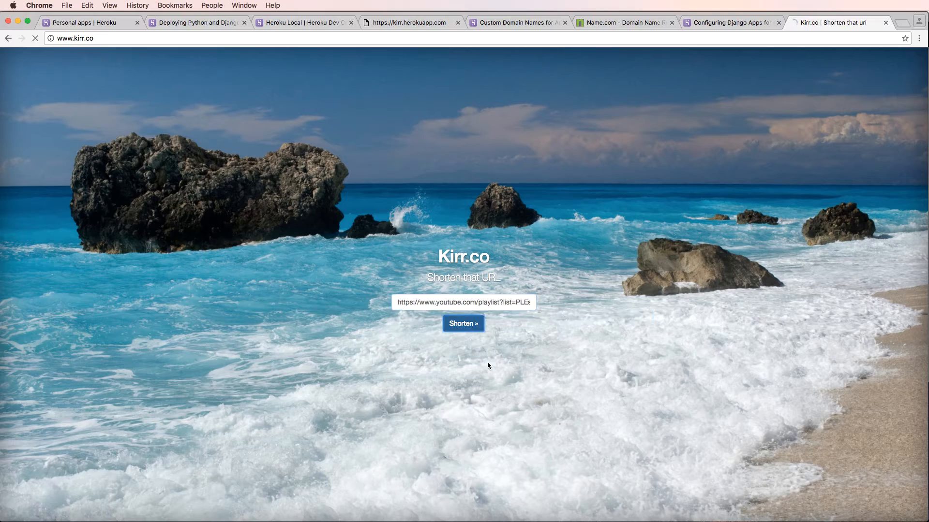
click(463, 323)
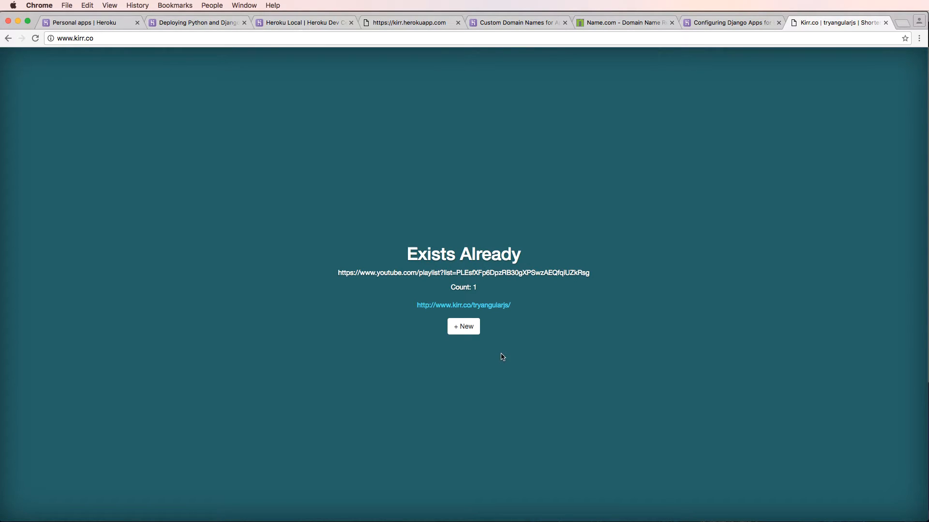
mouse_move(502, 357)
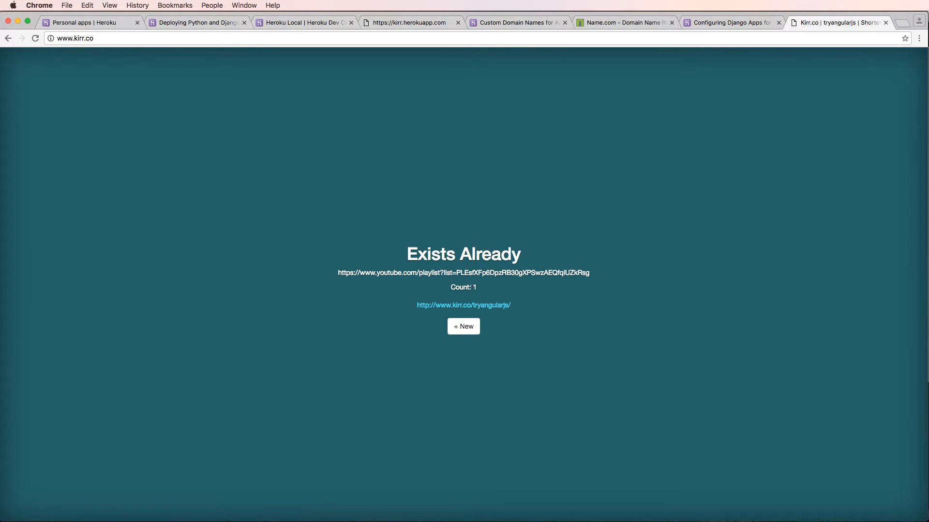
mouse_move(477, 303)
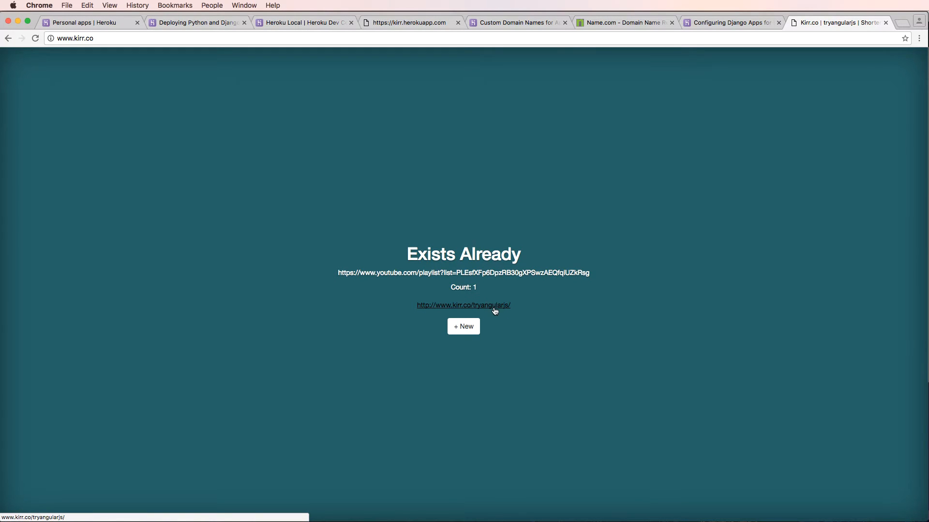
mouse_move(495, 306)
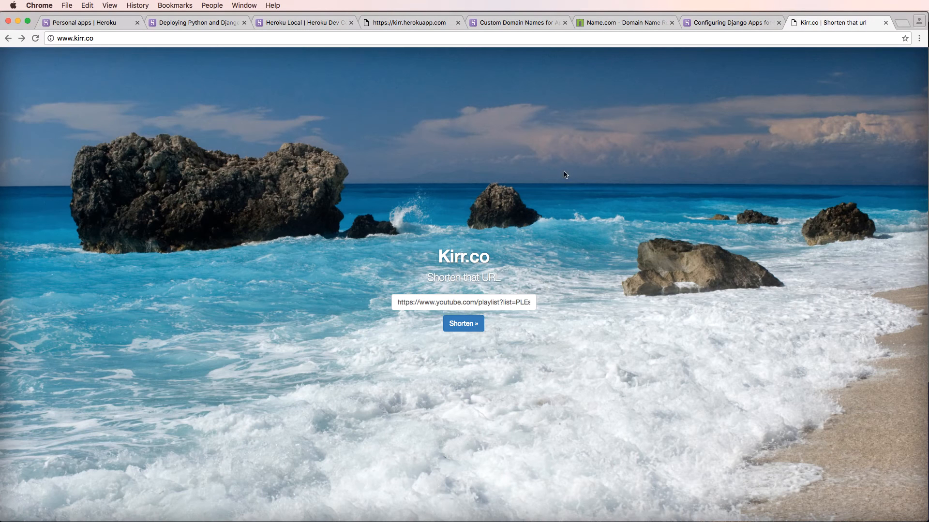
mouse_move(595, 168)
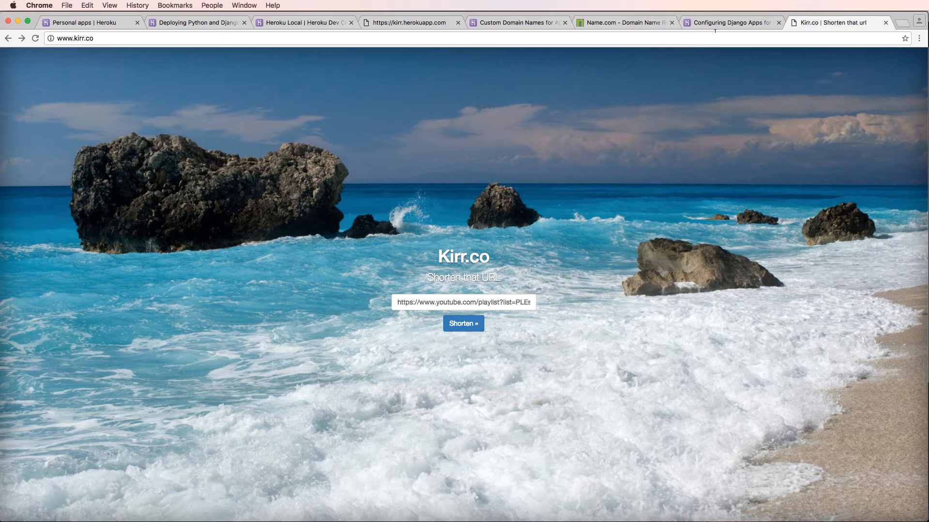
Search 'heroku django database' and read the dj-database-url section of Configuring Django Apps for Heroku
click(729, 22)
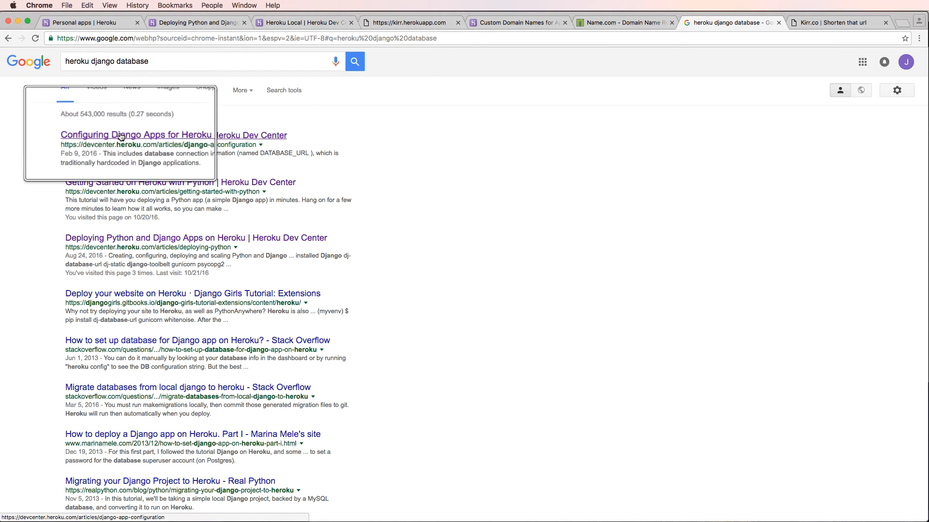
click(137, 135)
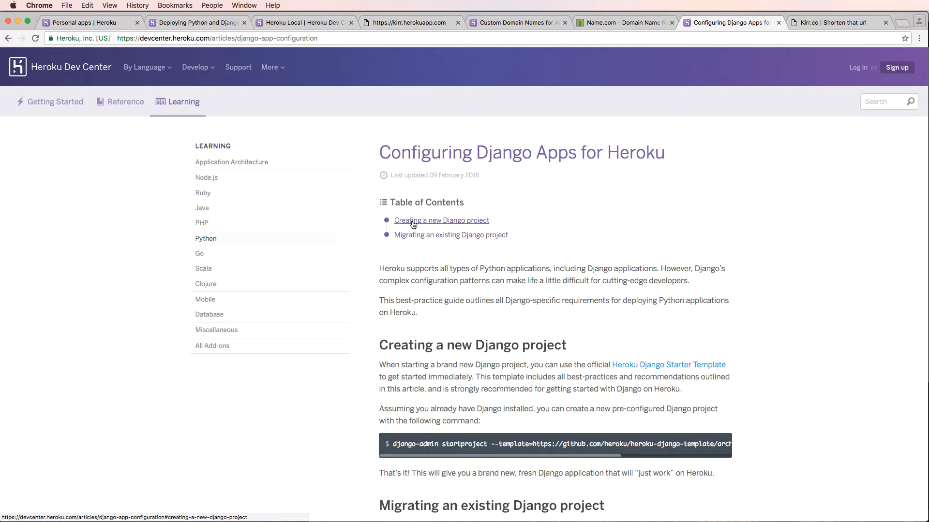
scroll(down, 3)
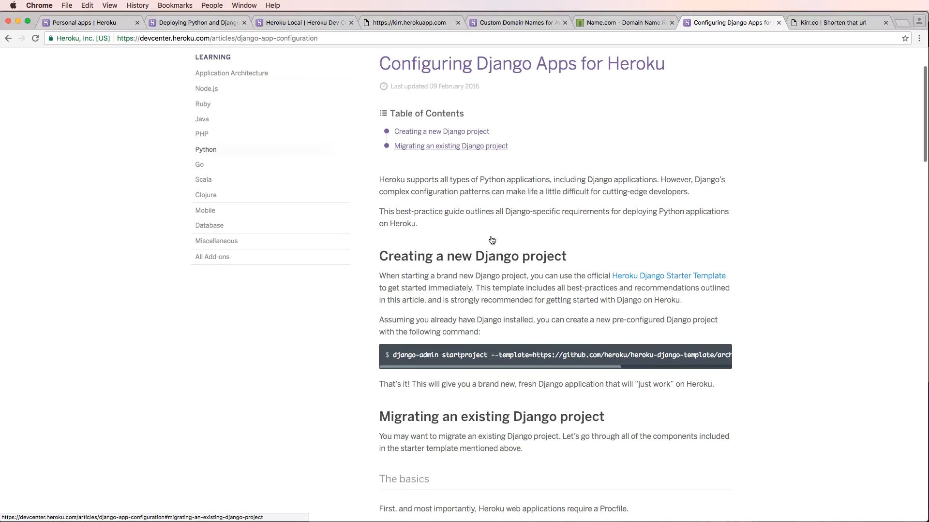
scroll(down, 3)
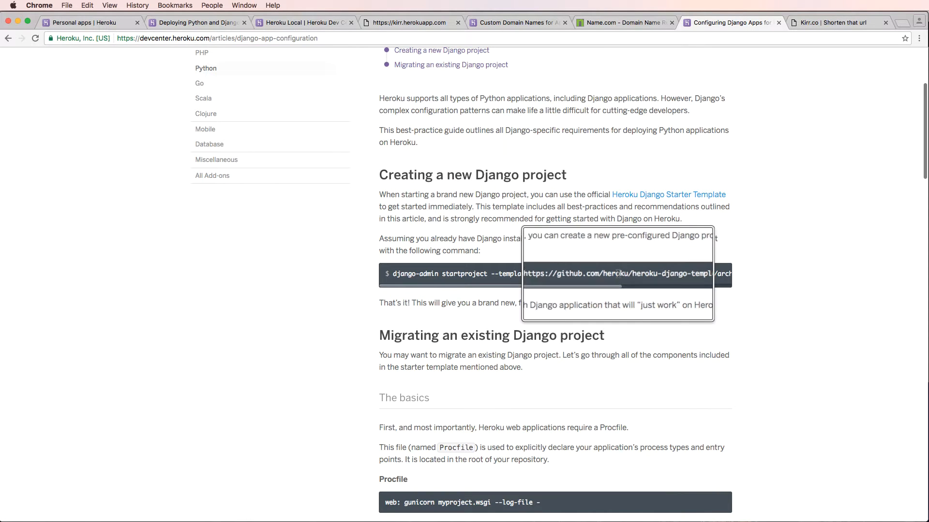
scroll(down, 3)
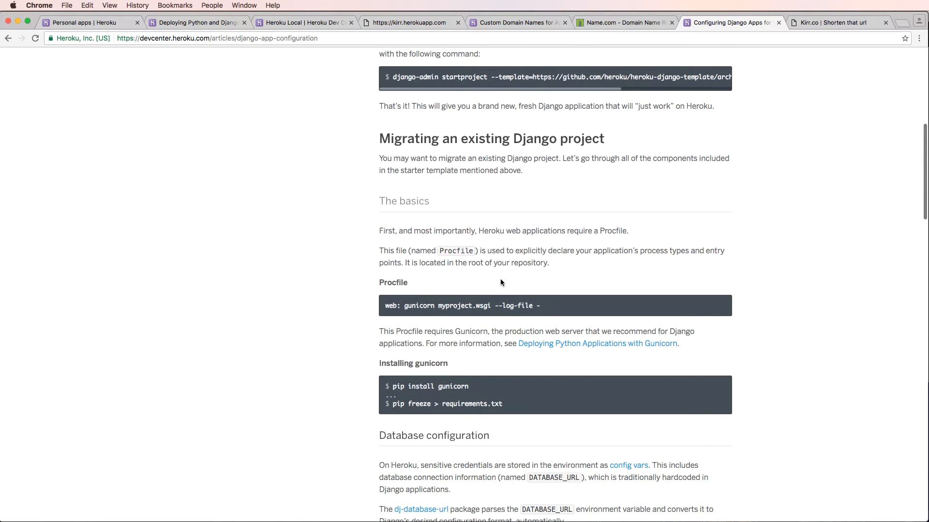
scroll(down, 3)
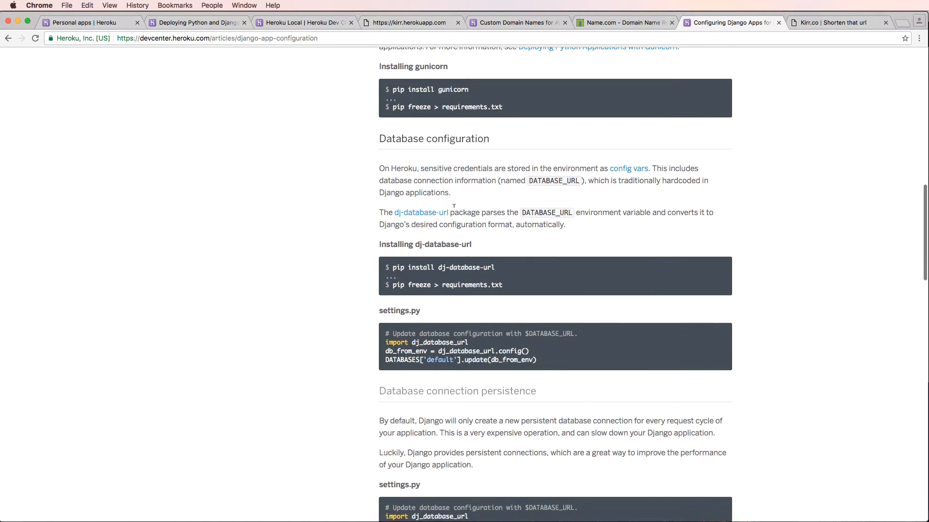
mouse_move(502, 270)
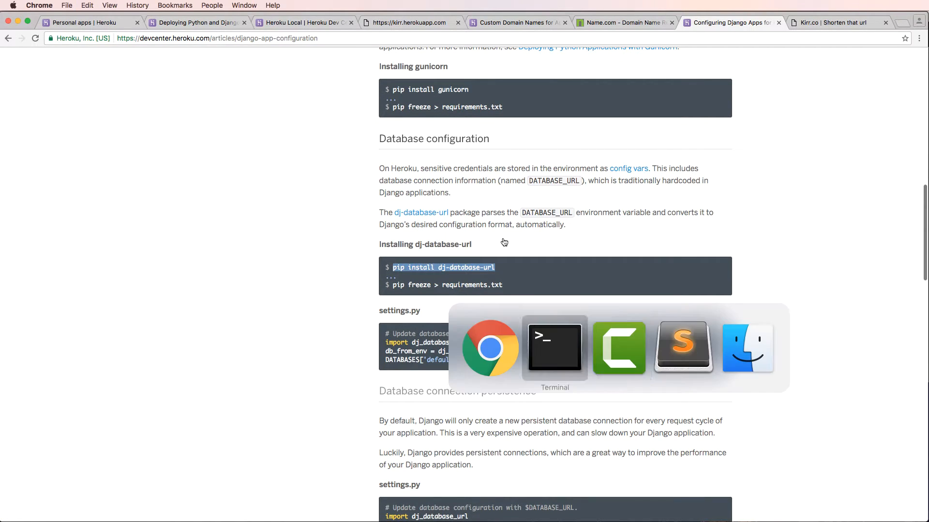
click(553, 347)
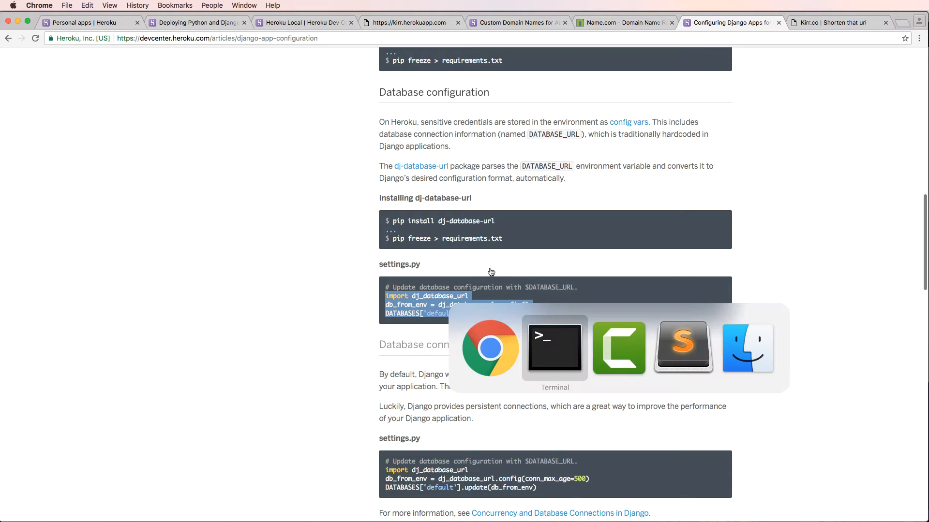
In production.py locate the DATABASES default block and place the dj_database_url config lines below it
click(682, 347)
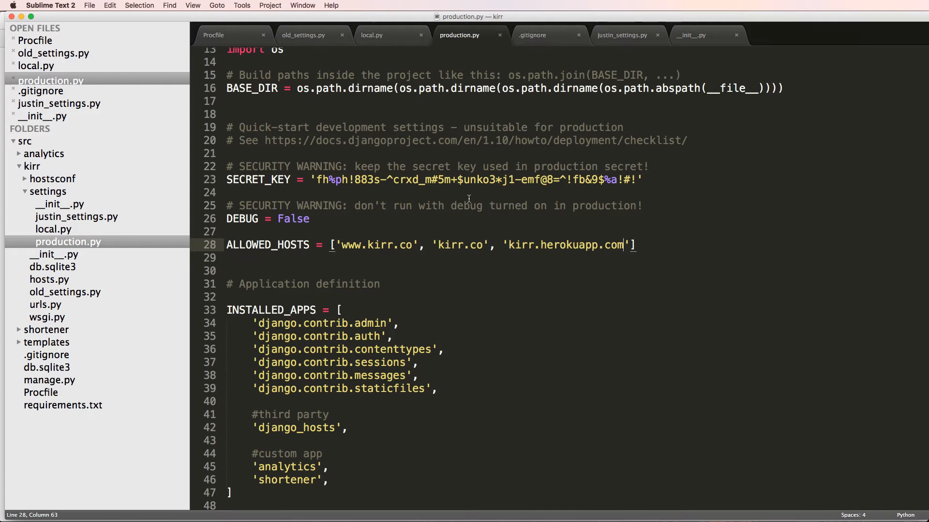
scroll(down, 3)
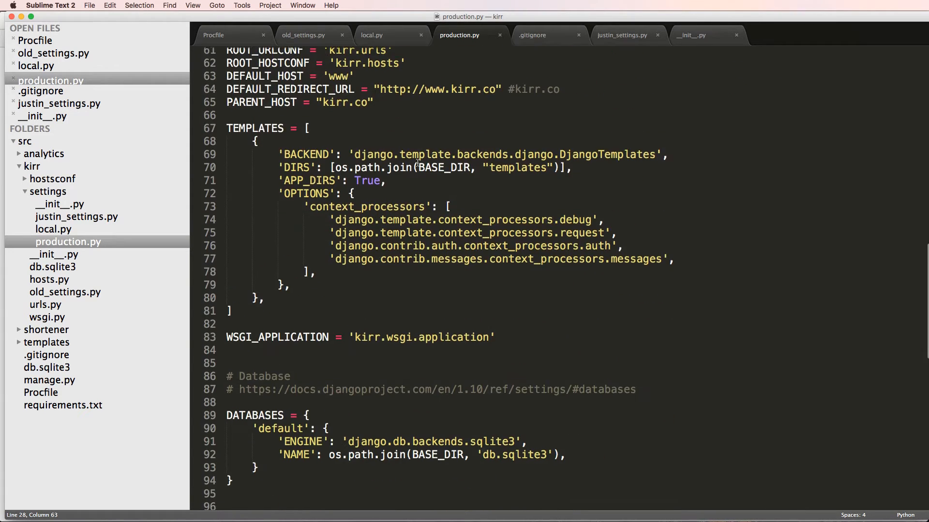
scroll(down, 3)
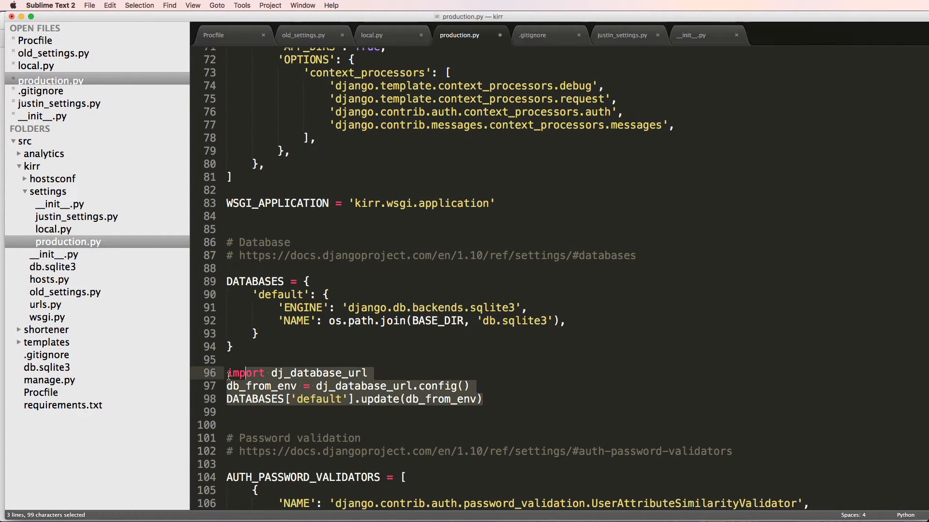
double_click(255, 281)
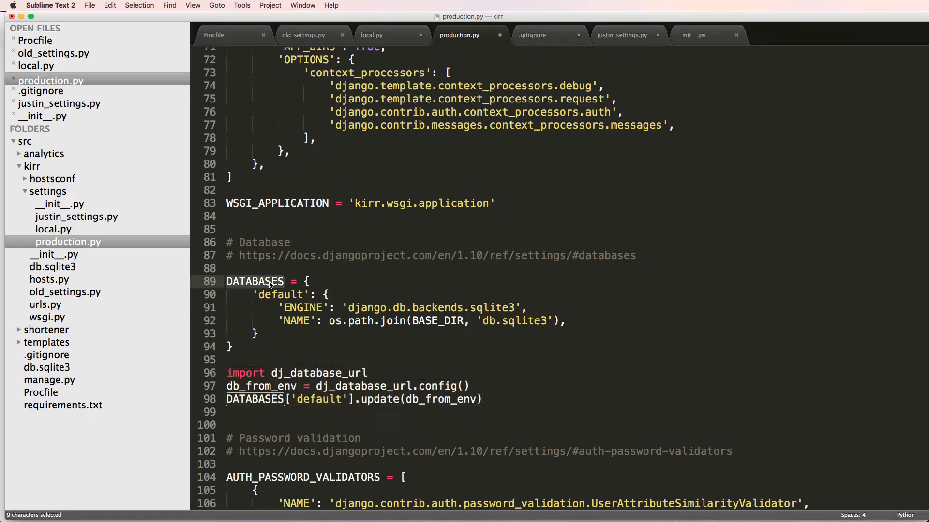
double_click(280, 295)
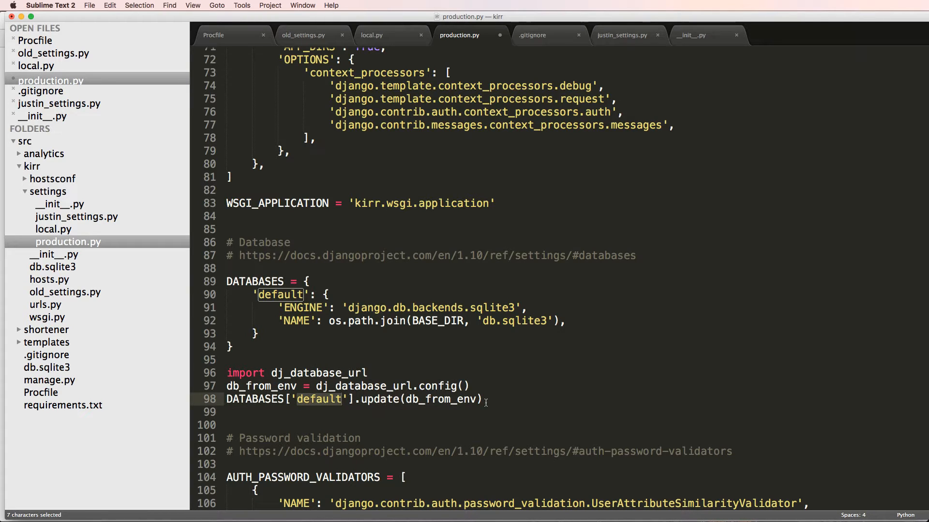
click(366, 398)
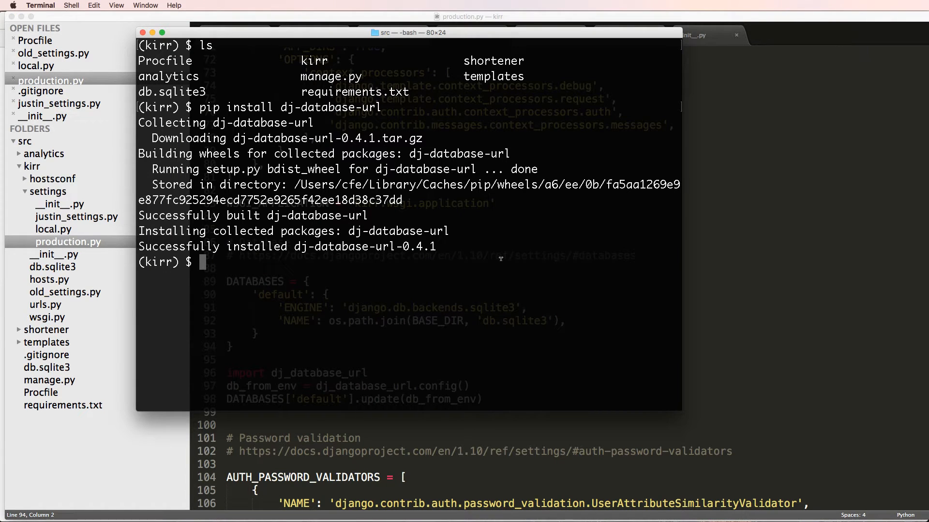
Freeze installed packages into requirements.txt, then read on in the Heroku database configuration section
text(pip freeze >)
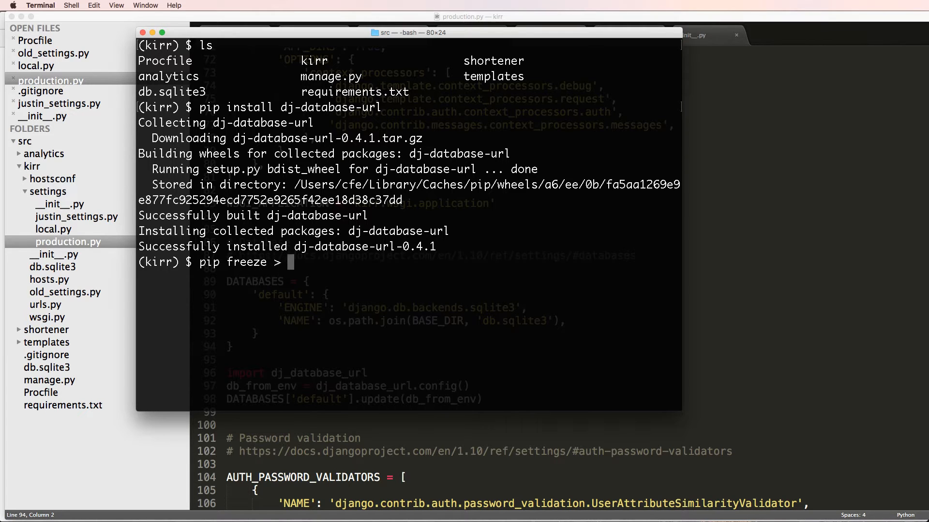
text(requirements.tx)
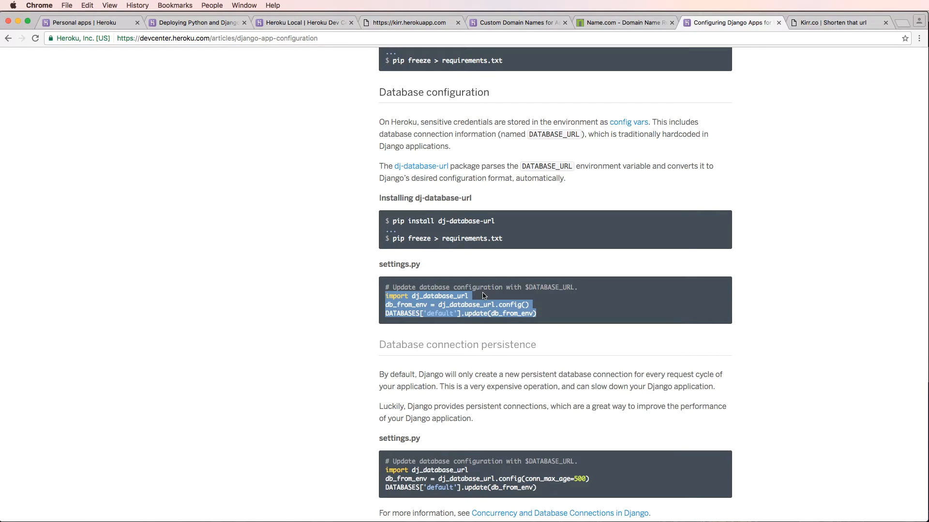
mouse_move(483, 278)
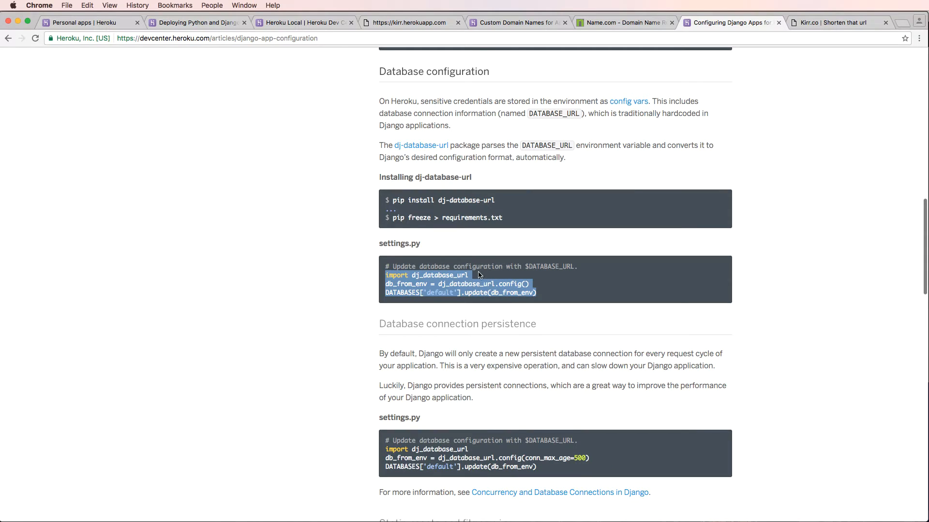
scroll(down, 3)
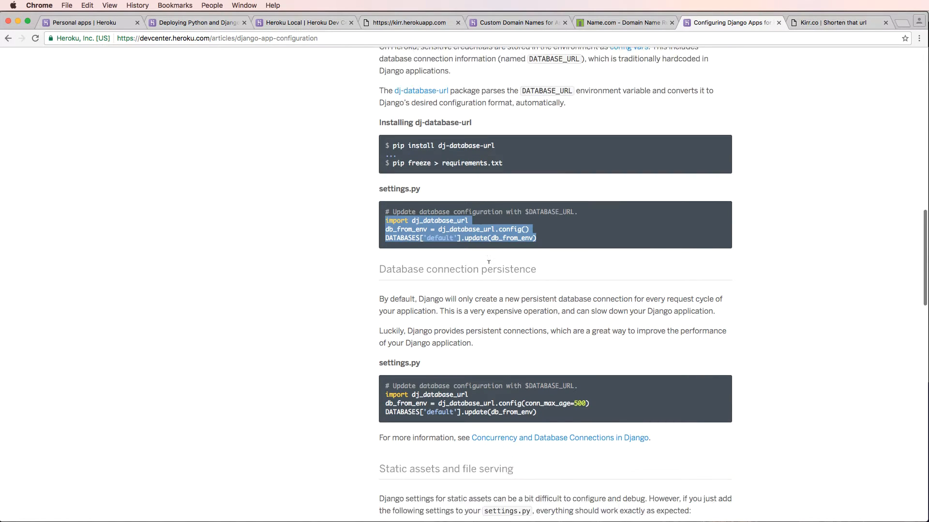
scroll(down, 3)
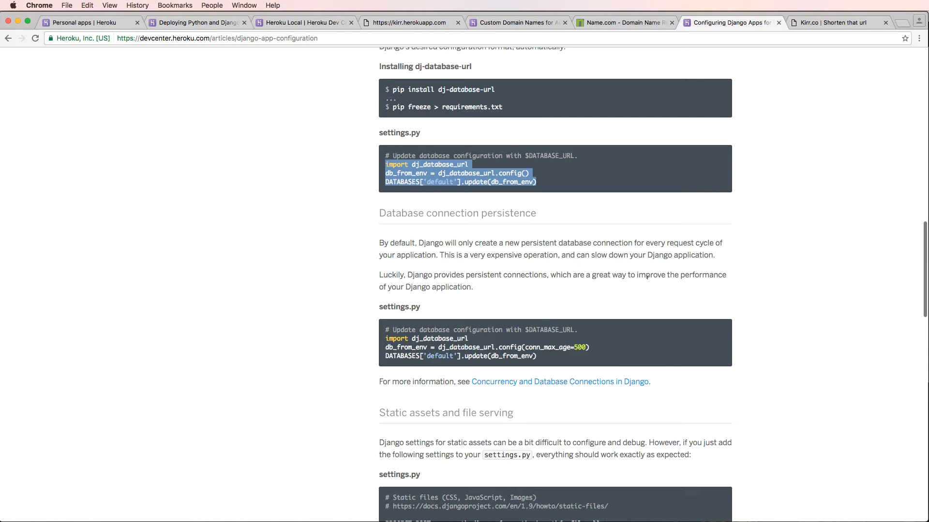
mouse_move(587, 312)
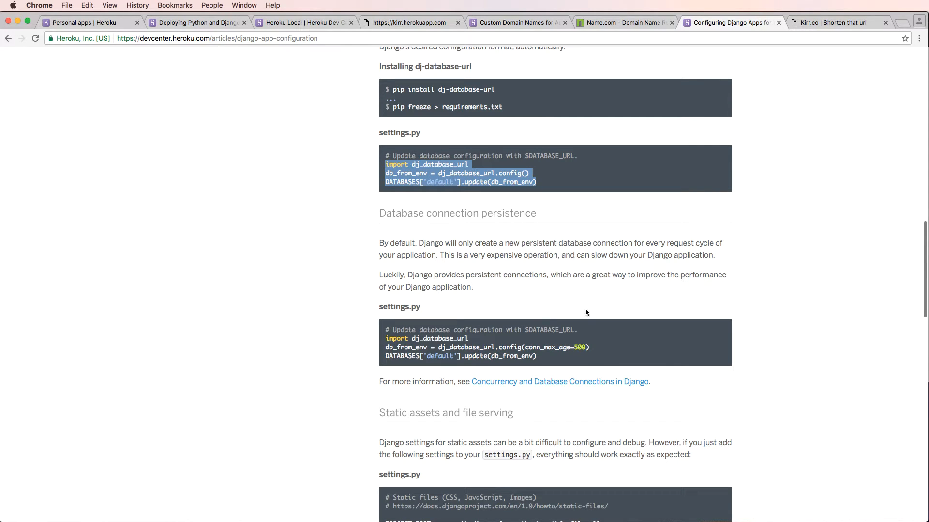
mouse_move(587, 199)
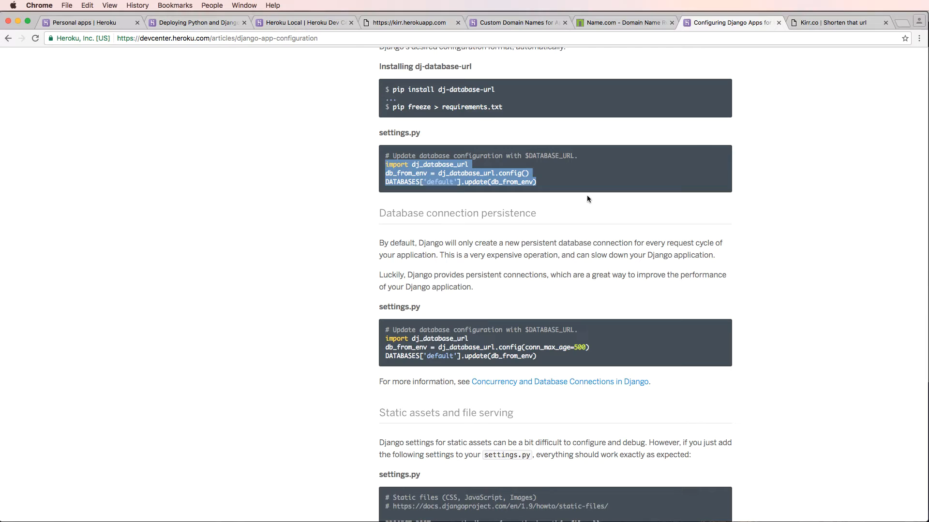
mouse_move(896, 187)
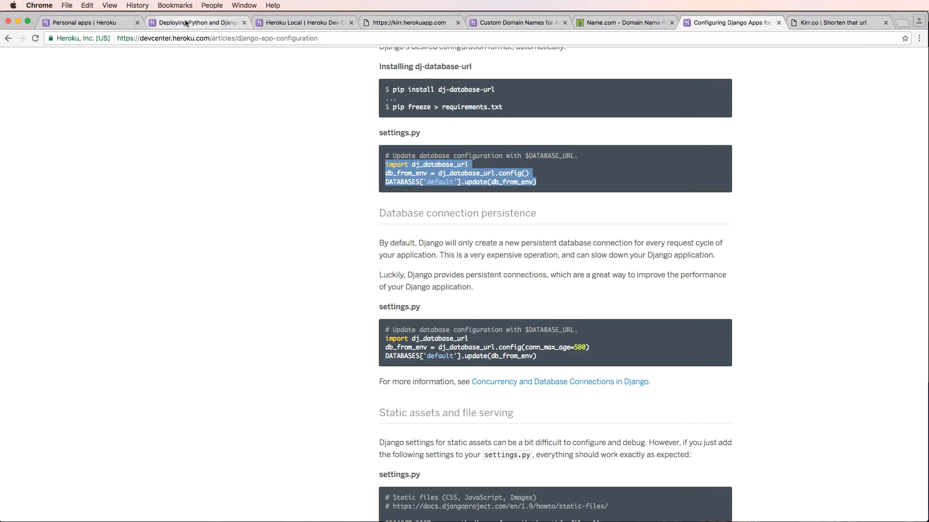
Return to the Deploying Python and Django article's Provision add-ons section
click(198, 22)
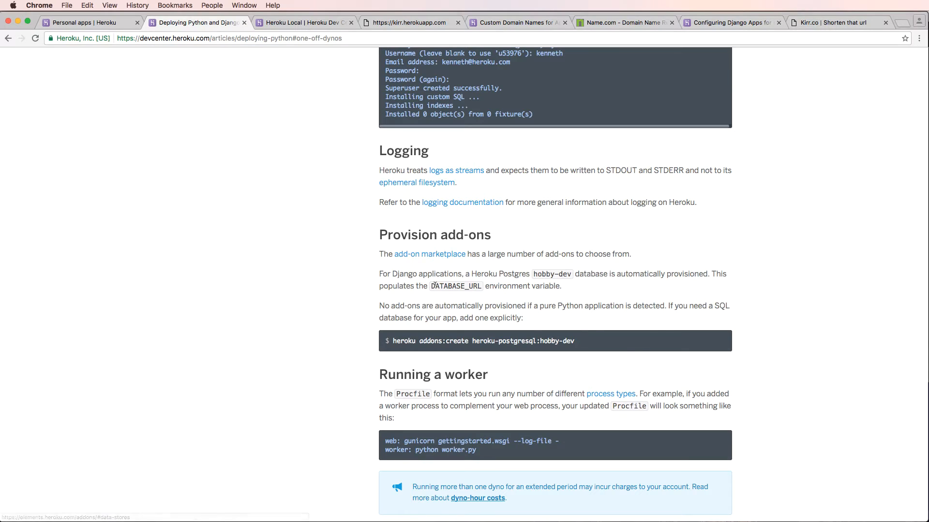
mouse_move(568, 273)
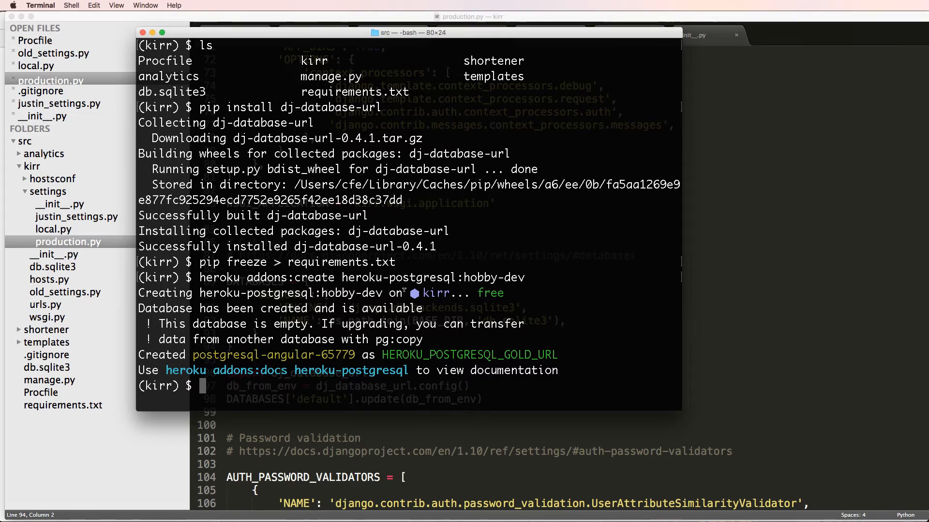
Commit the changes as "Update database & requirements" and push to heroku master
text(git status)
text(git commit -m)
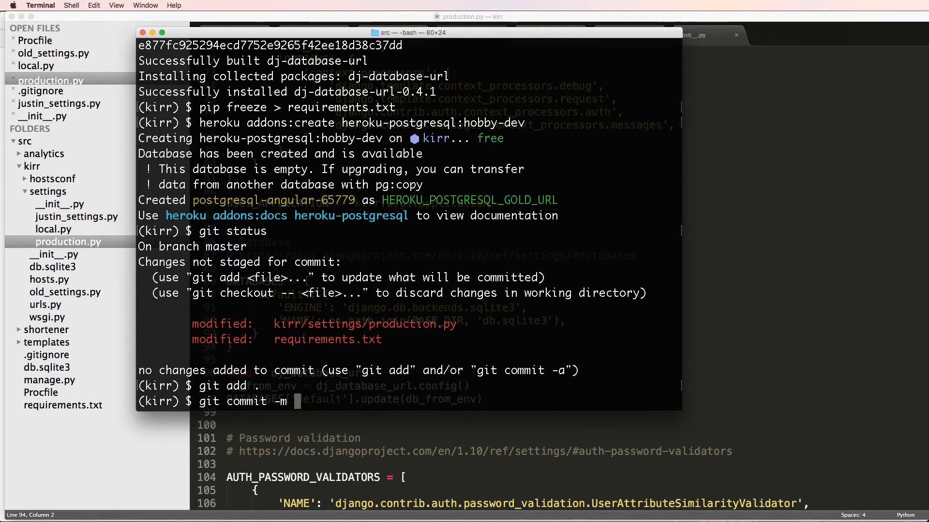
text("Update database &)
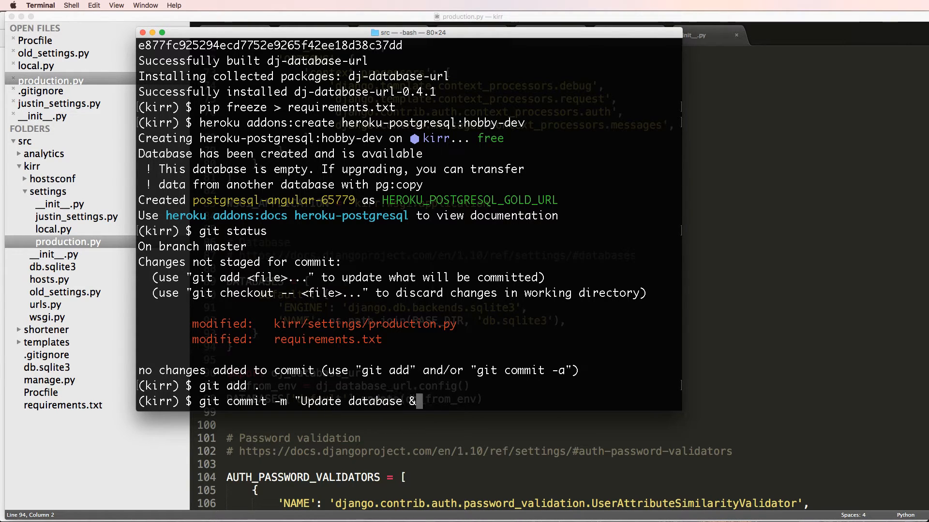
key(Return)
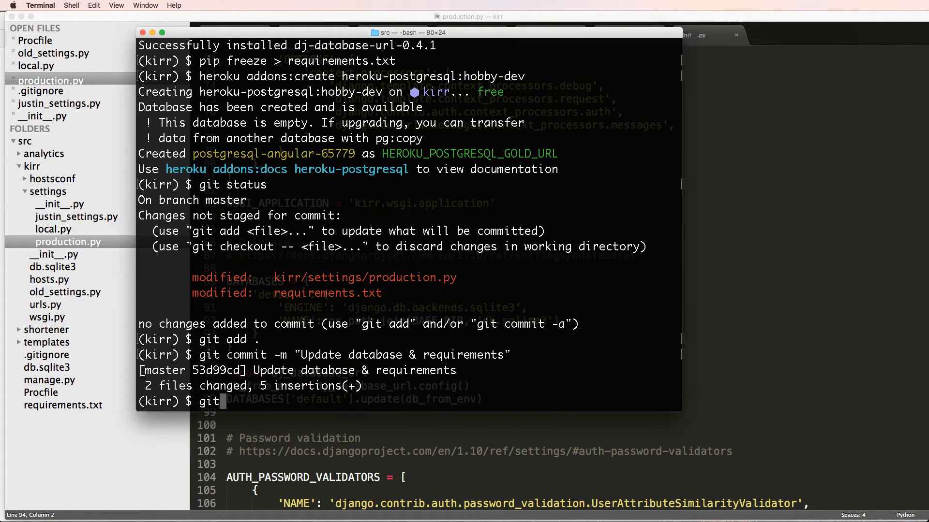
text(push heroku mast)
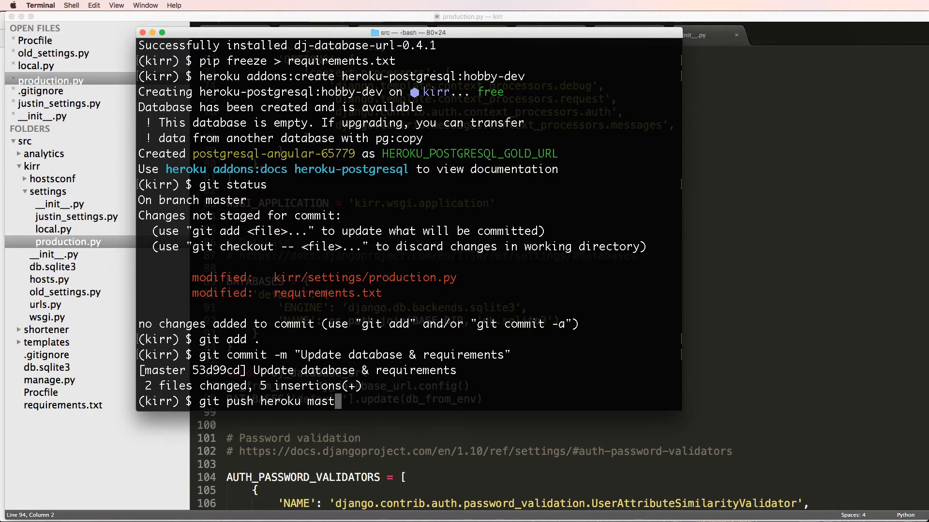
key(Return)
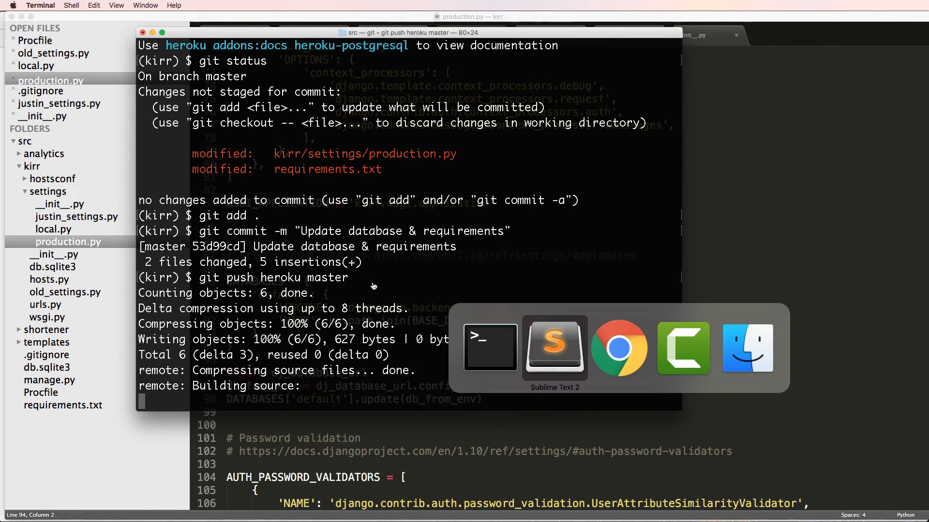
Check the Heroku personal apps dashboard in the browser while the push builds
click(619, 347)
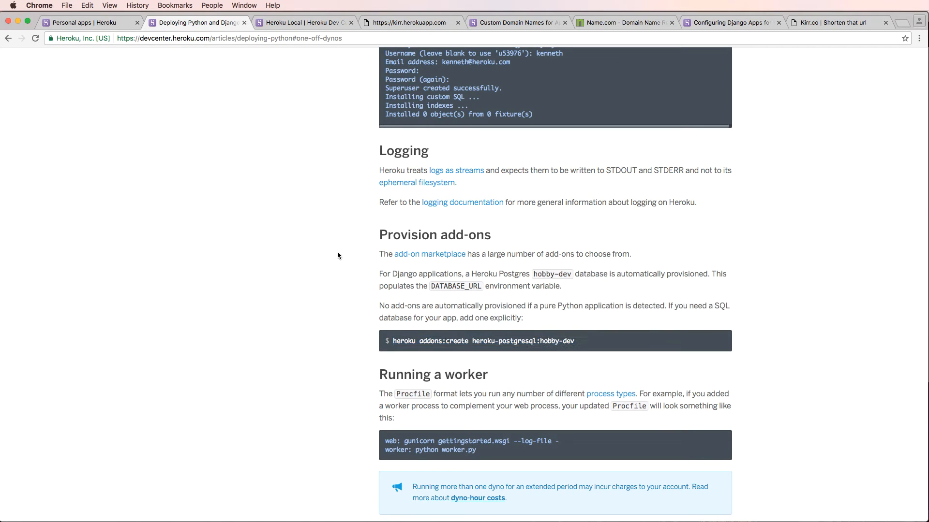
click(83, 23)
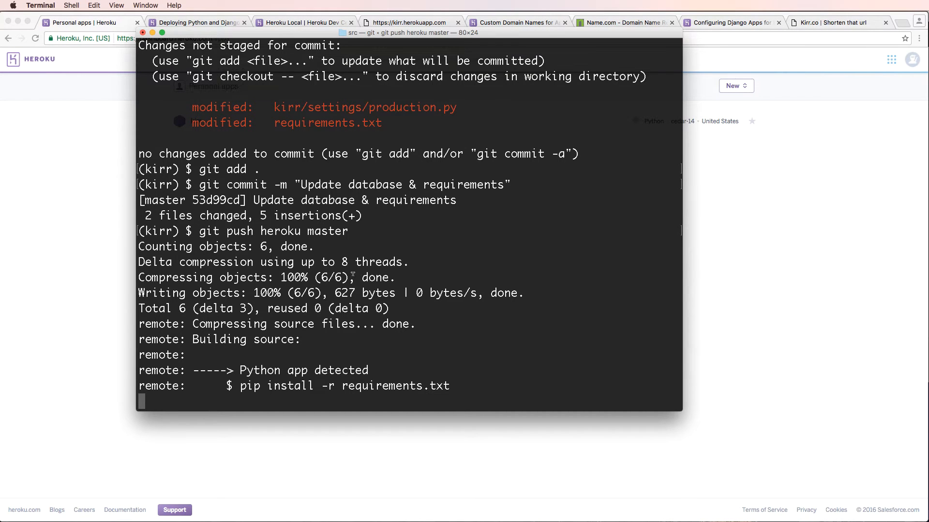
scroll(down, 3)
text(p)
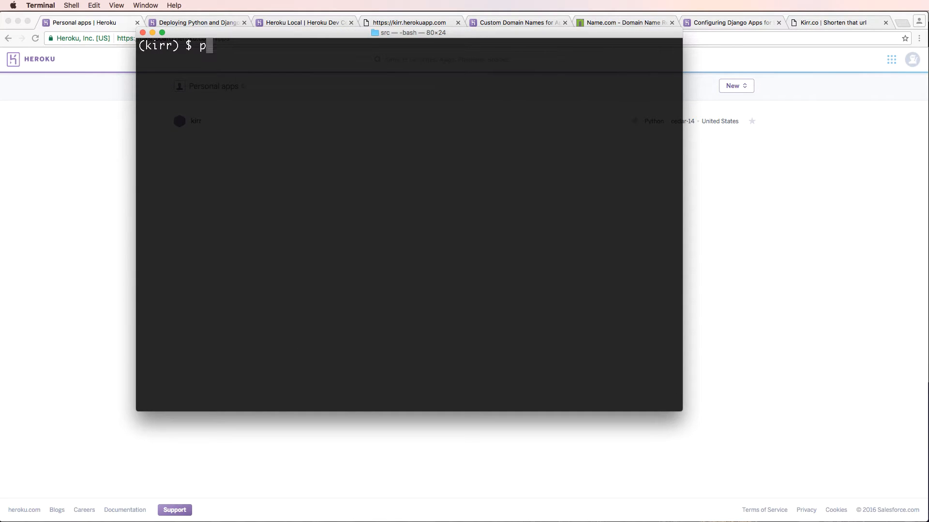
Run heroku run python manage.py migrate, which fails with 'No module named psycopg2'
text(heroku run python)
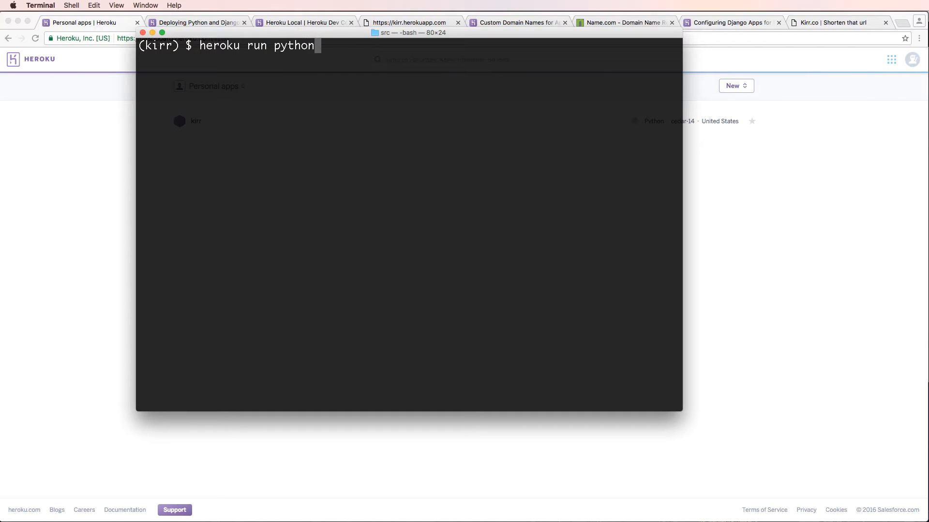
text(manage.py migrate)
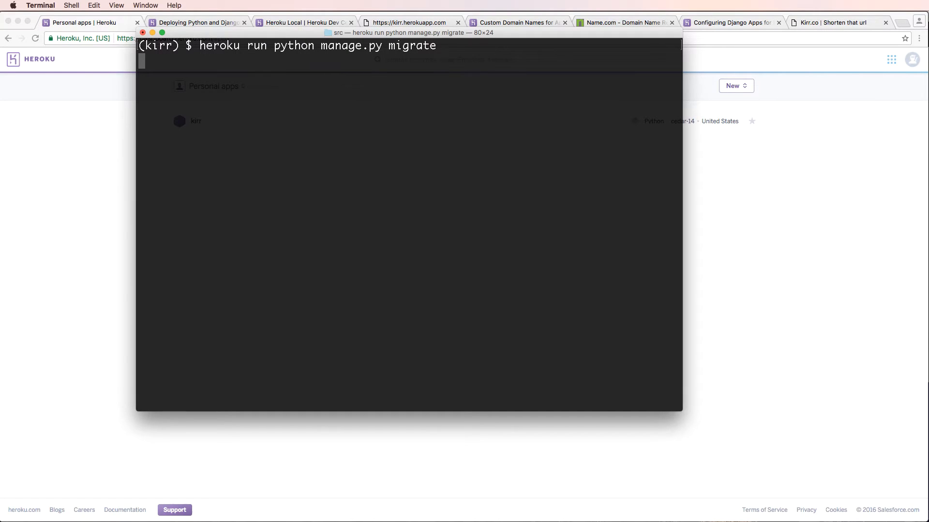
key(Return)
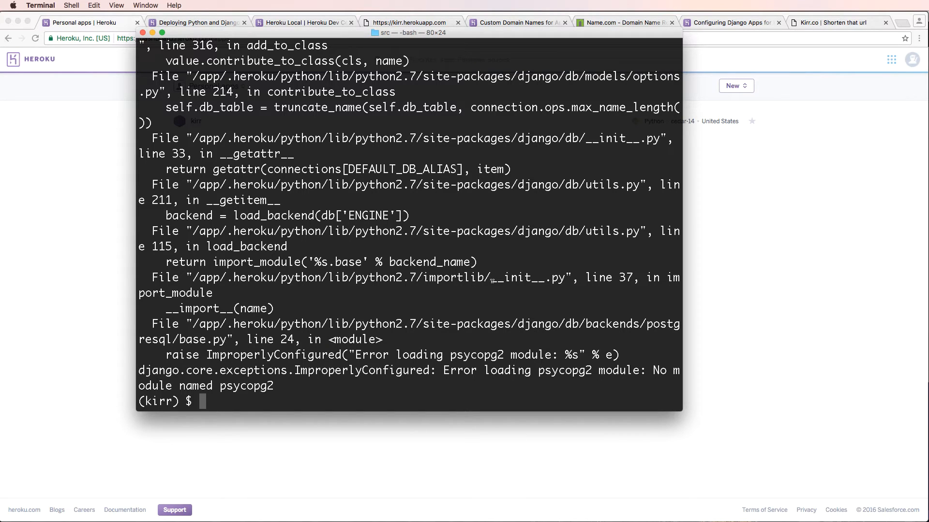
mouse_move(473, 306)
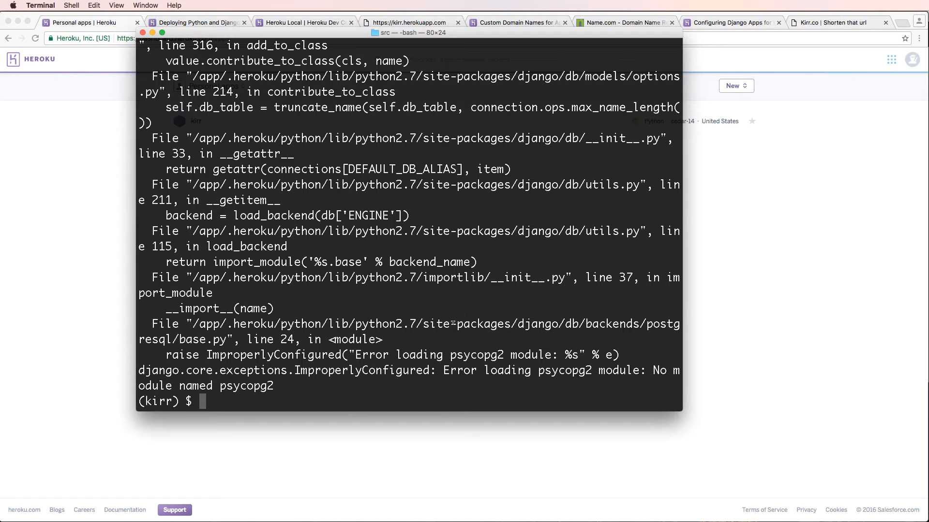
mouse_move(407, 342)
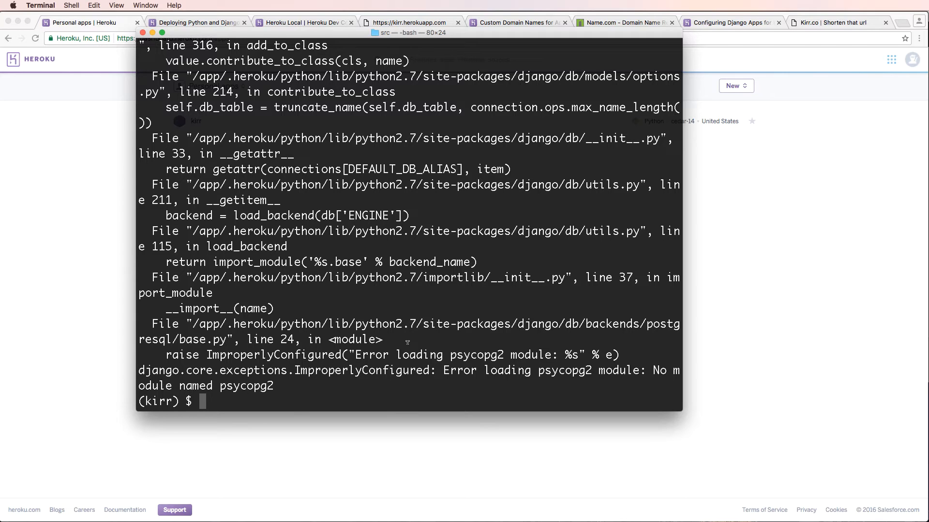
mouse_move(457, 349)
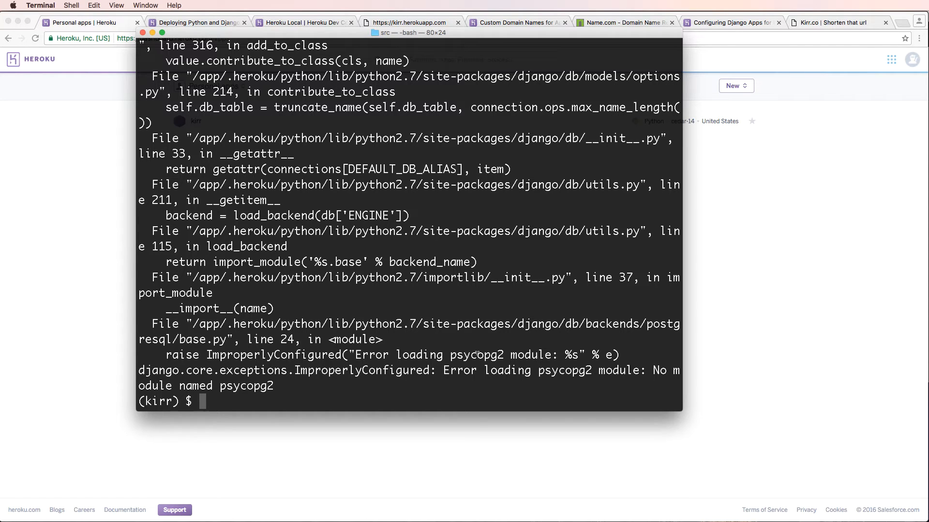
Attempt pip install psycopg2 locally; the build fails and is cancelled
double_click(476, 355)
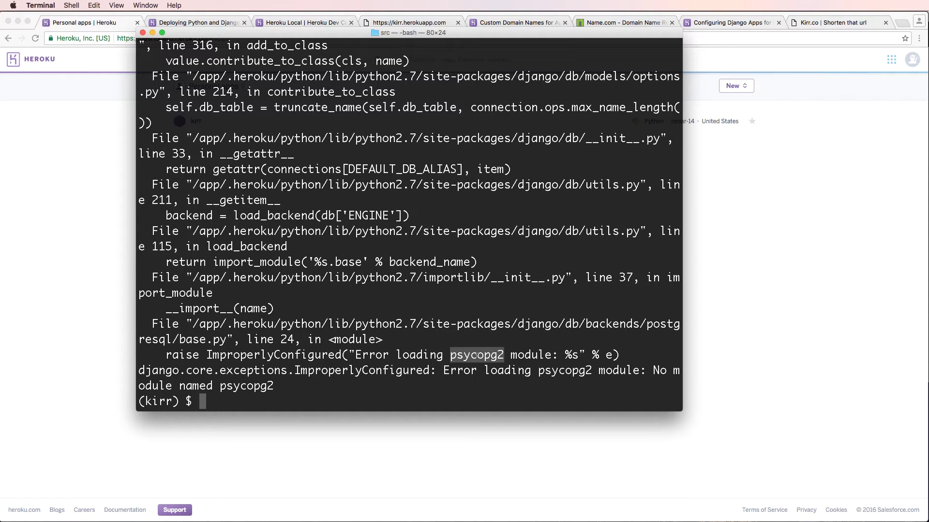
text(pip install)
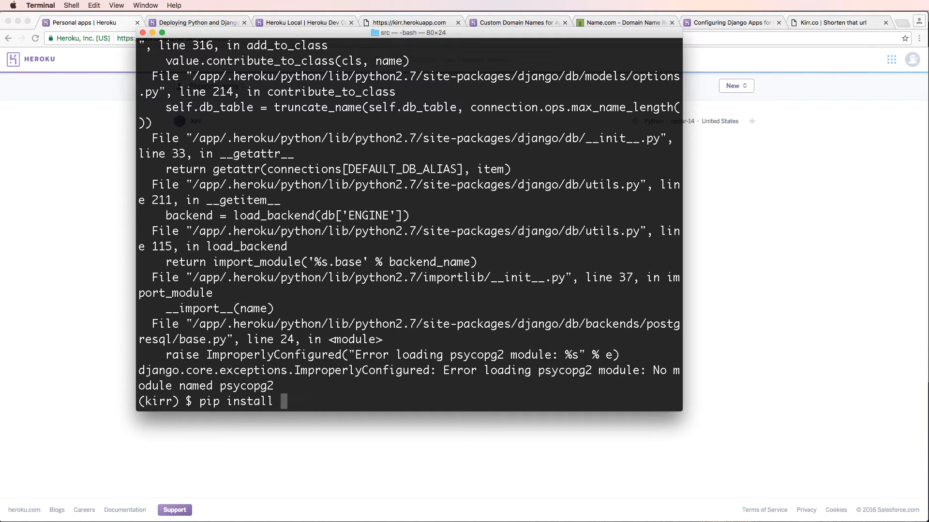
key(Return)
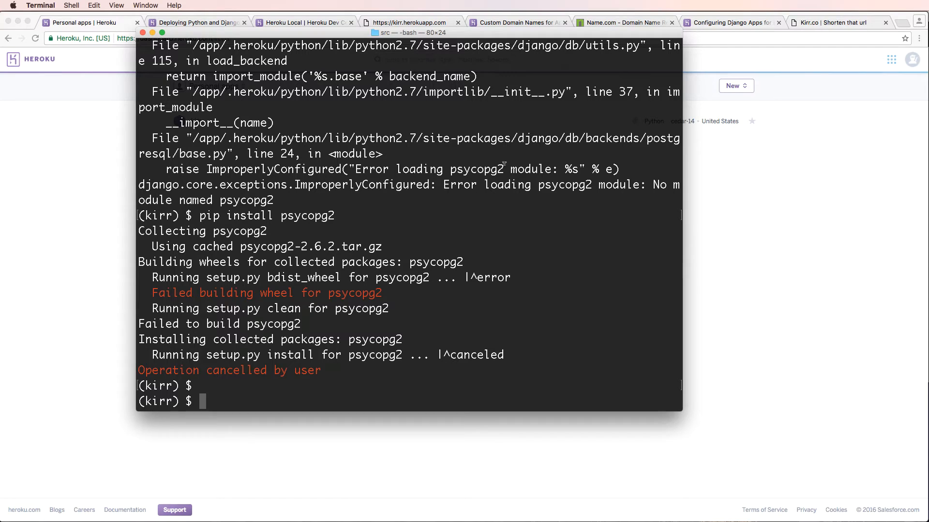
Enter the joincfe.com/projects line at the prompt, dropping the /database part
text(joinc)
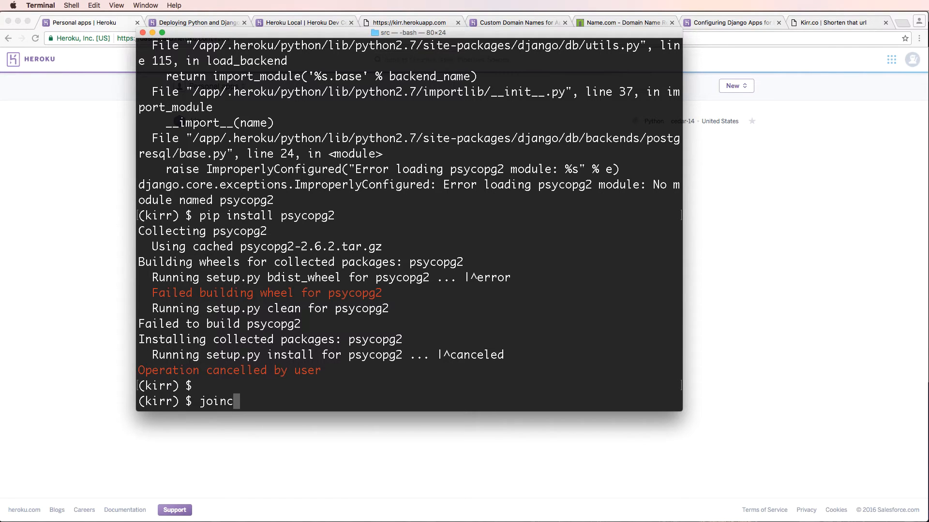
text(fe.com/projects)
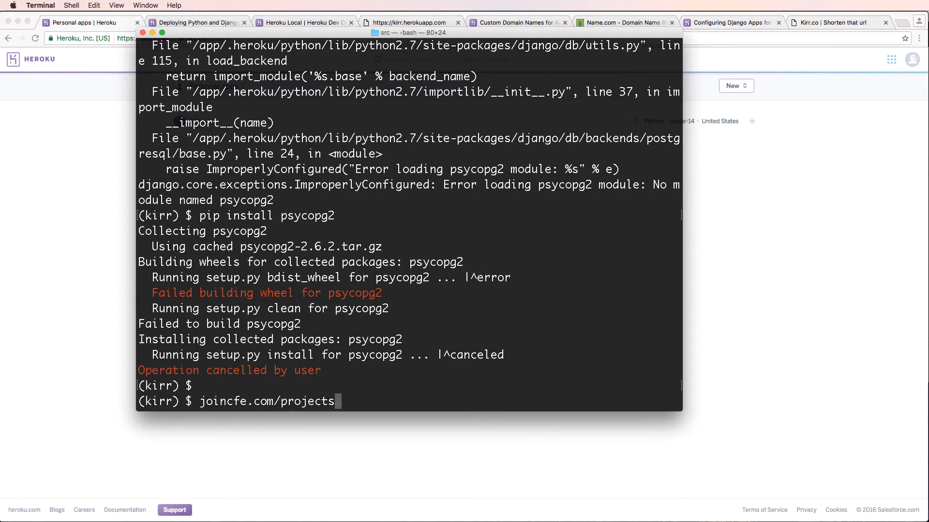
text(/database)
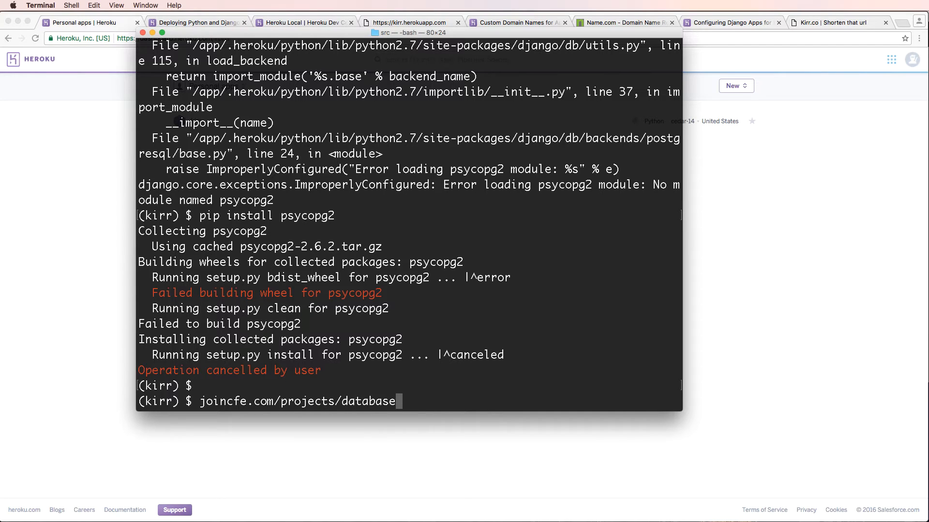
key(Backspace)
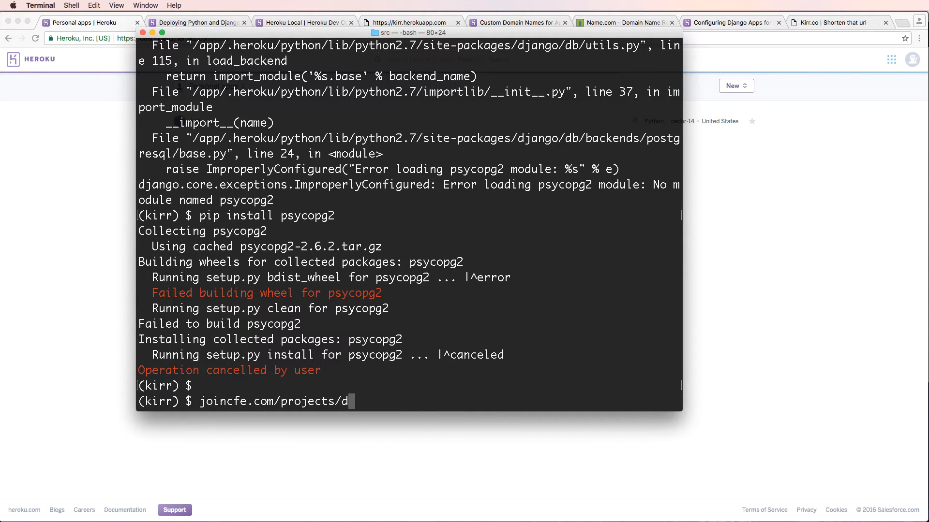
key(Return)
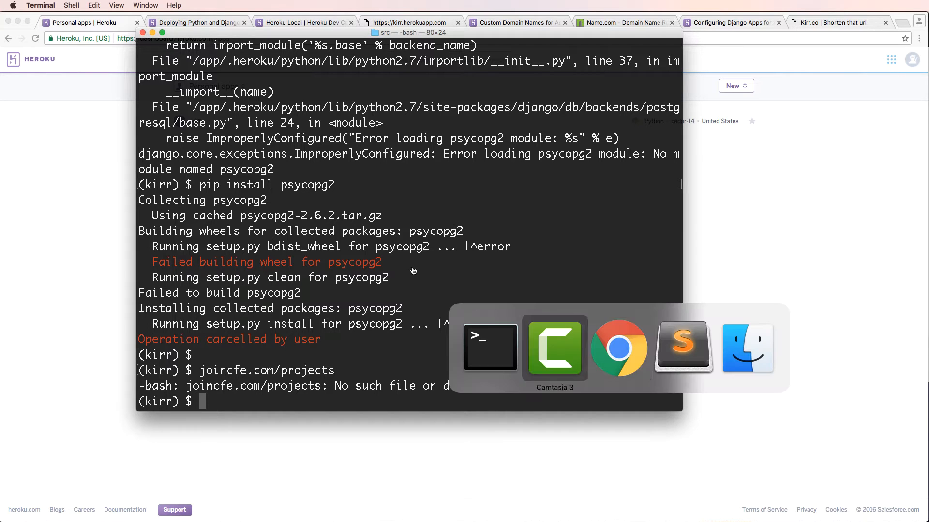
Add psycopg2==2.6.2 to requirements.txt in Sublime Text, save, and return to Terminal
click(683, 348)
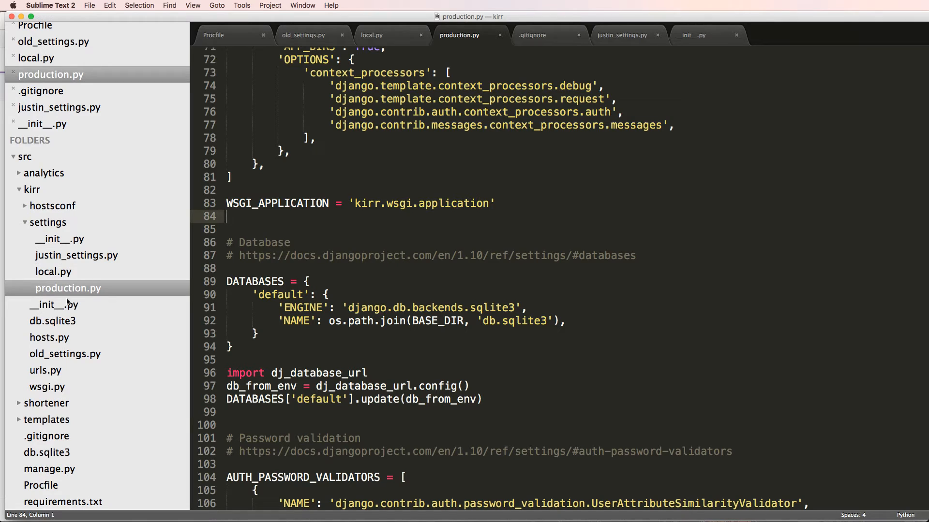
mouse_move(89, 500)
text(psycopg2)
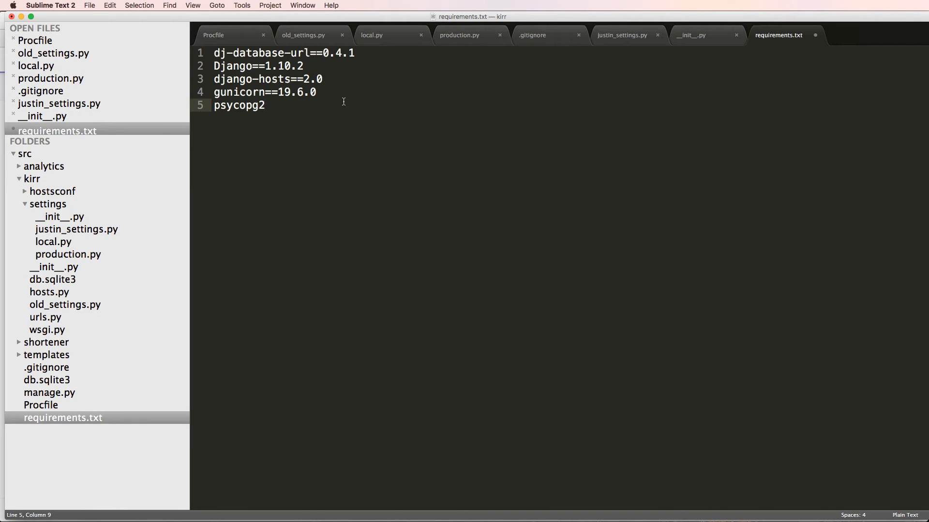
text(>=)
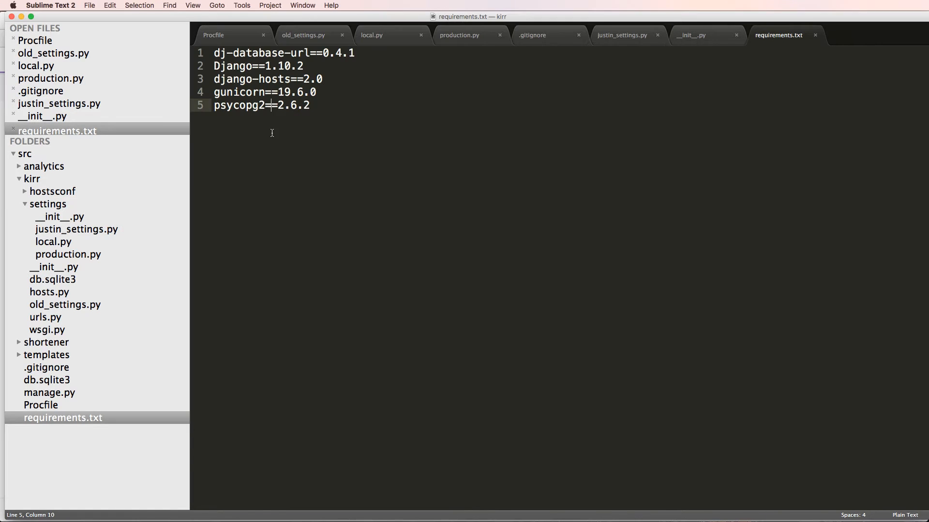
double_click(240, 106)
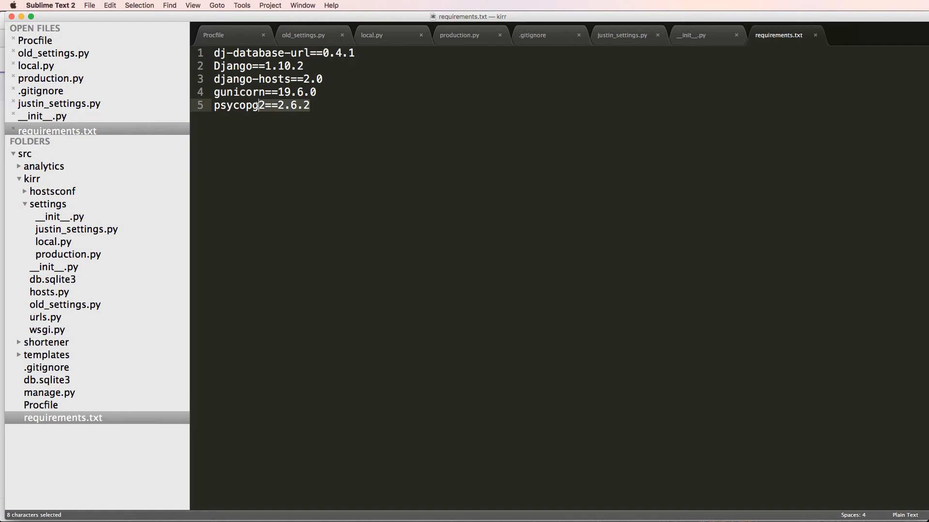
click(360, 108)
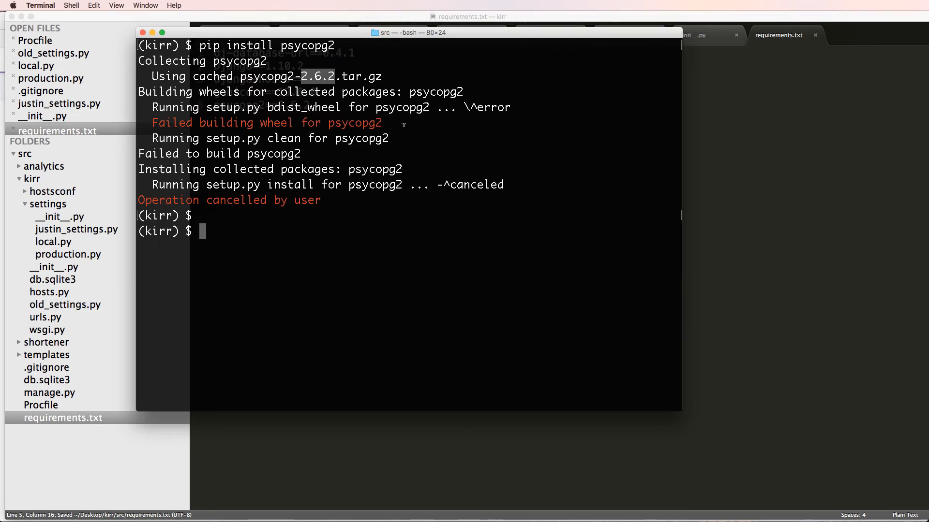
Commit as "Update requirements for postgresql" and push to heroku master
text(pip)
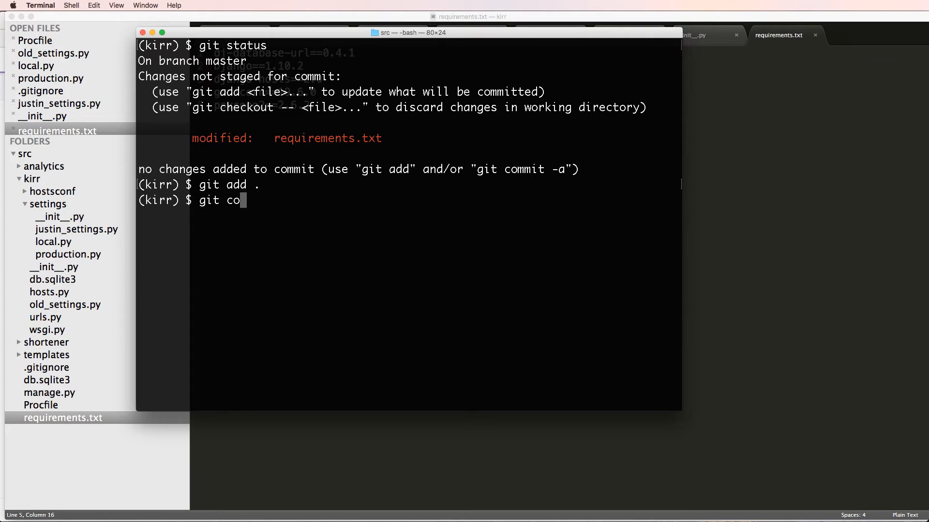
text(mmit -m "UPd)
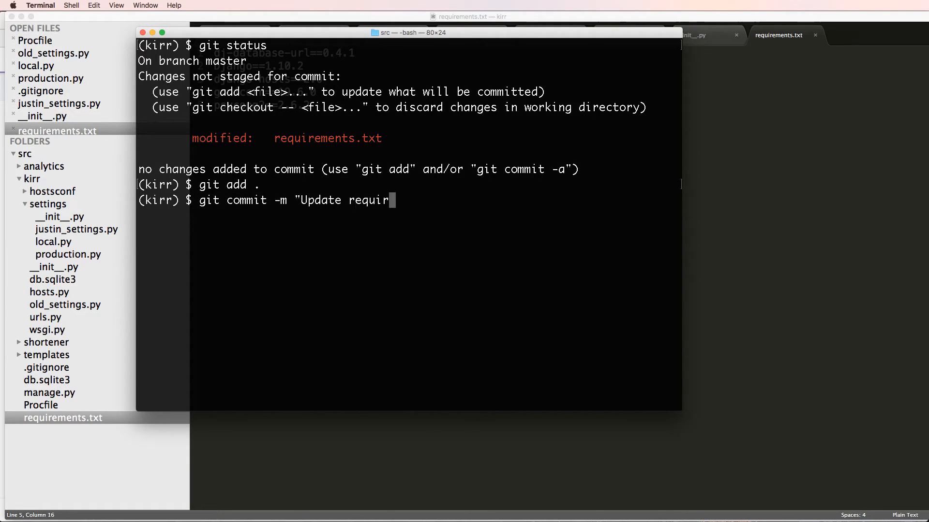
text(ements for 2.6.2")
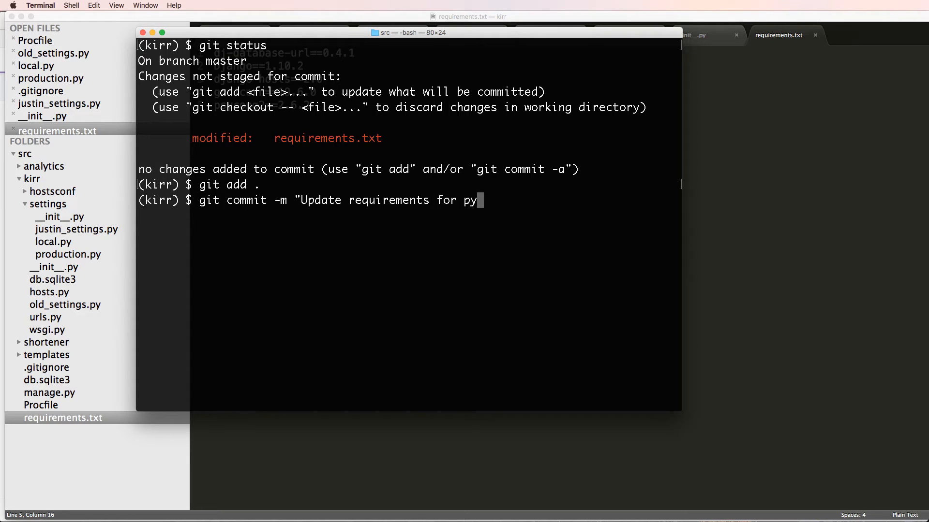
text(stgresql")
text(git push h)
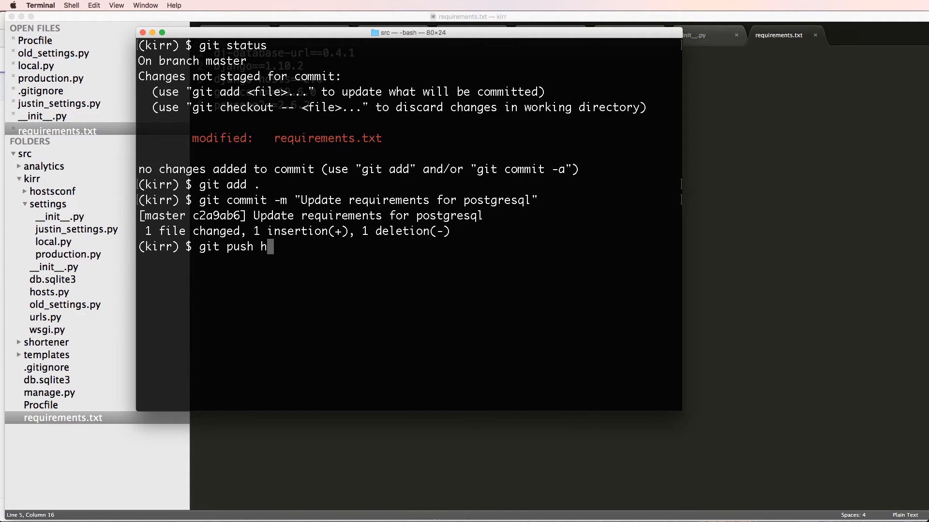
key(Return)
text(py)
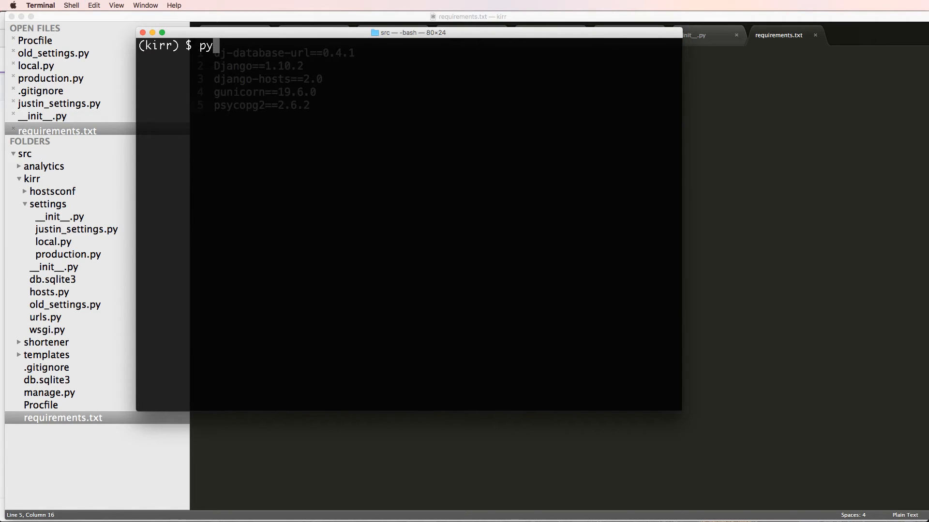
Run python manage.py migrate so every migration applies with OK
text(thon manage.py mig)
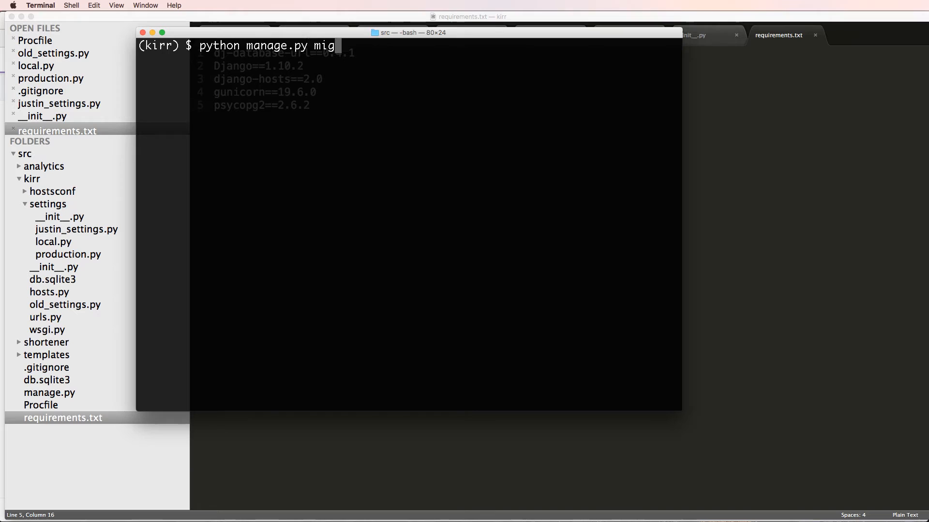
text(rate)
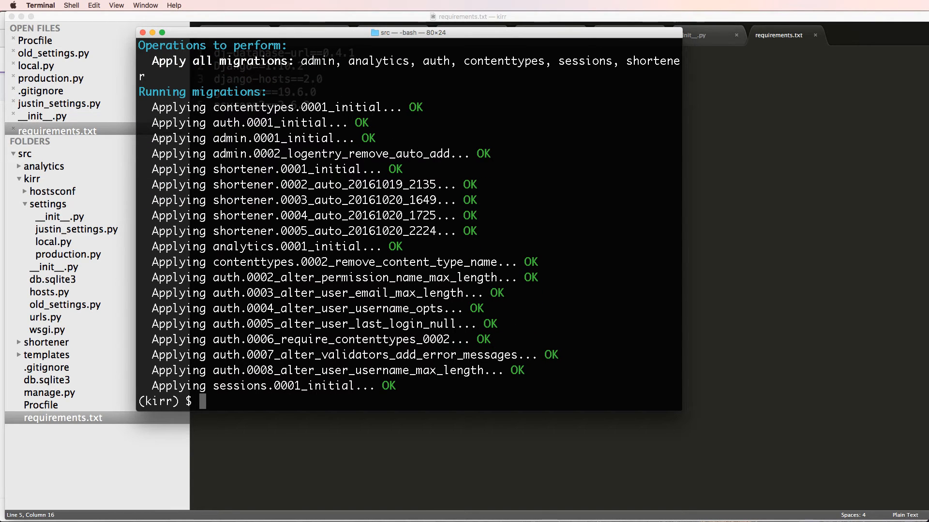
In a heroku run bash shell, run manage.py migrate and makemigrations, reporting no pending migrations
text(heroku r)
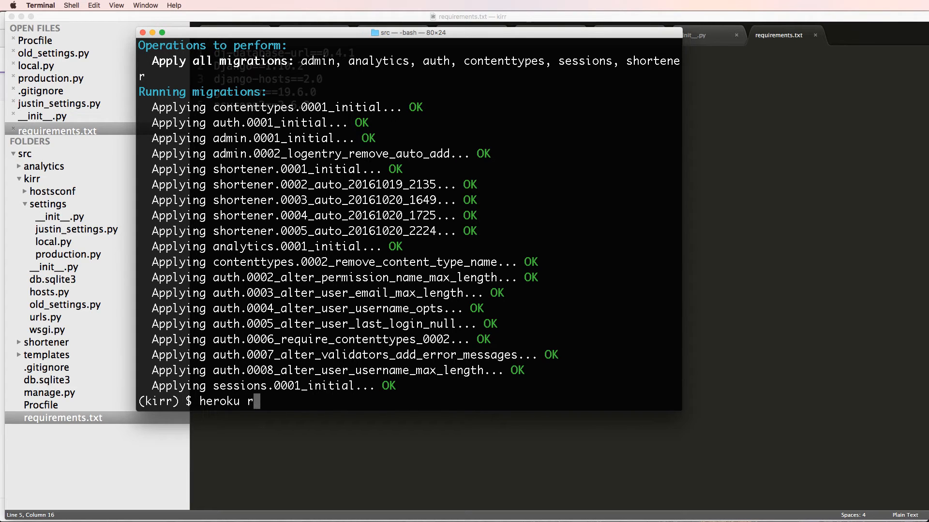
text(un p)
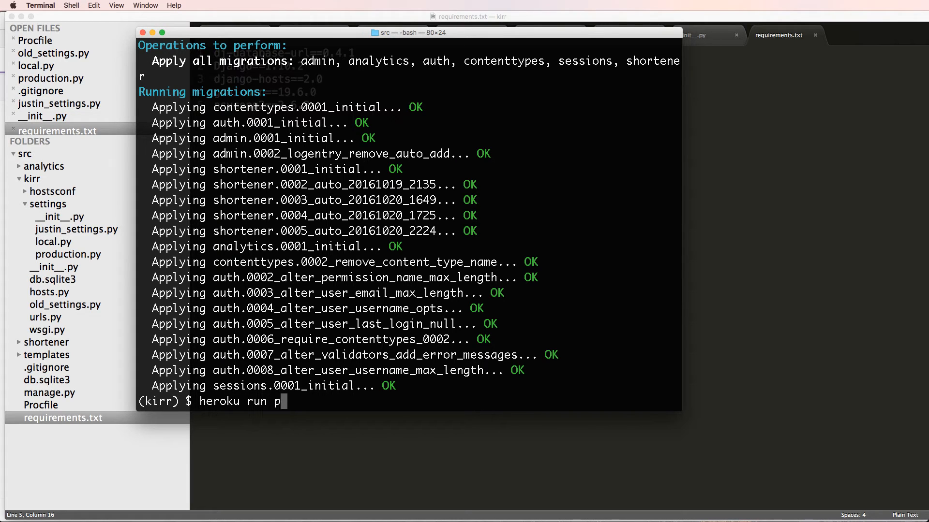
text(bash)
key(Return)
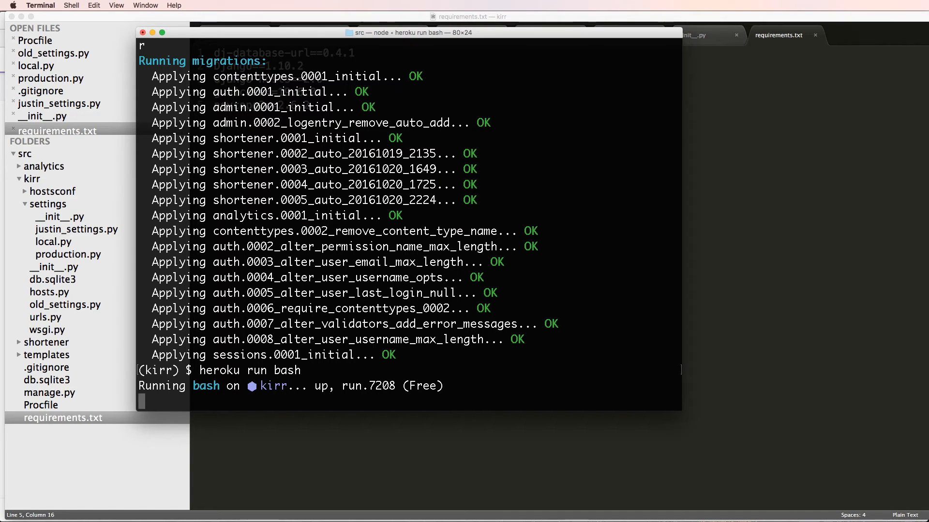
text(python)
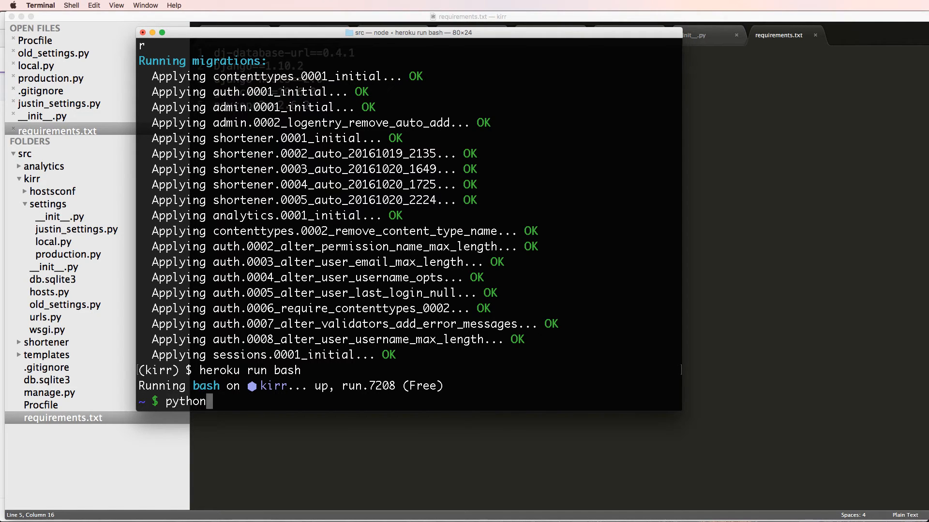
text(manage.py migrate)
text(pytho)
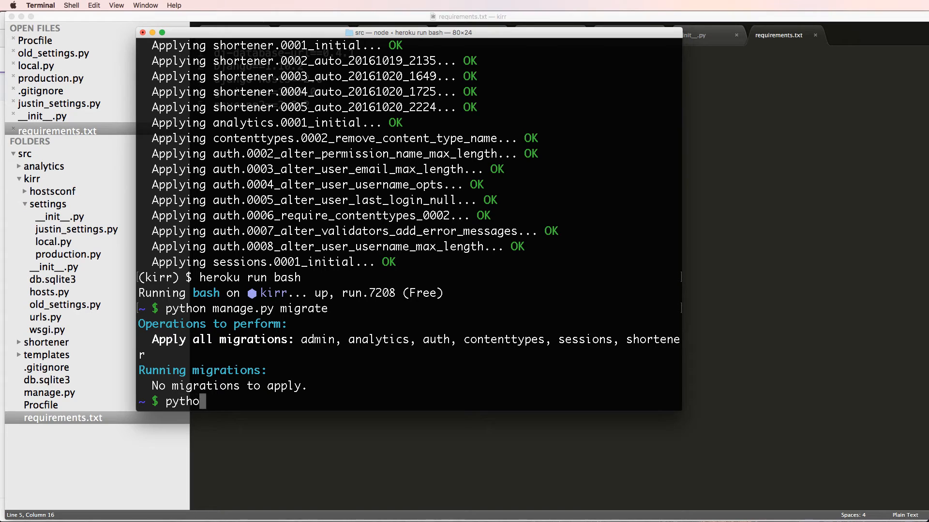
text(n manage.py ma)
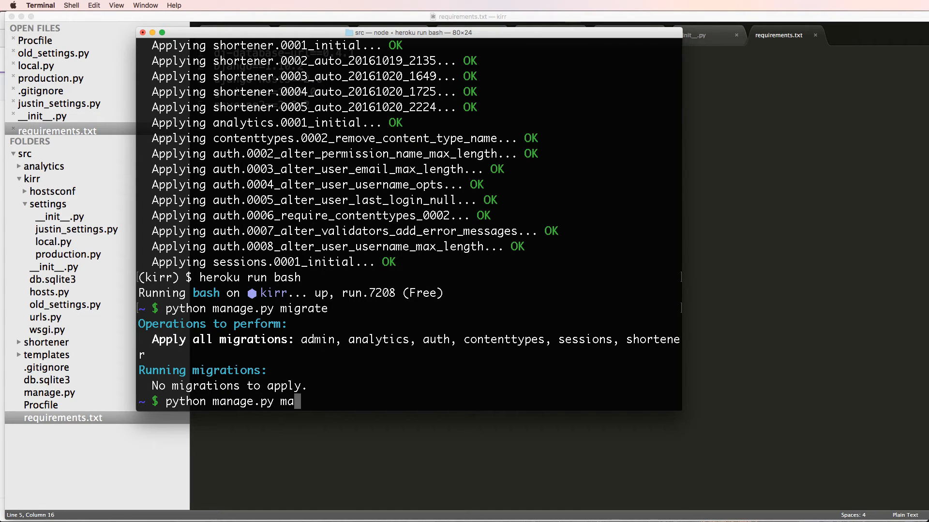
text(kemigrations)
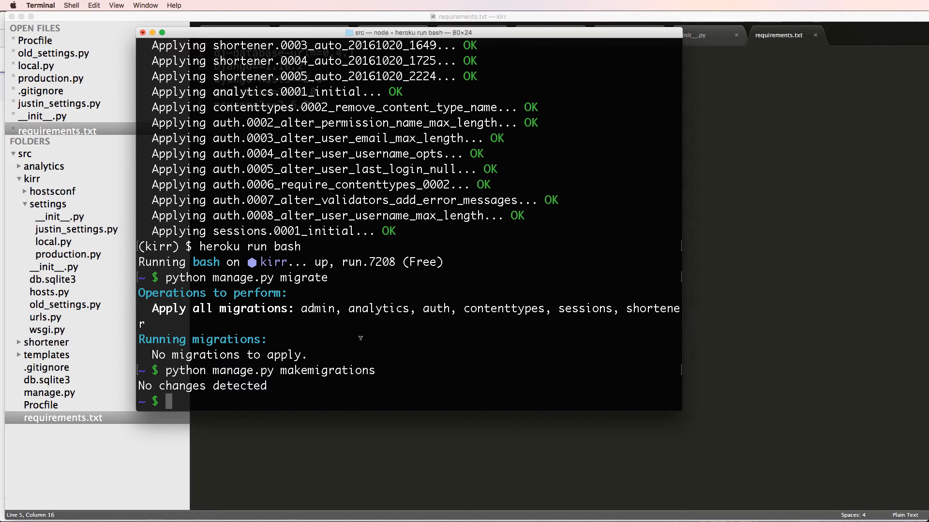
double_click(327, 371)
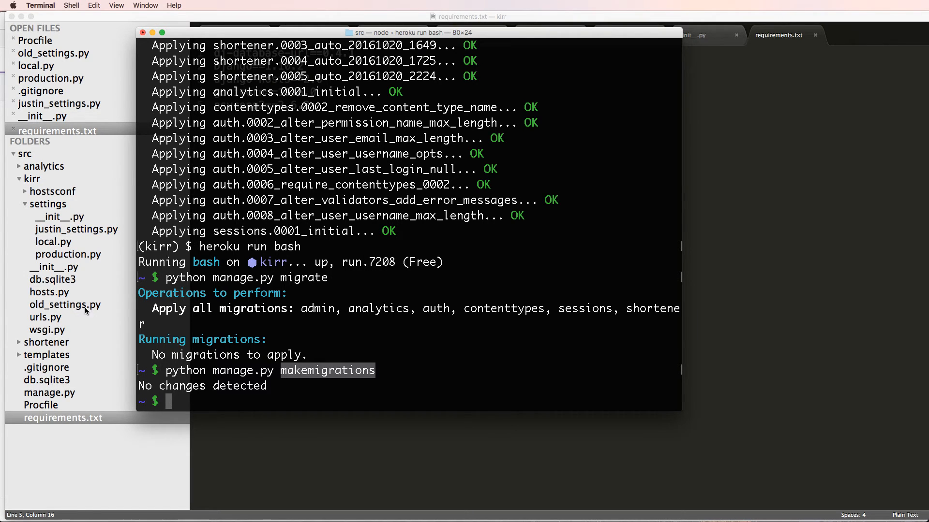
mouse_move(309, 395)
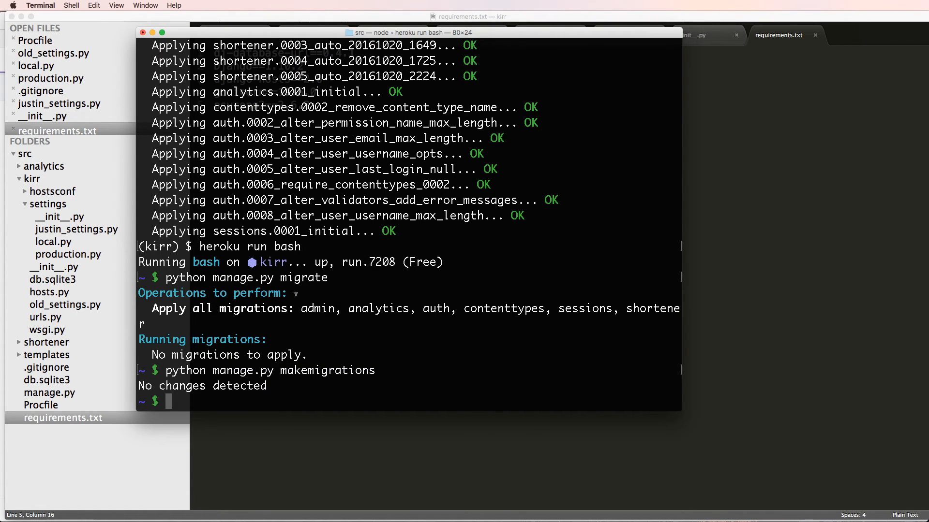
Create superuser 'cfe' with manage.py createsuperuser, then exit the remote shell
text(python manage.py createsuperuser)
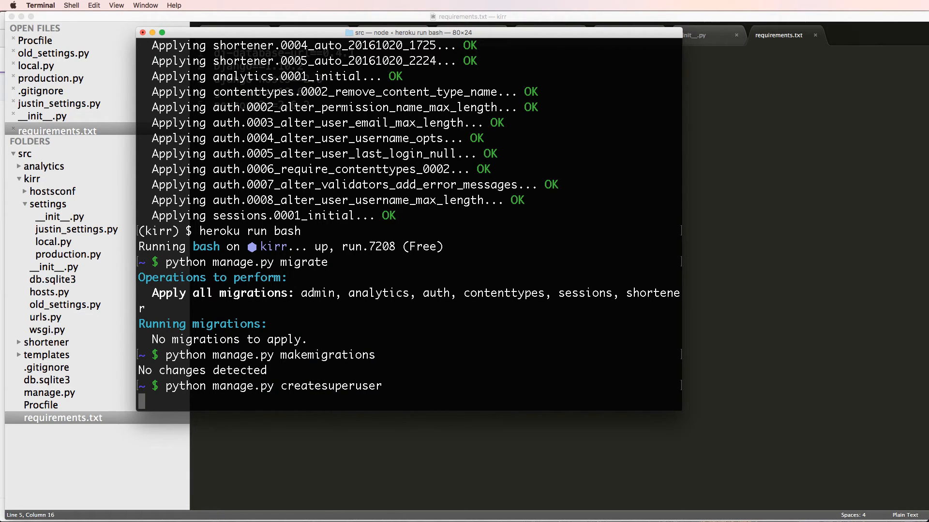
key(Return)
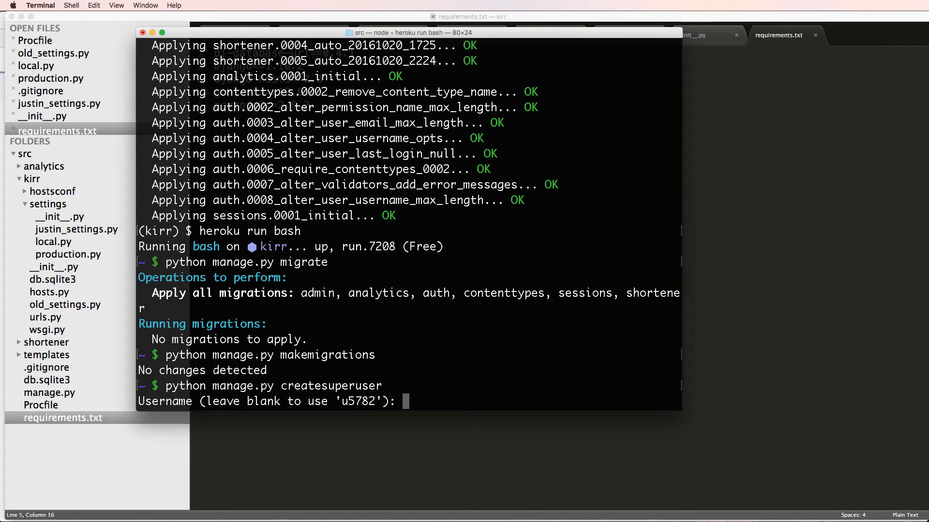
text(cfe)
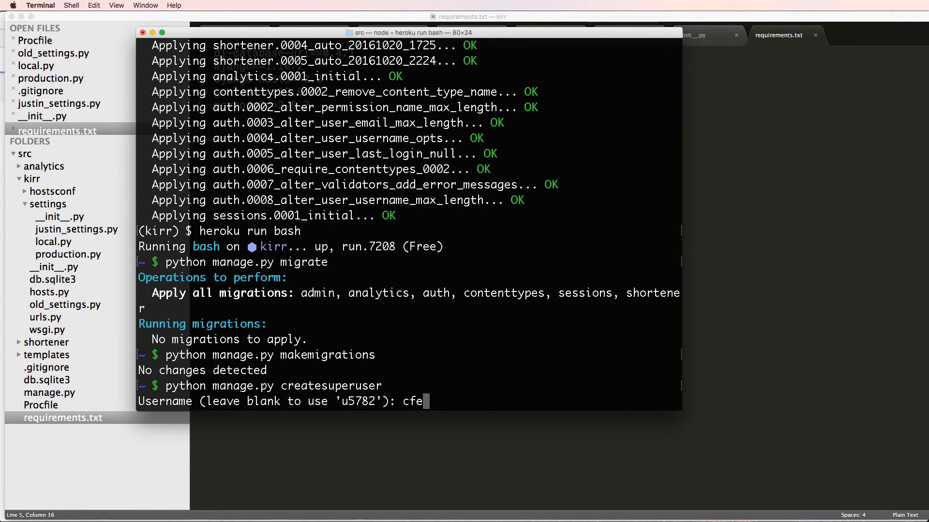
key(Return)
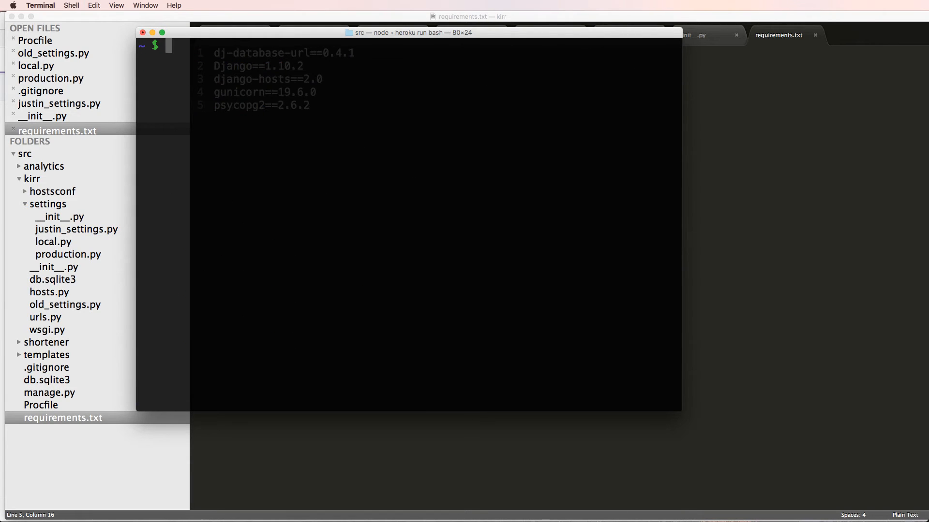
text(exit:)
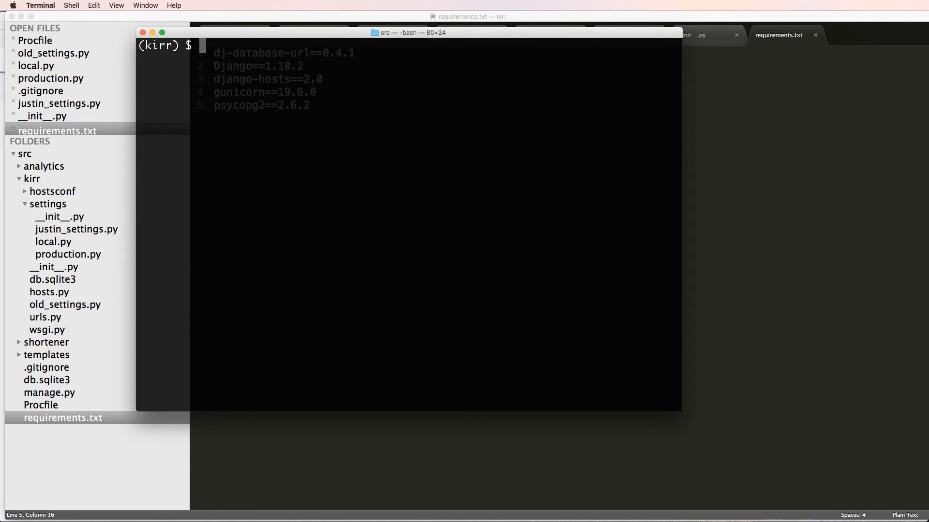
Launch the live site with heroku open and shorten the pasted YouTube playlist link
text(he)
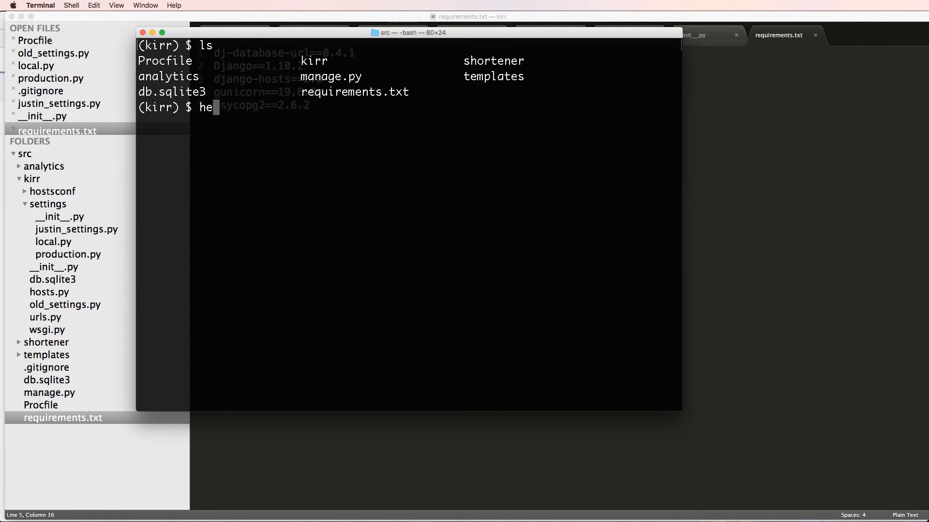
key(Return)
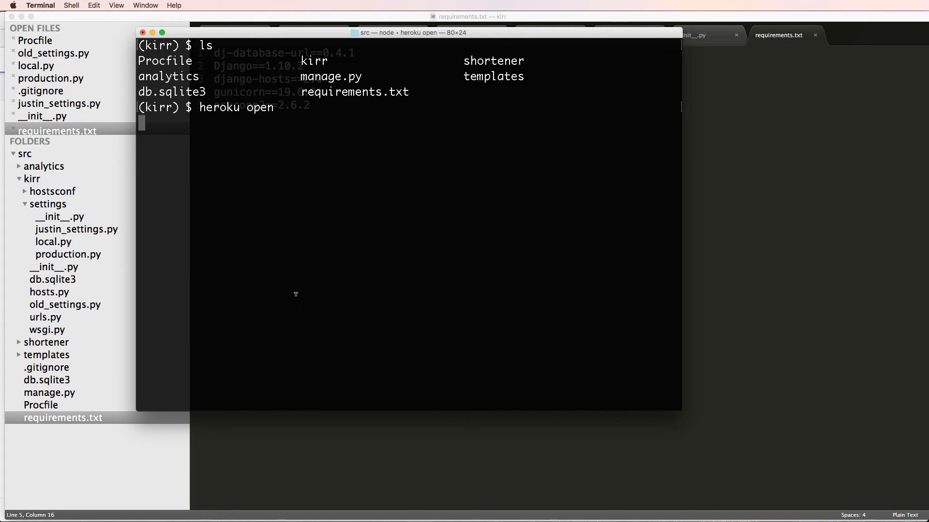
key(Return)
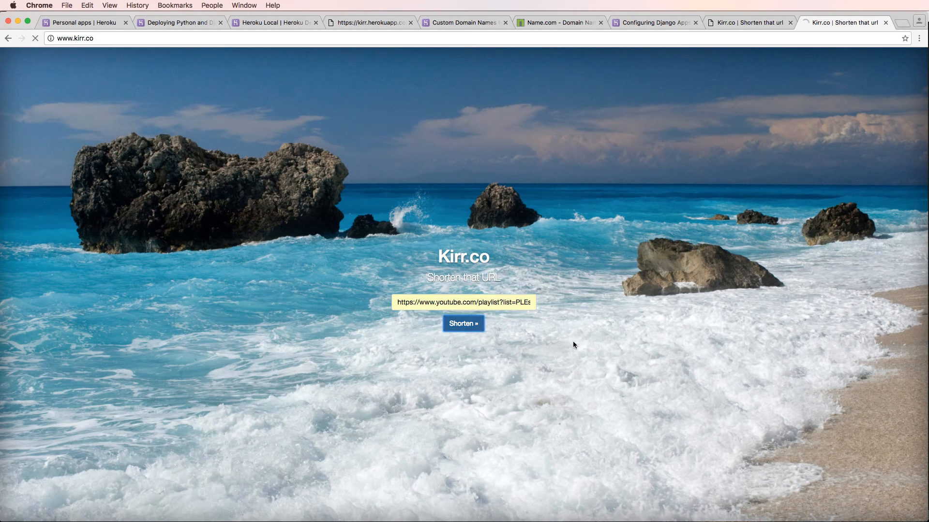
click(463, 323)
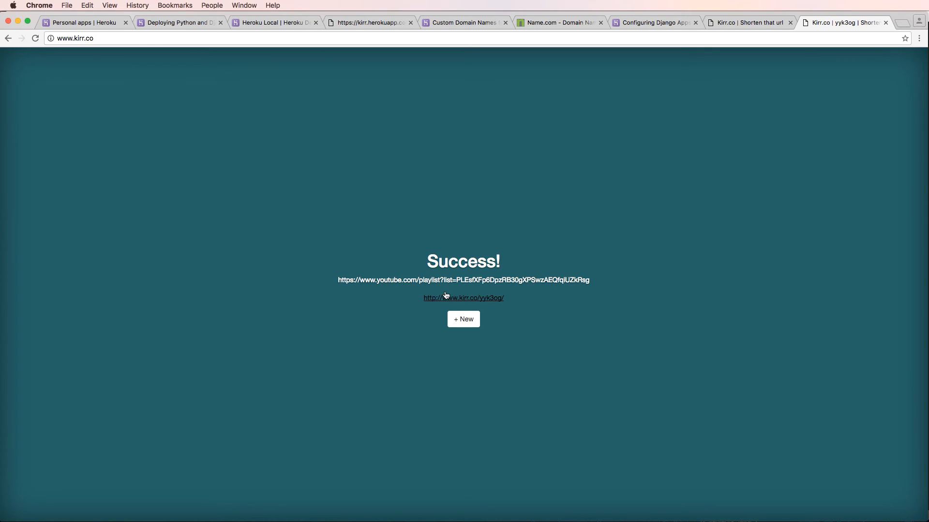
mouse_move(480, 303)
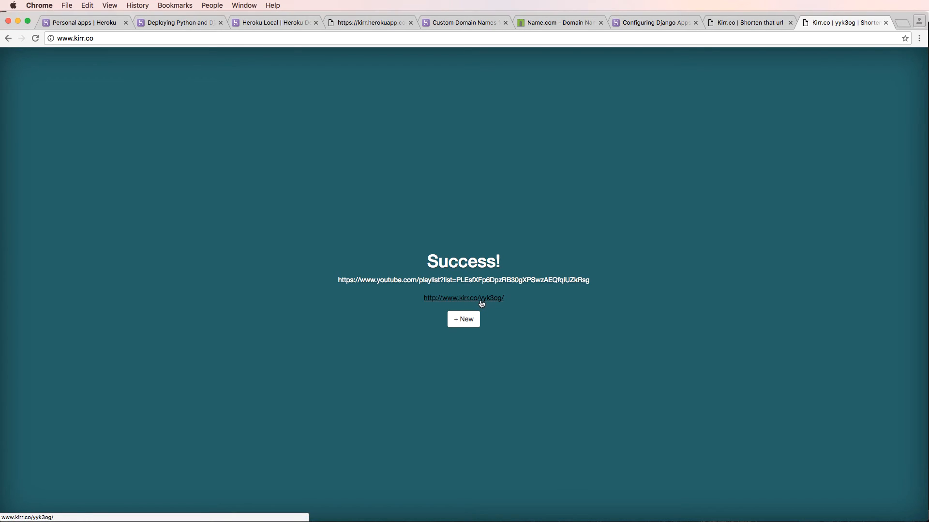
Follow the generated short link to the playlist, return, and shorten the playlist link again
click(463, 298)
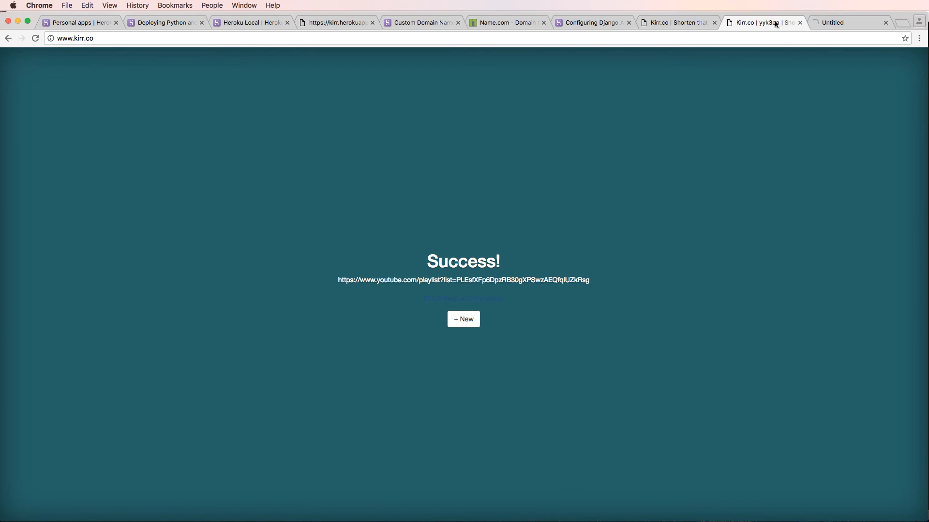
click(463, 298)
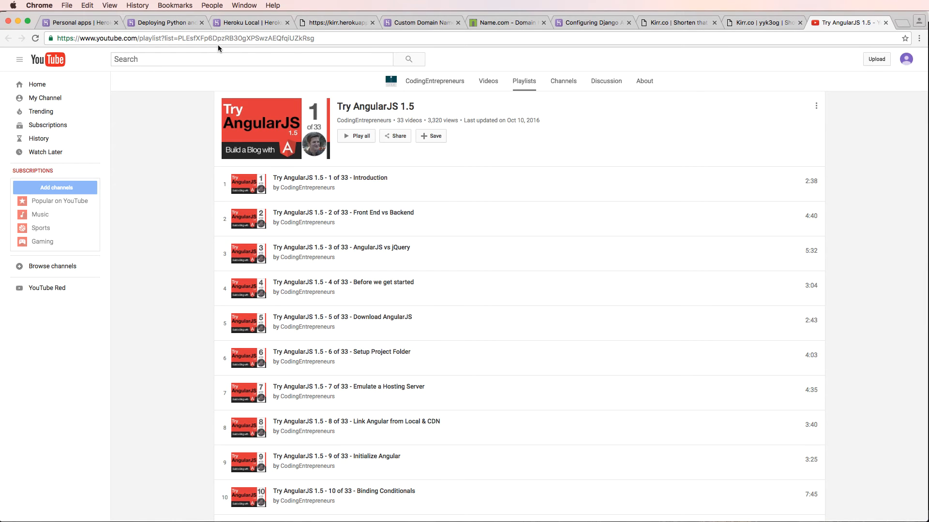
click(848, 22)
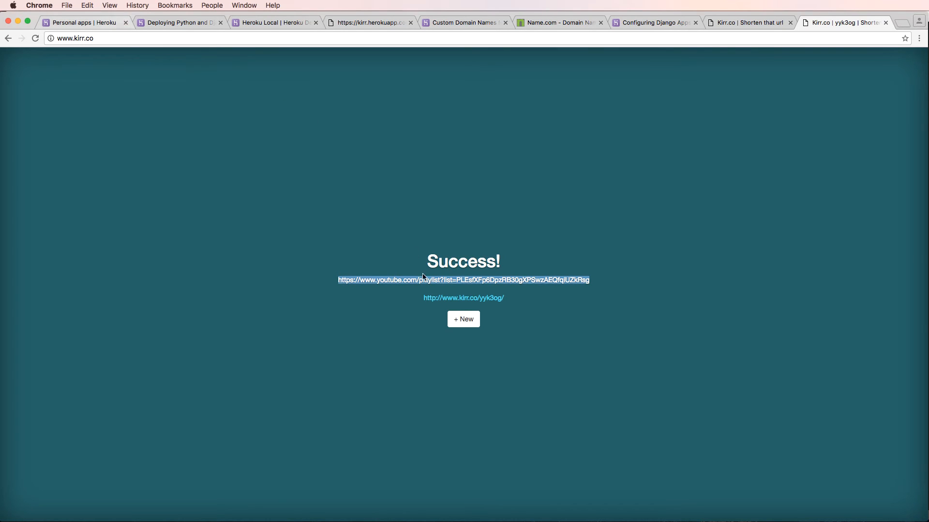
click(463, 319)
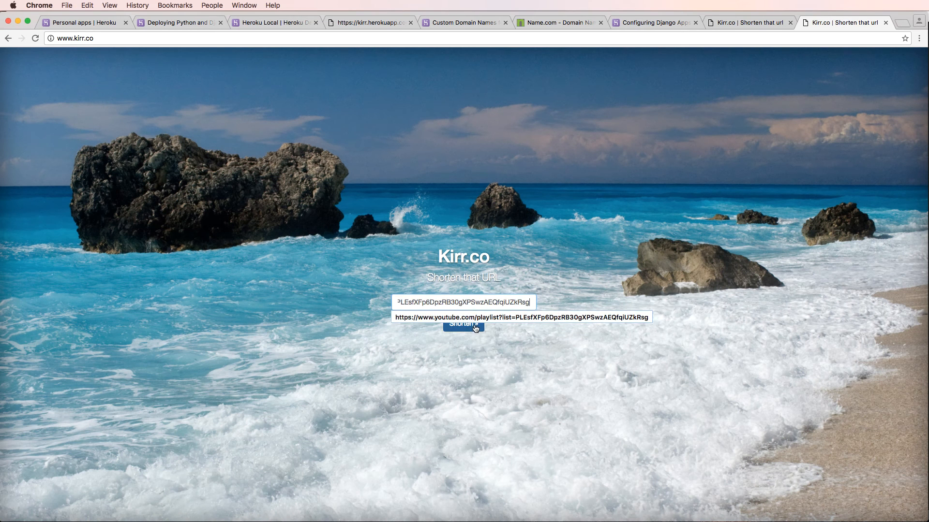
click(464, 326)
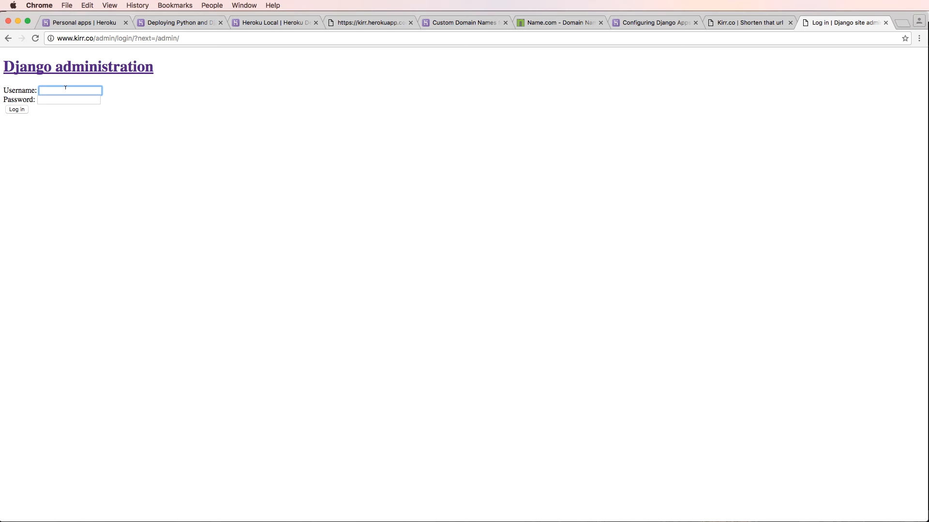
text(cfe)
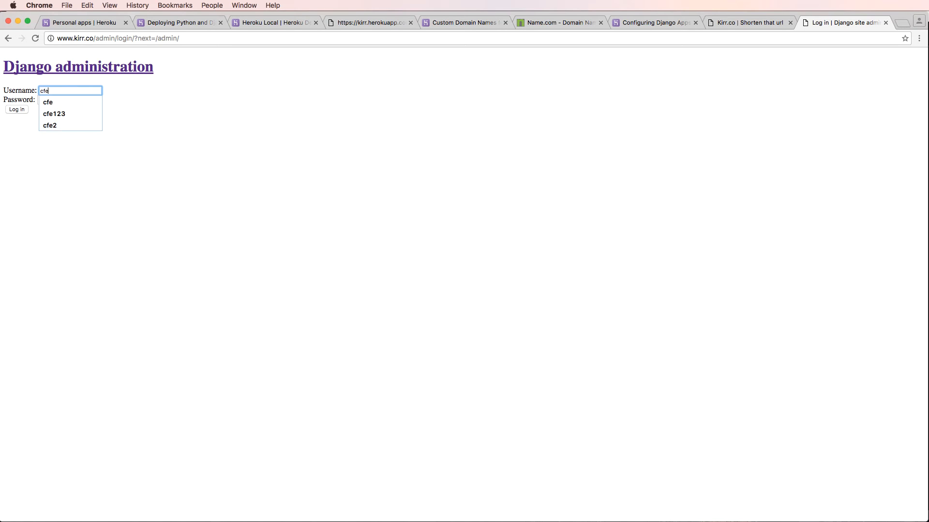
click(49, 102)
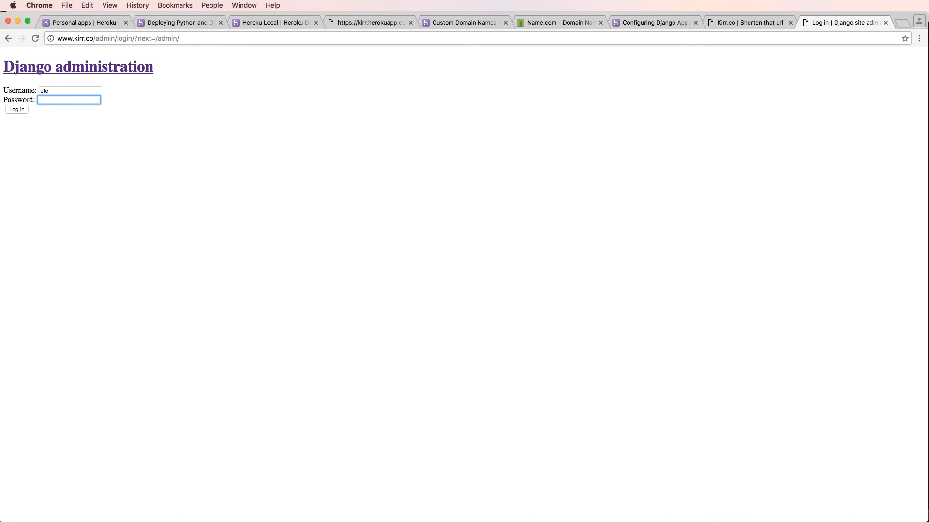
text(•)
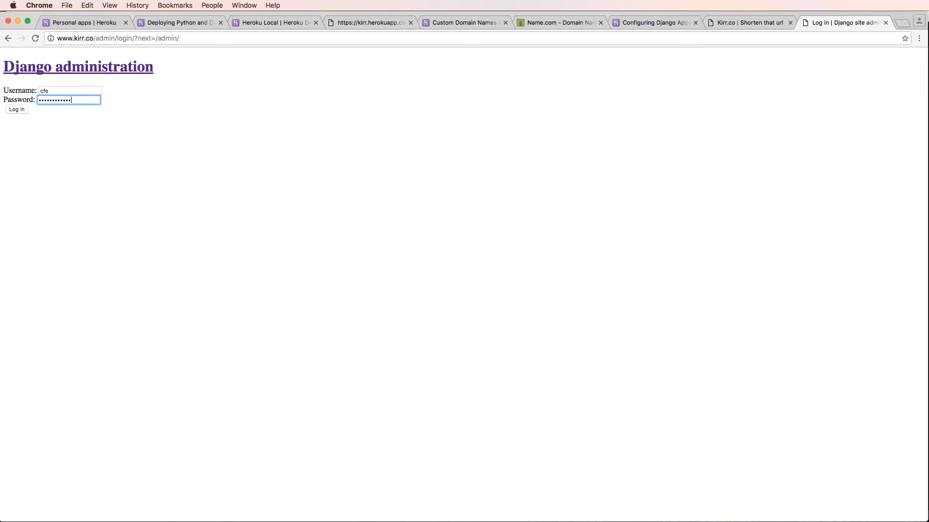
click(16, 110)
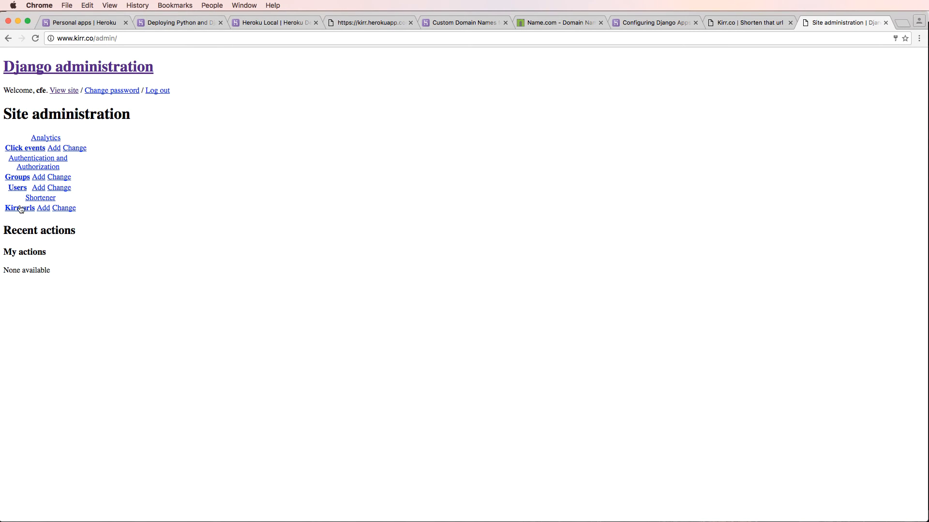
click(19, 208)
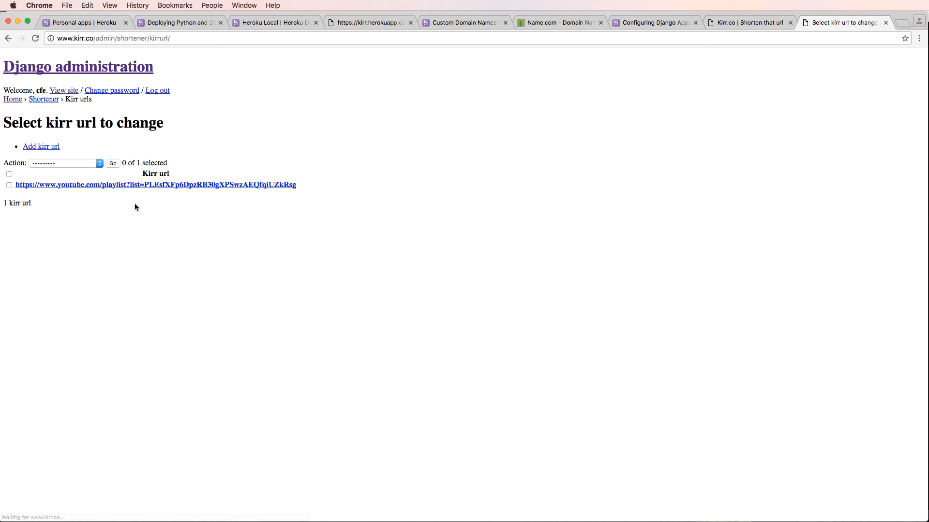
mouse_move(712, 35)
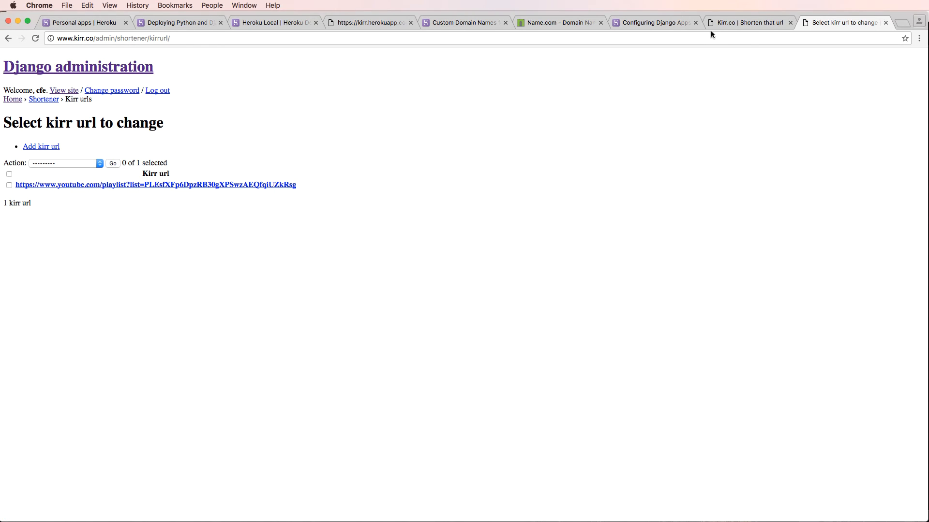
Browse the Try-Django-1.10 repo into src/templates and view the 500.html error template
click(897, 22)
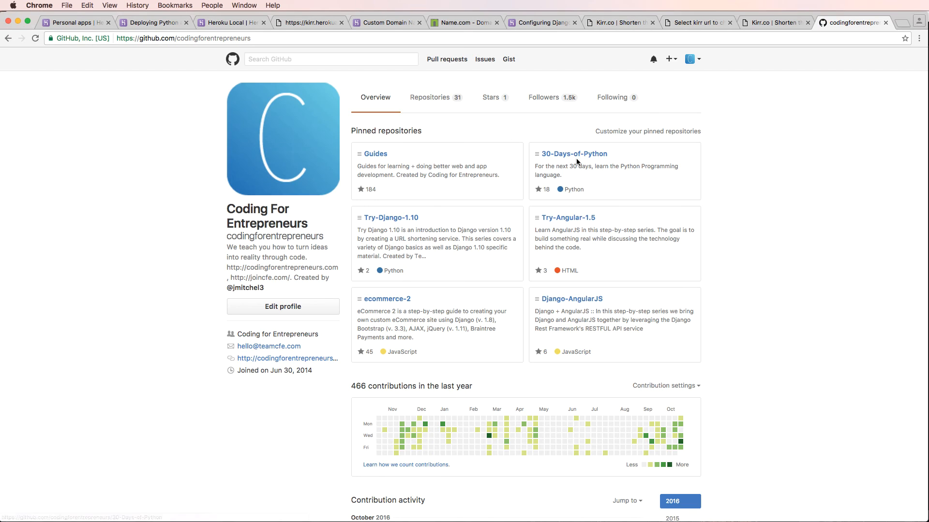
click(390, 218)
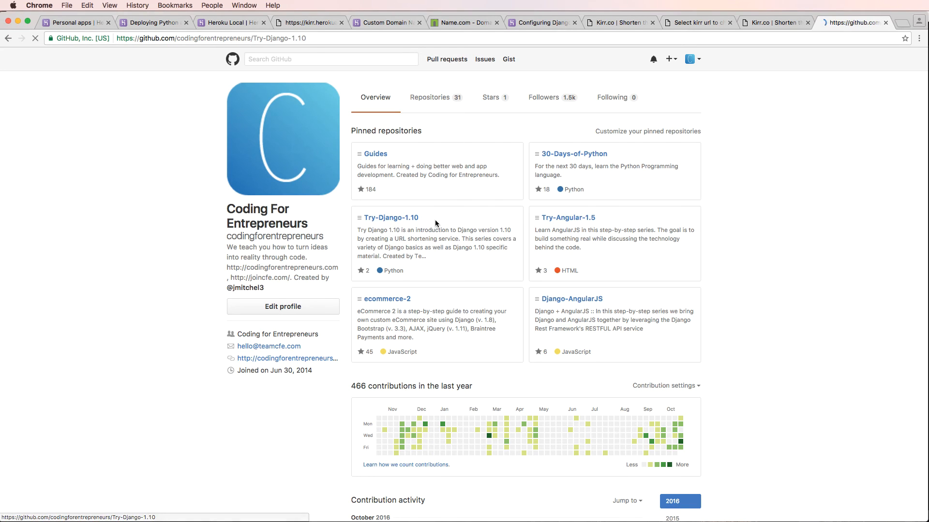
click(390, 218)
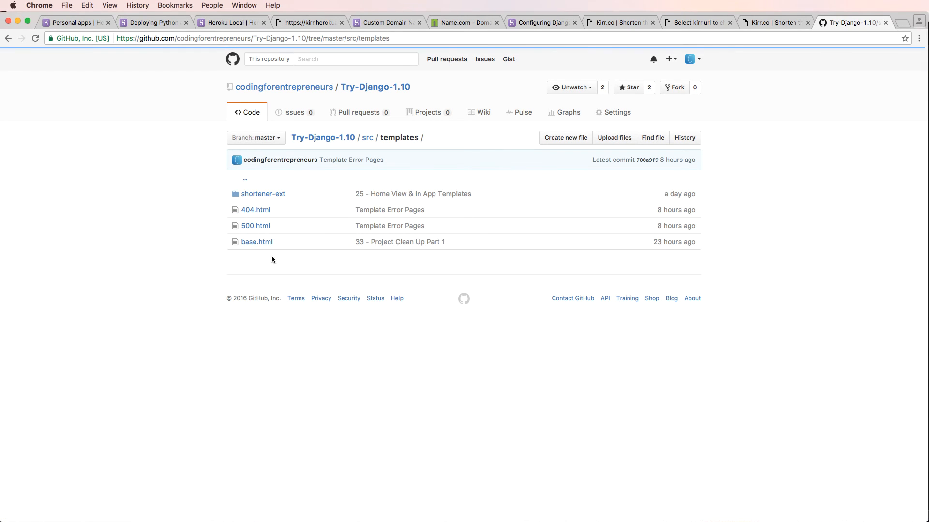
mouse_move(251, 229)
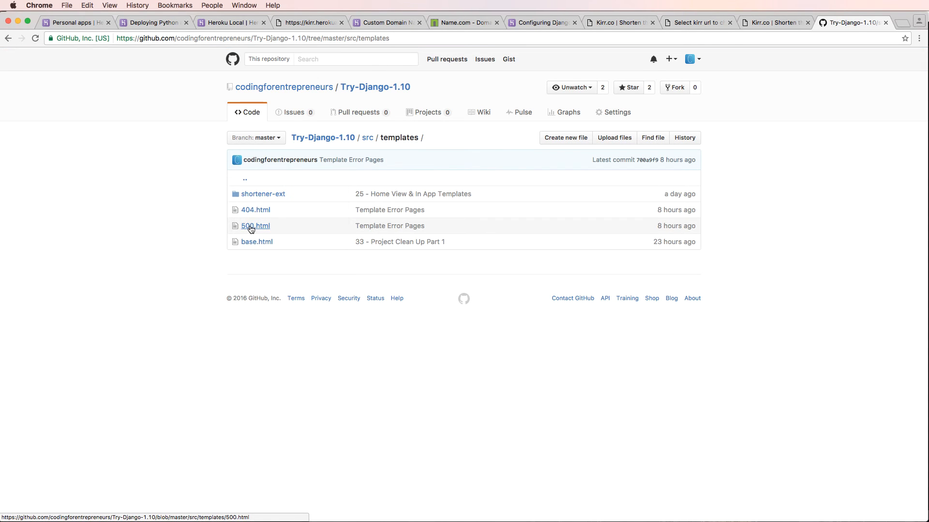
mouse_move(256, 209)
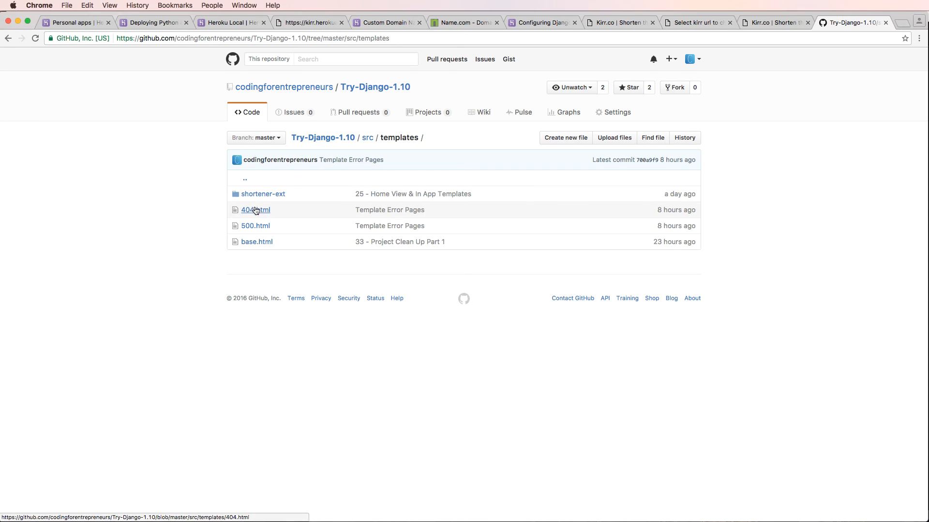
mouse_move(255, 212)
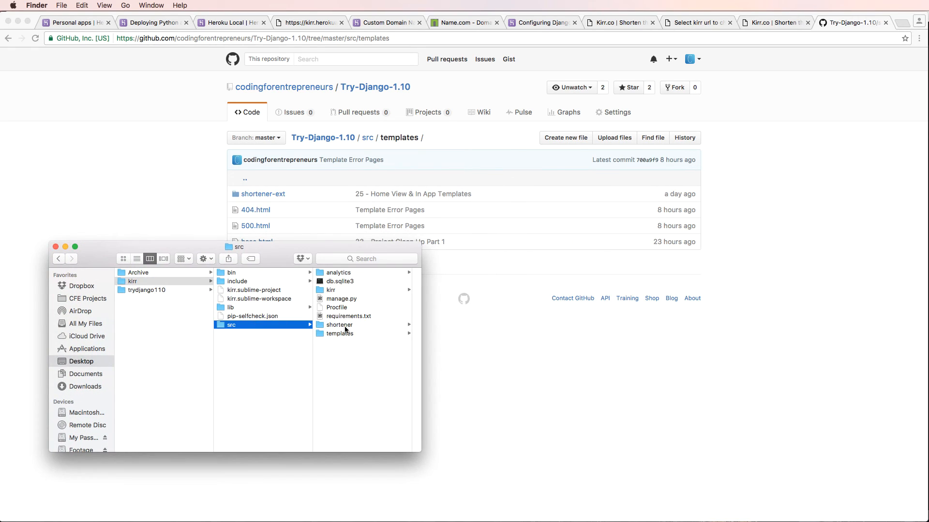
click(339, 334)
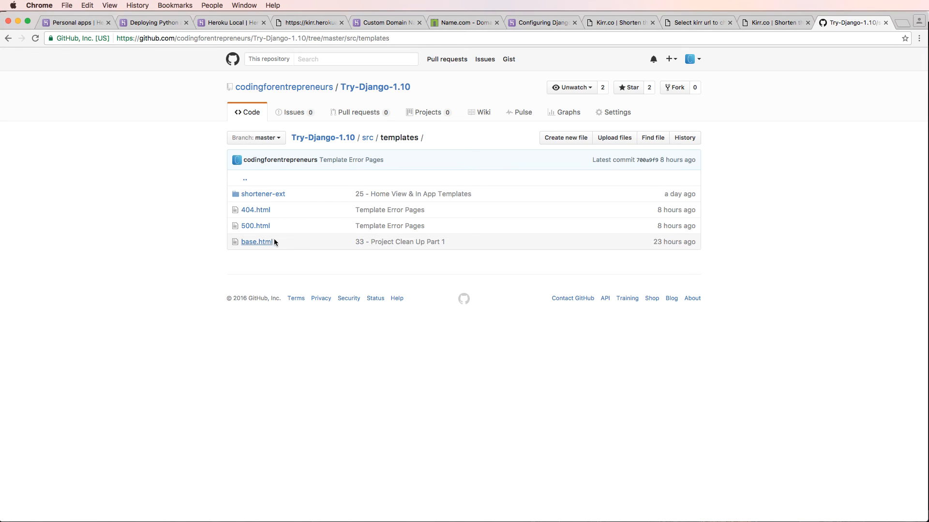
click(255, 225)
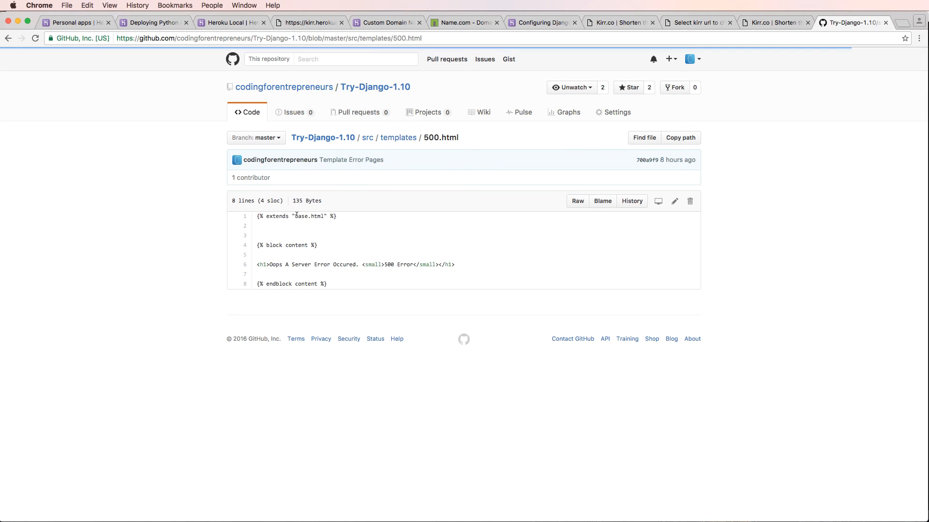
Save the raw 500 template from GitHub into the kirr/src/templates folder
click(577, 201)
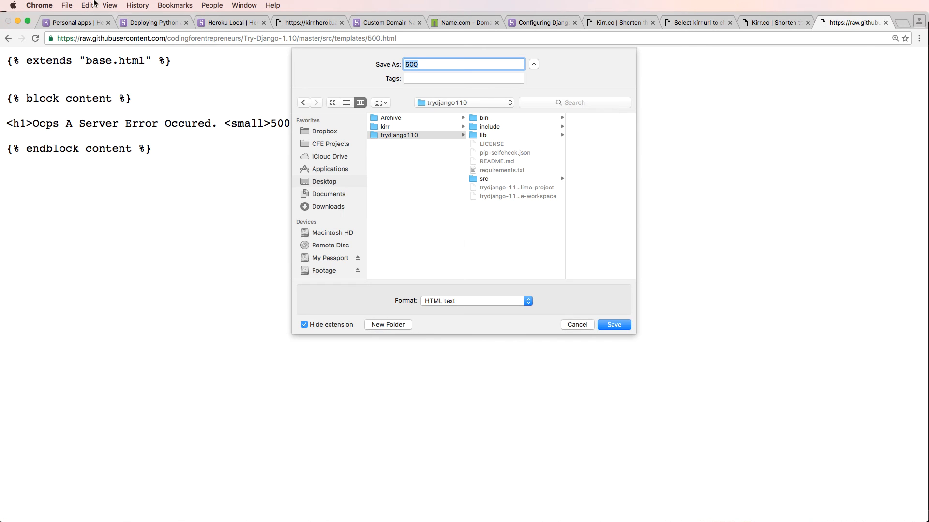
click(67, 6)
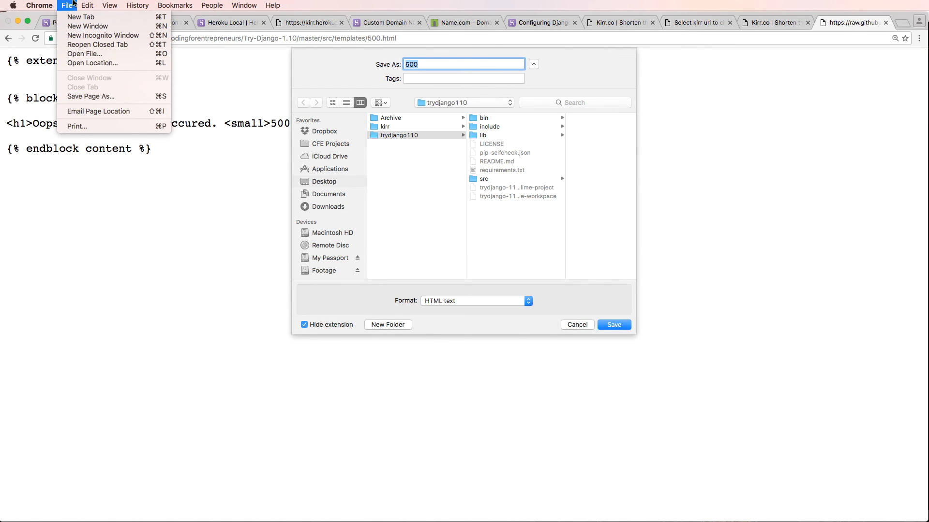
click(386, 126)
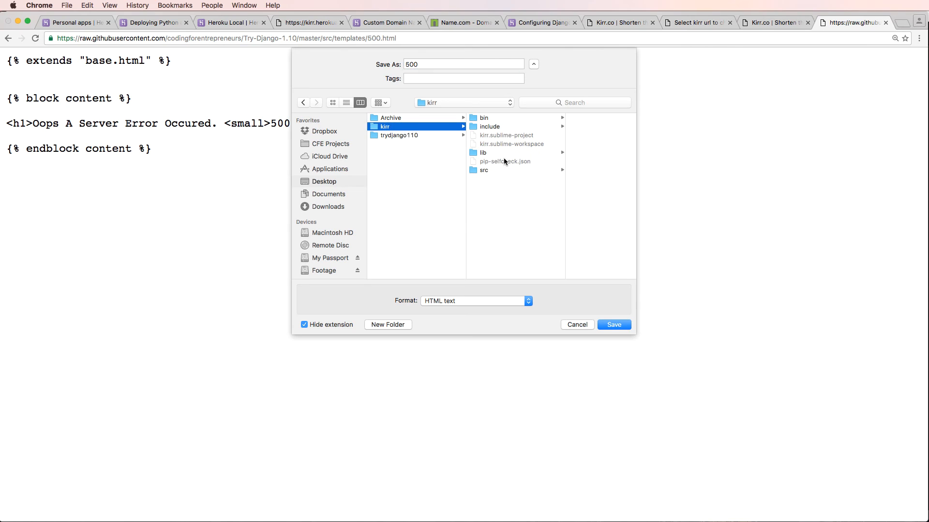
click(465, 179)
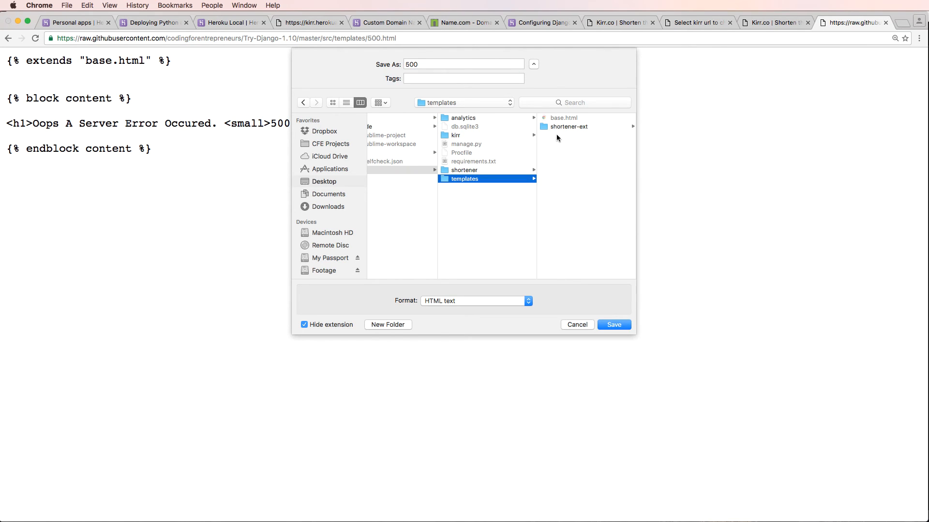
click(613, 325)
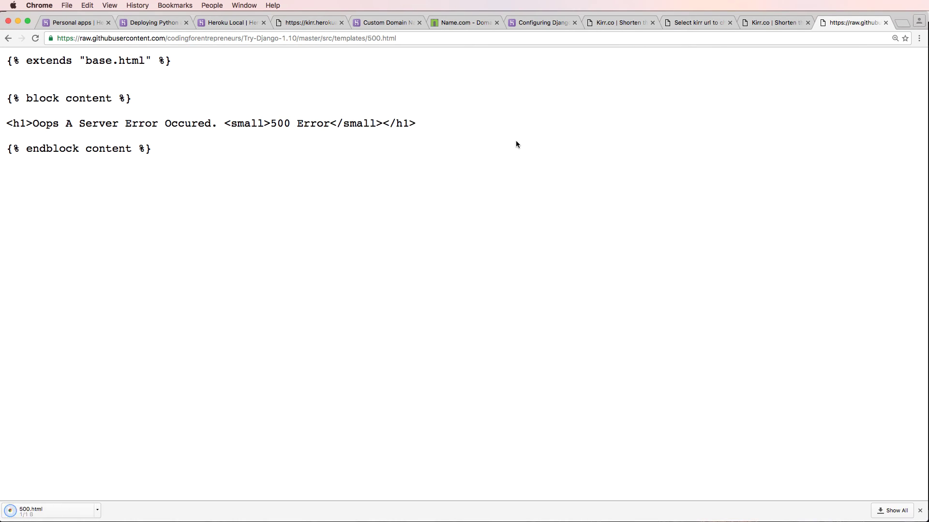
mouse_move(363, 57)
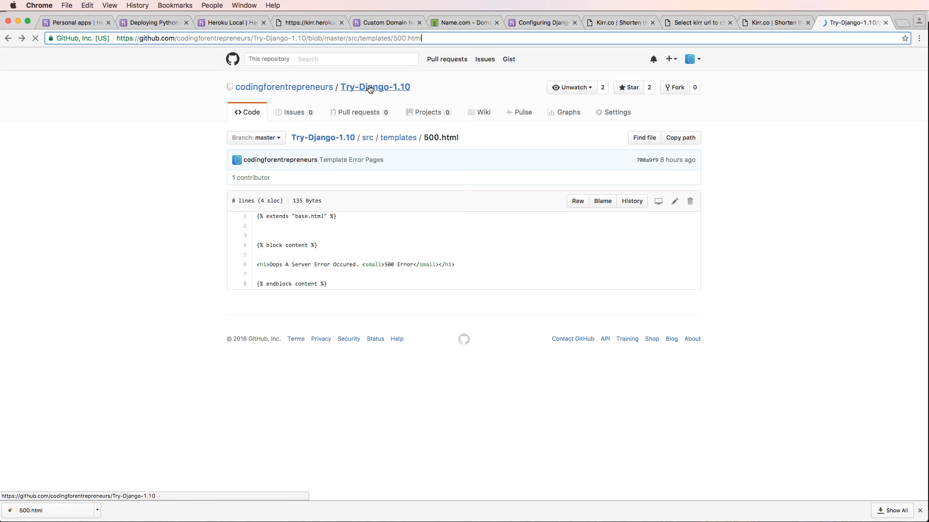
Save the raw 404 template from GitHub into the same templates folder
click(397, 138)
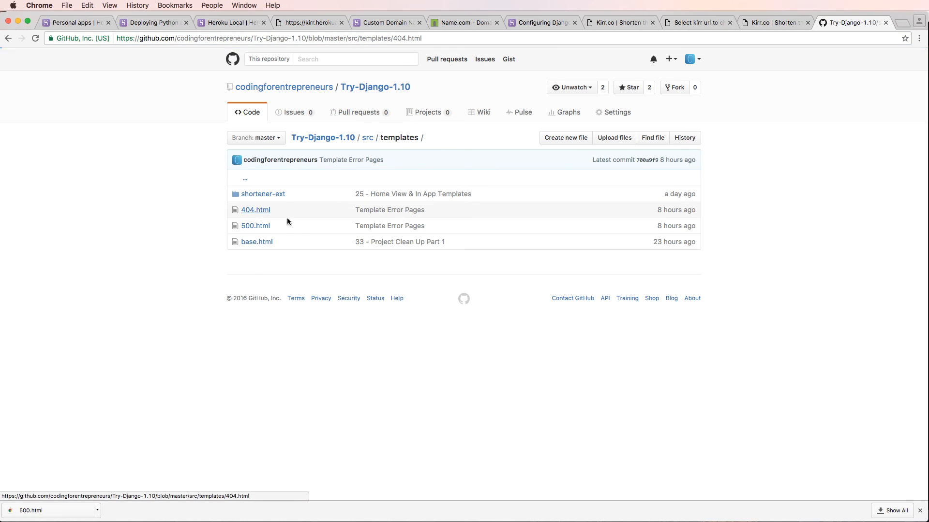
click(254, 210)
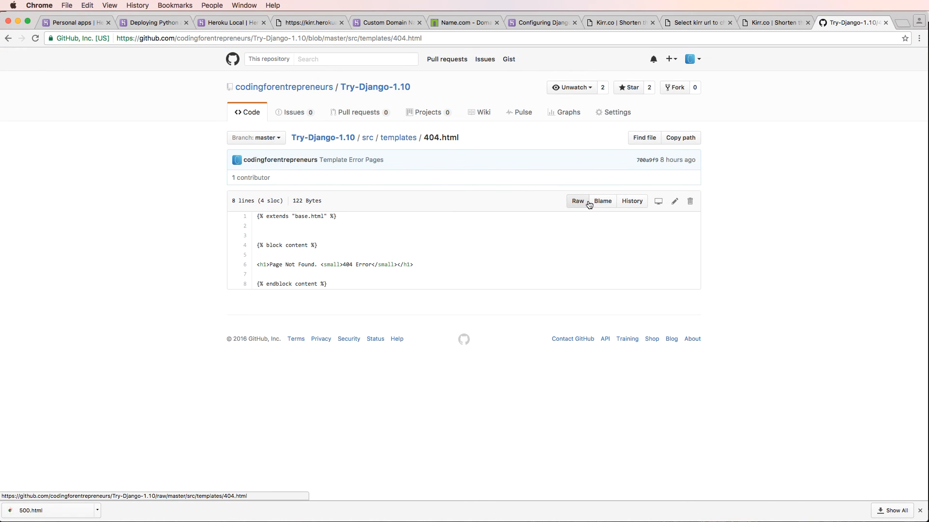
click(577, 201)
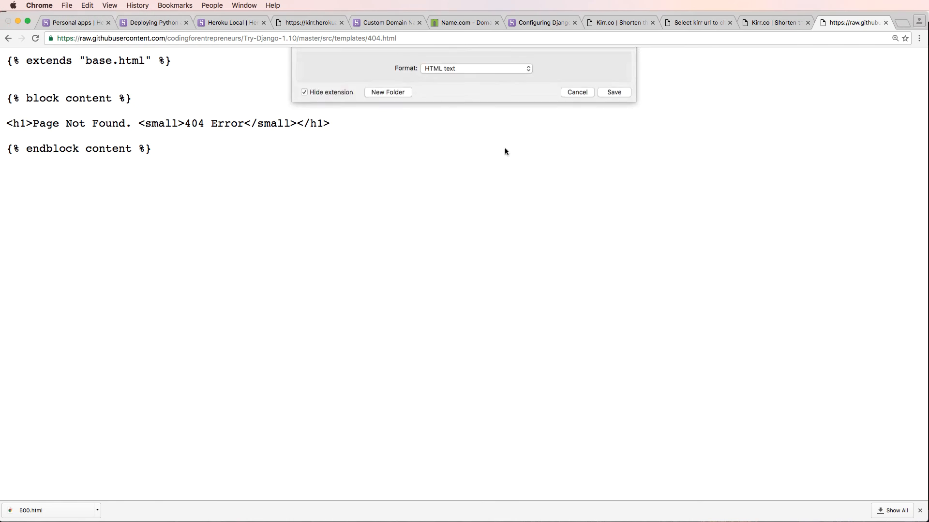
click(532, 64)
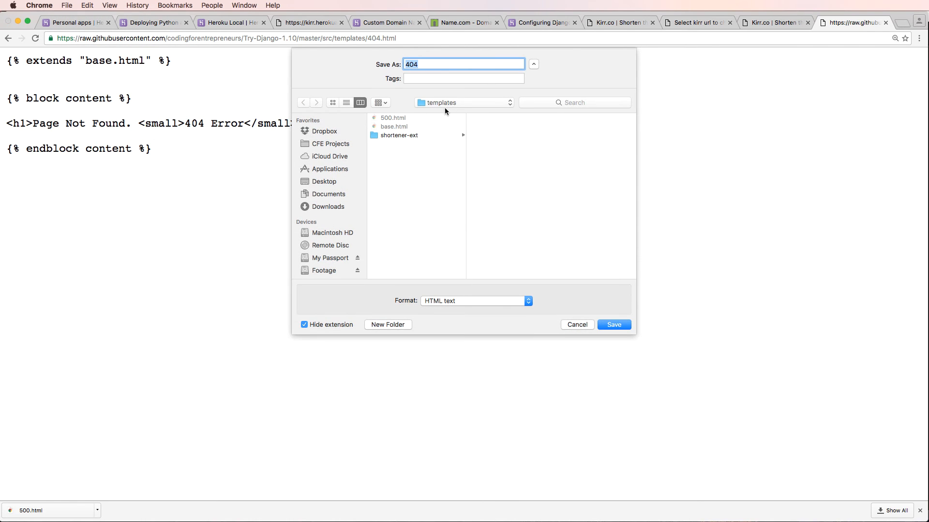
click(613, 325)
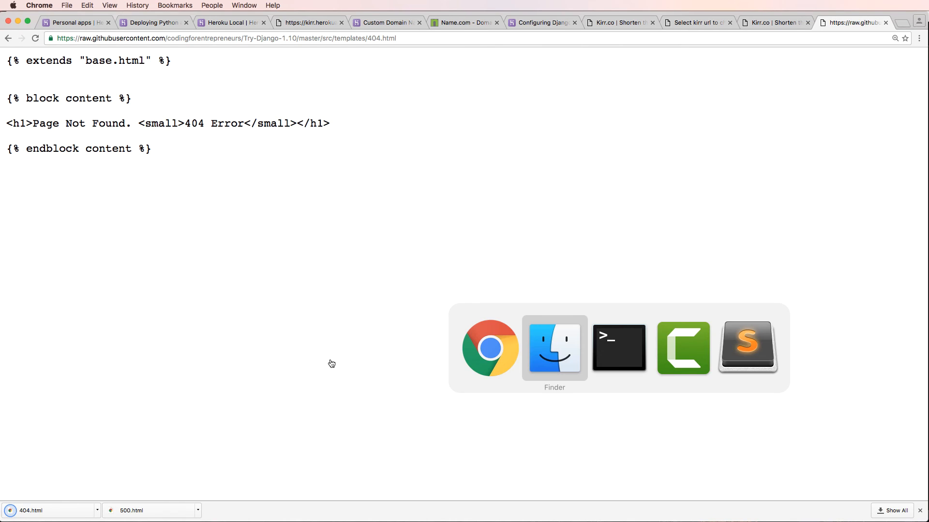
Commit the templates as "Error Pages" and push to heroku master, releasing v12
click(619, 347)
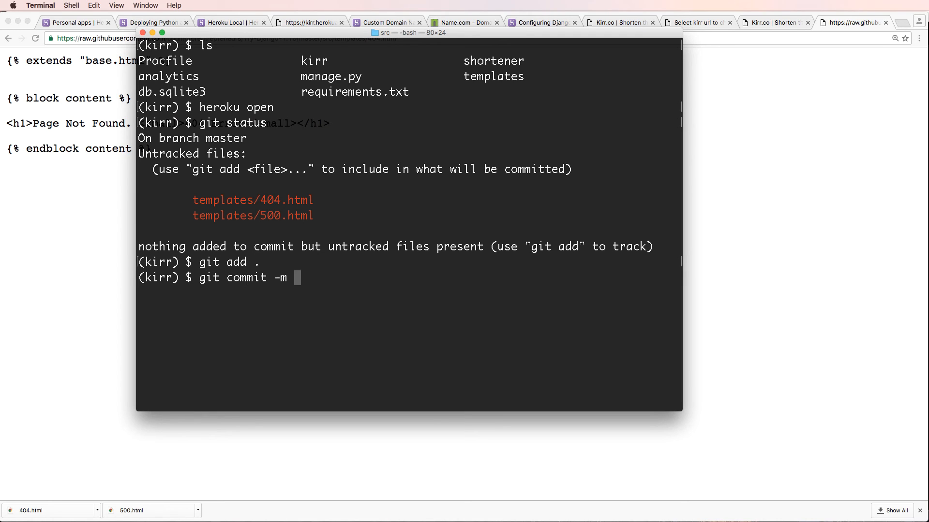
text("Error Pages)
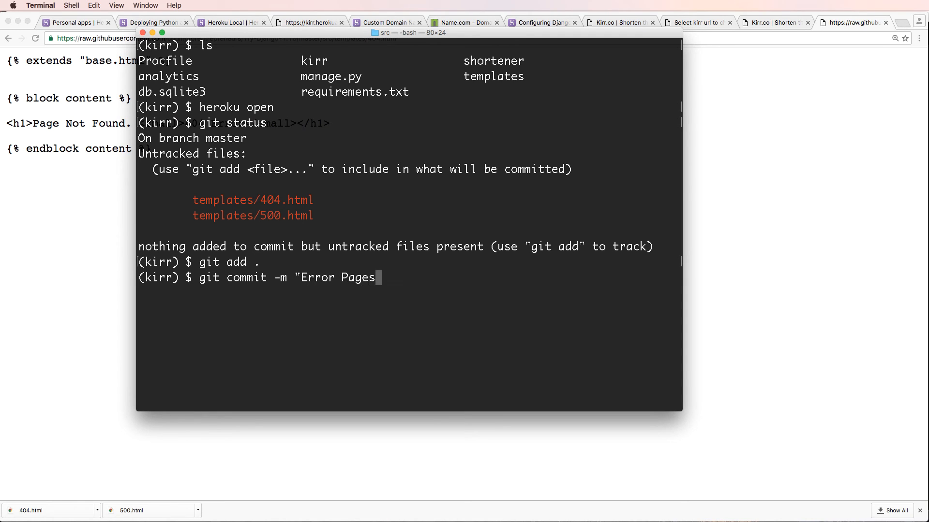
text(git push hero)
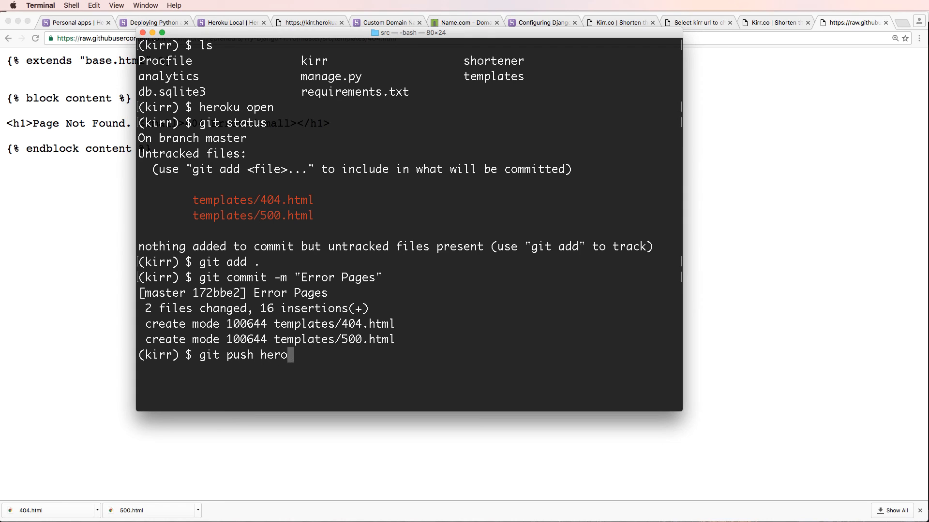
key(Return)
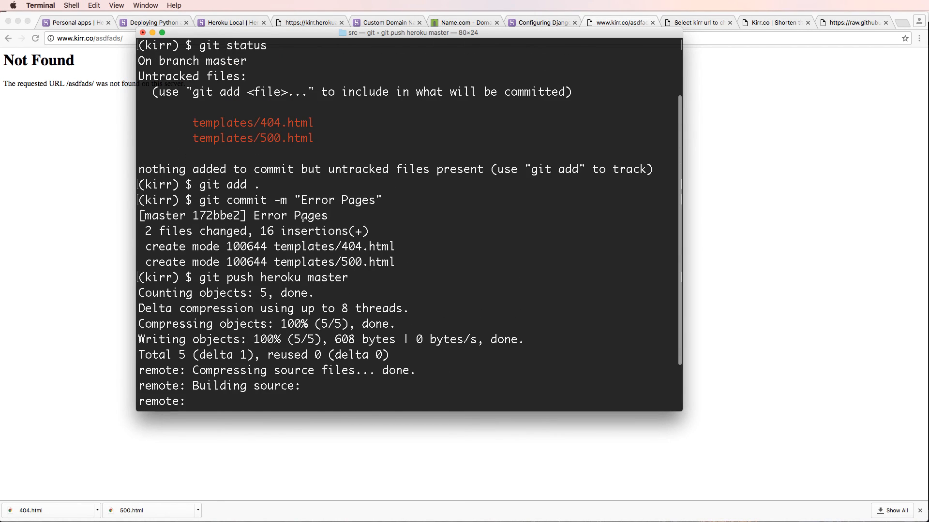
mouse_move(282, 237)
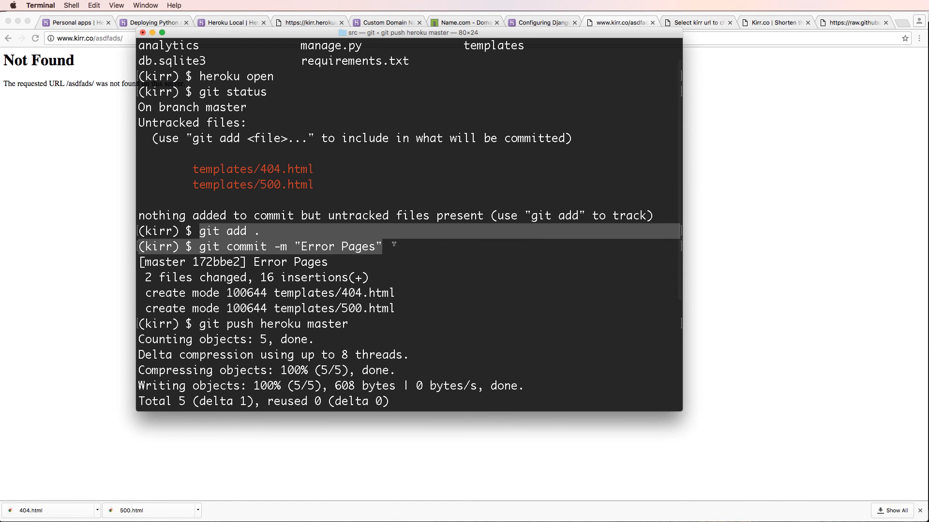
scroll(down, 3)
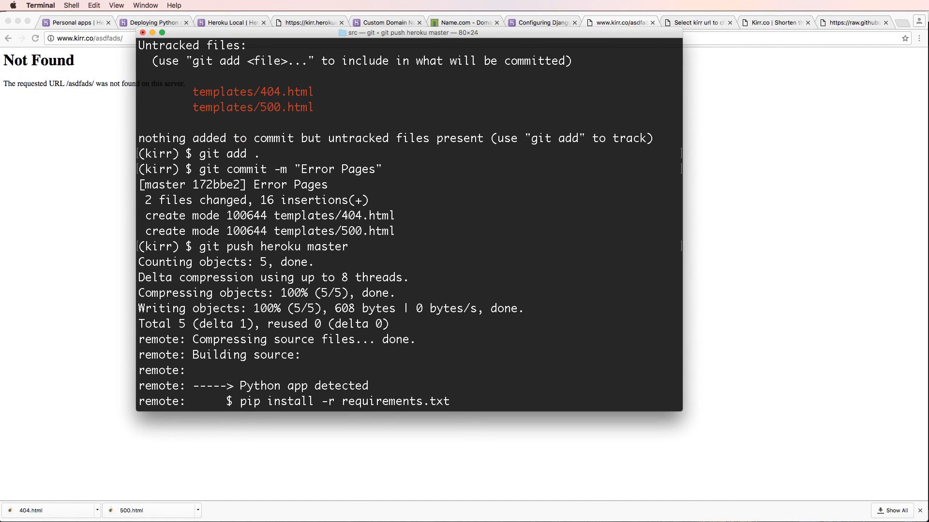
scroll(down, 3)
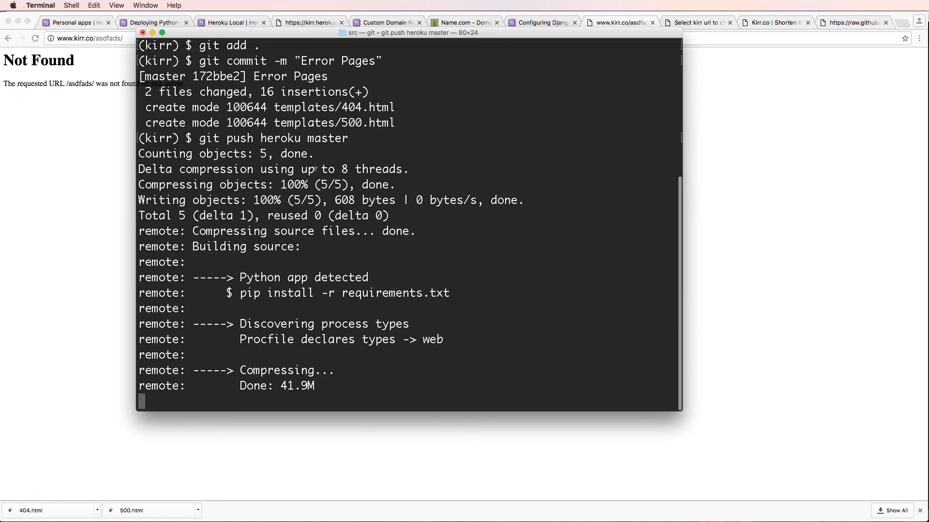
scroll(up, 3)
text(python manage.py runserver)
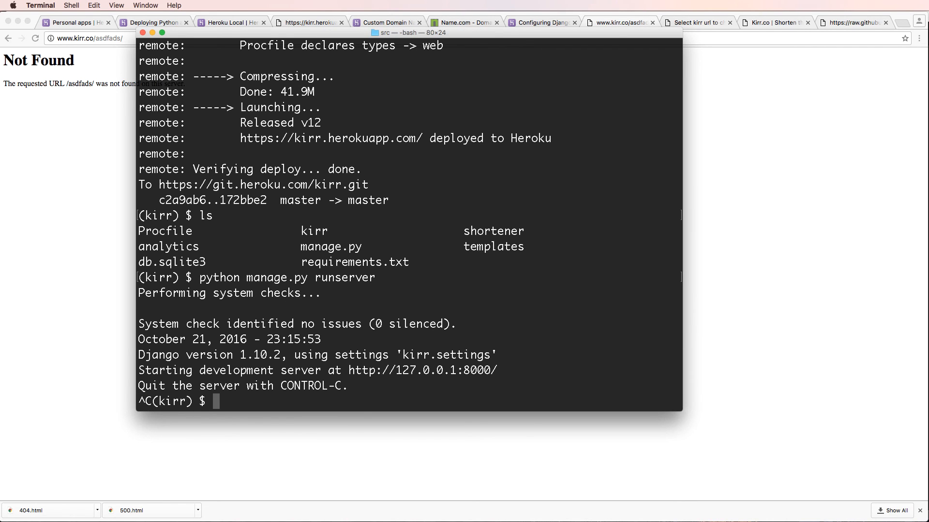
Run 'heroku local web' to start gunicorn locally, then stop it with Ctrl+C
text(heroku local web)
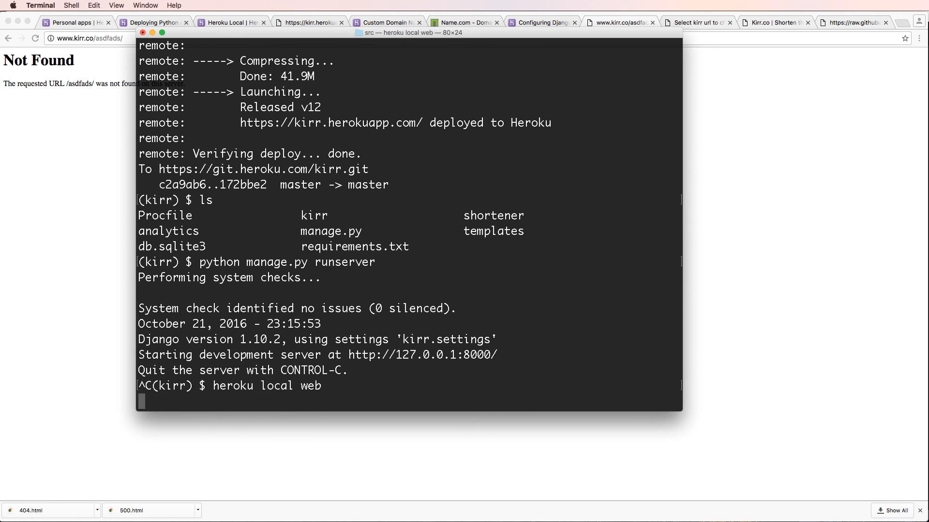
key(return)
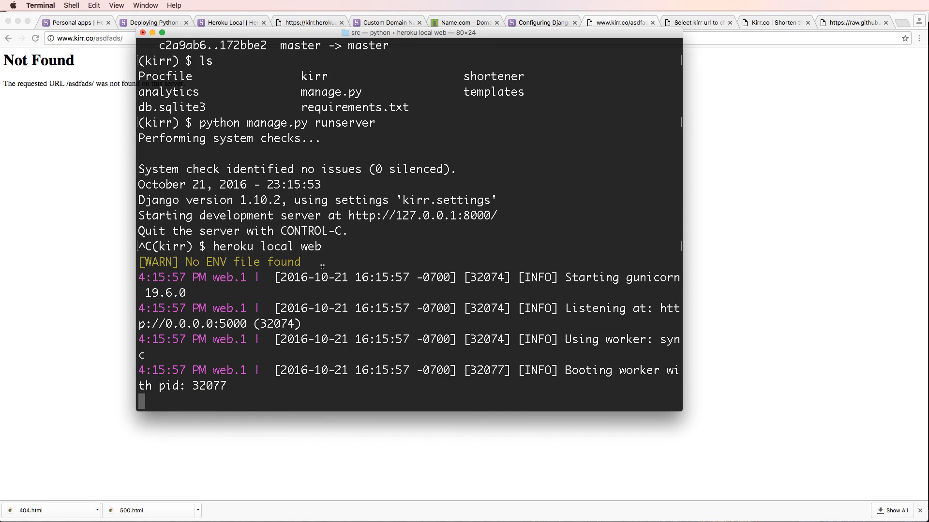
key(ctrl+c)
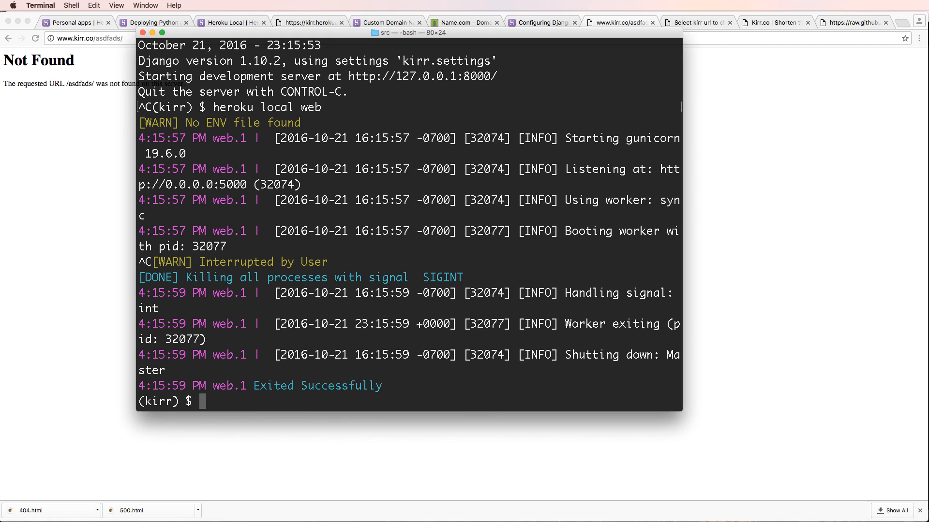
click(618, 22)
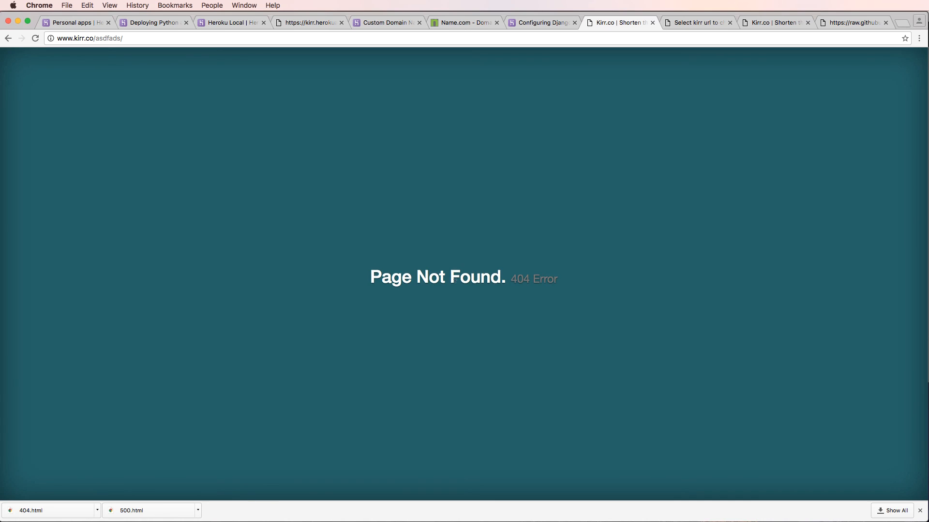
click(106, 38)
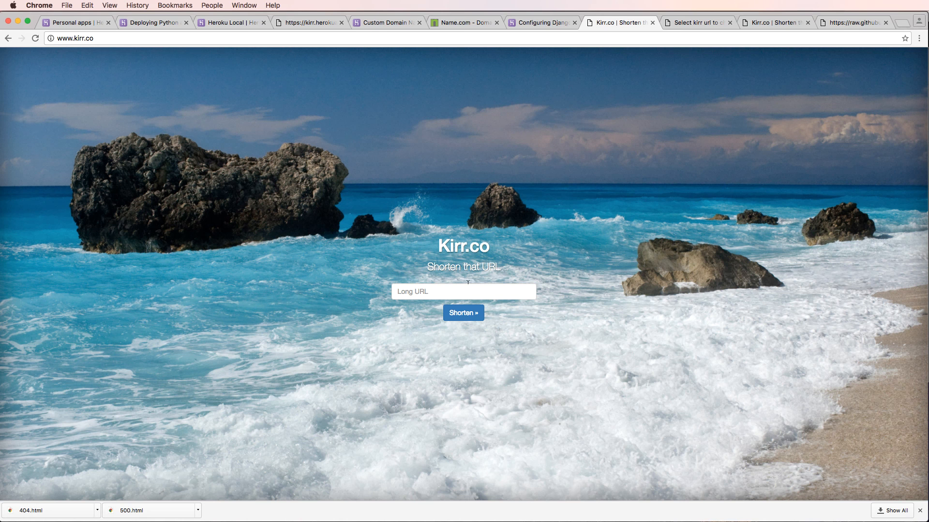
text(h)
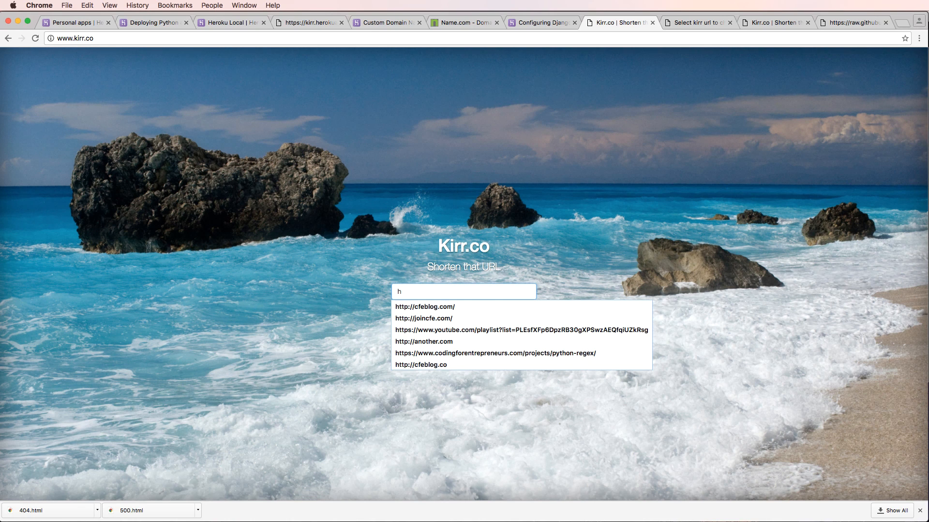
text(ttp://joincfe.com/enro)
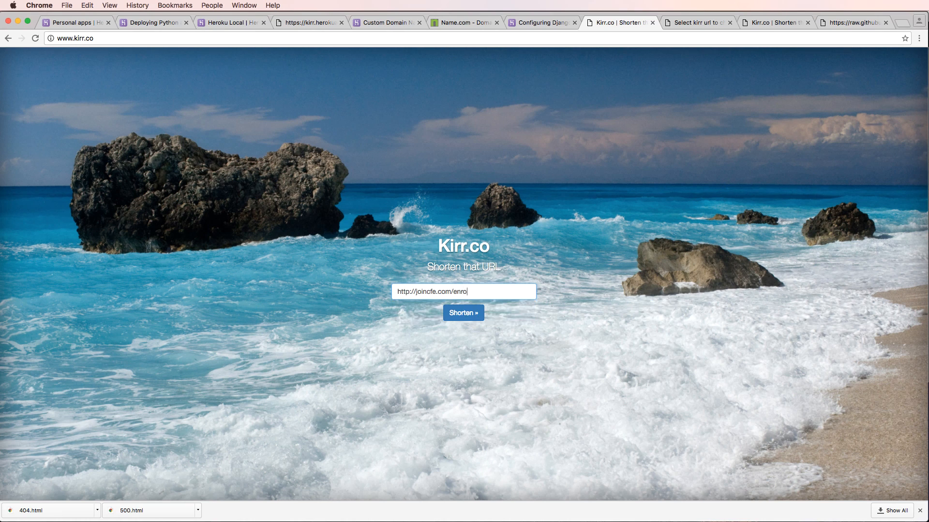
text(ll/)
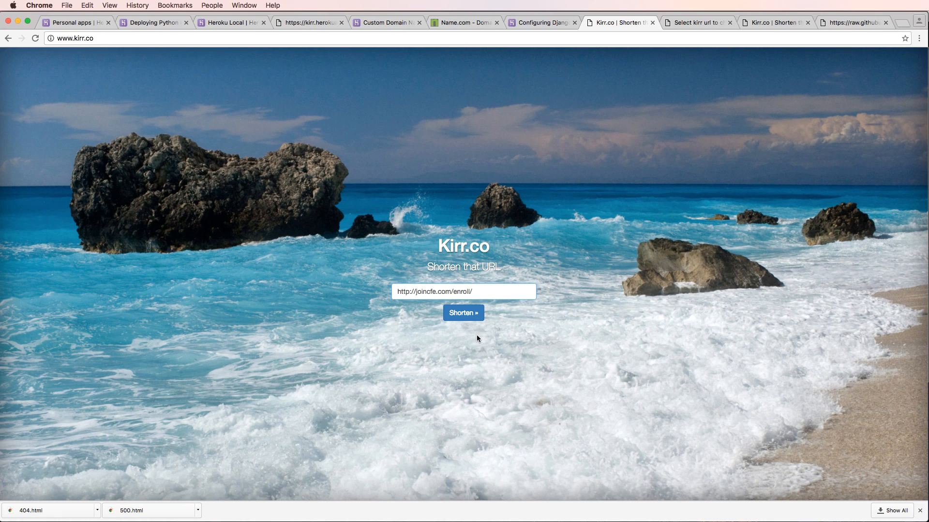
mouse_move(468, 318)
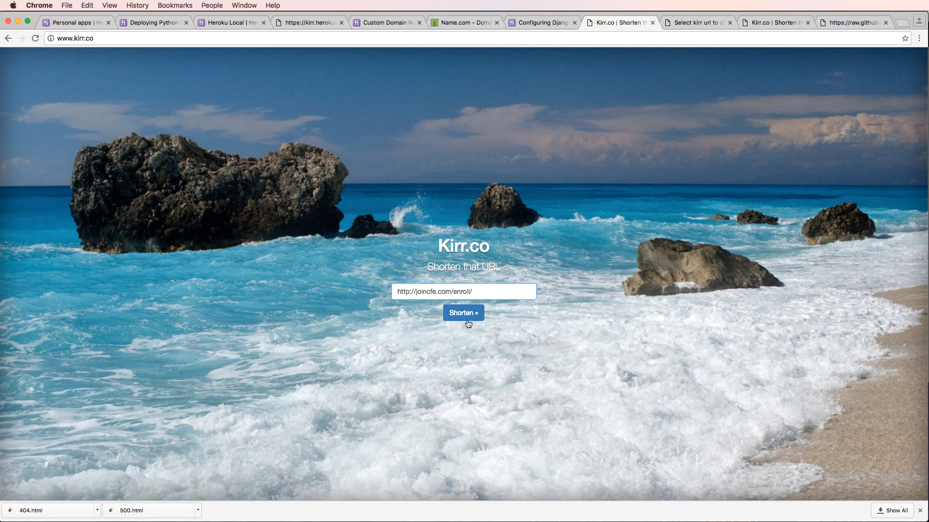
mouse_move(464, 321)
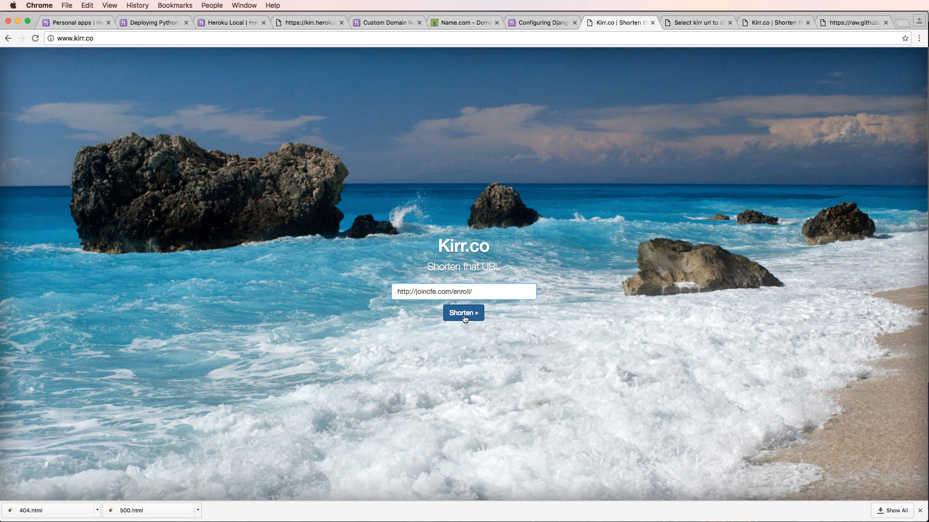
mouse_move(465, 315)
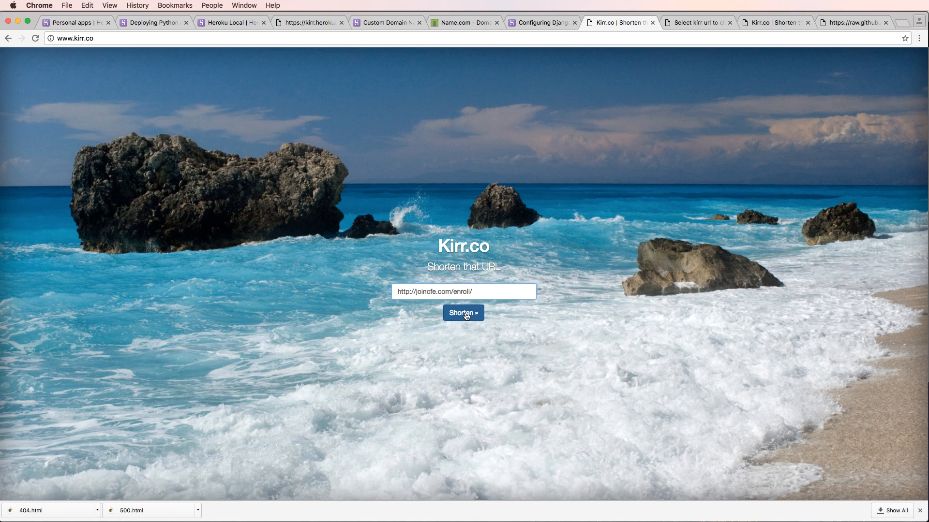